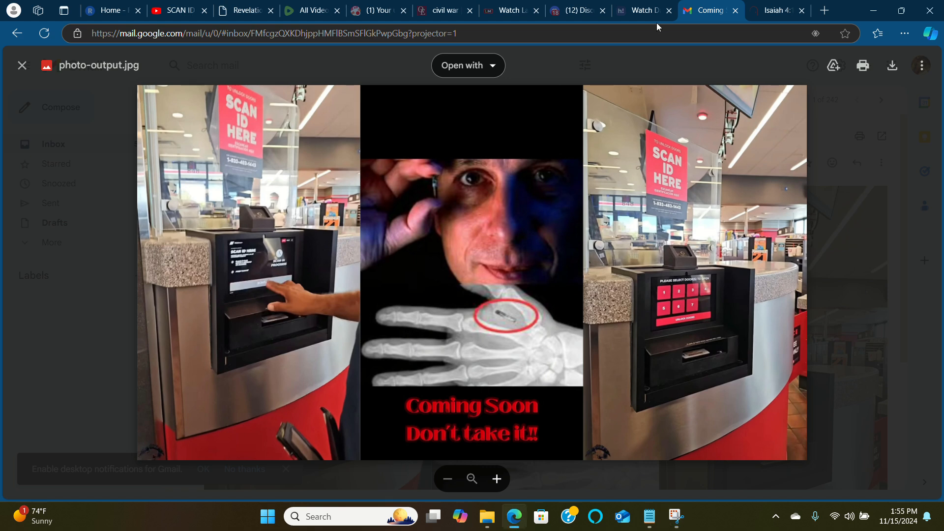
pyautogui.moveTo(746, 91)
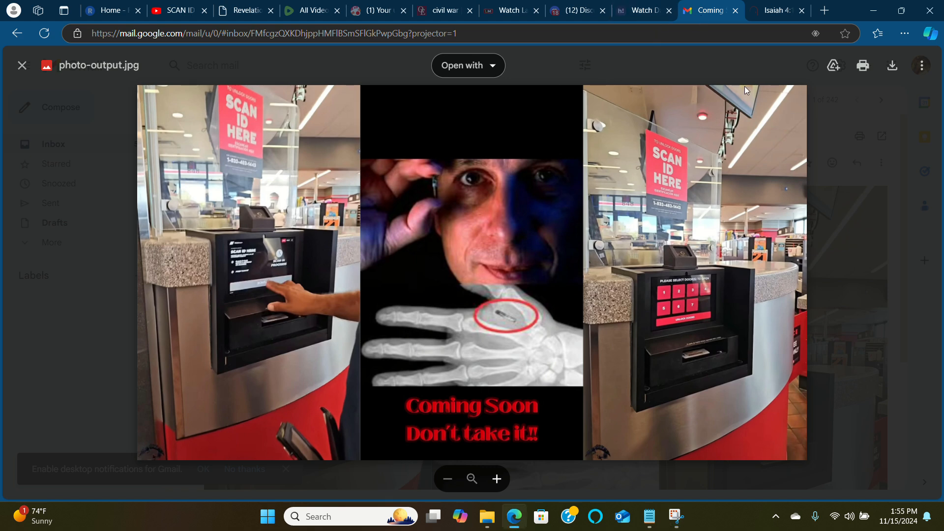
# - View the 2 Esdras email's attached collage photo in full, then close it
pyautogui.click(22, 65)
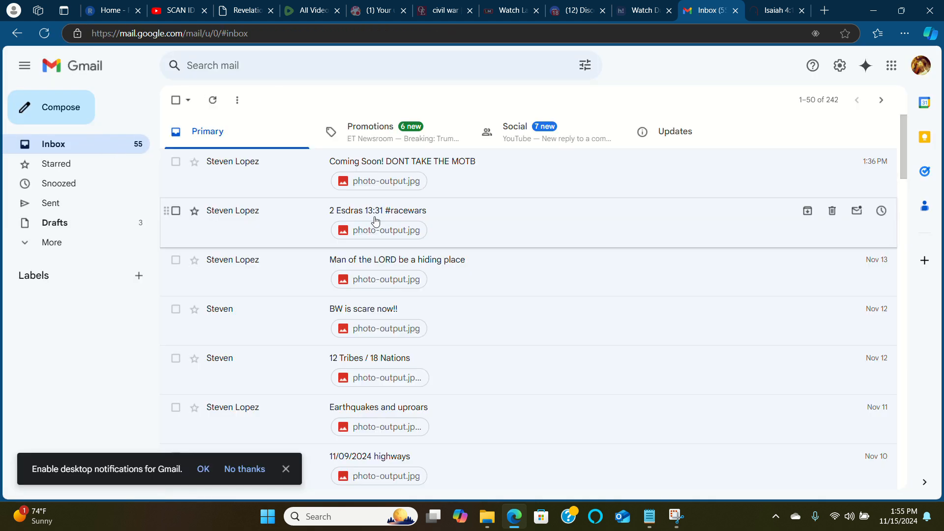
pyautogui.click(377, 210)
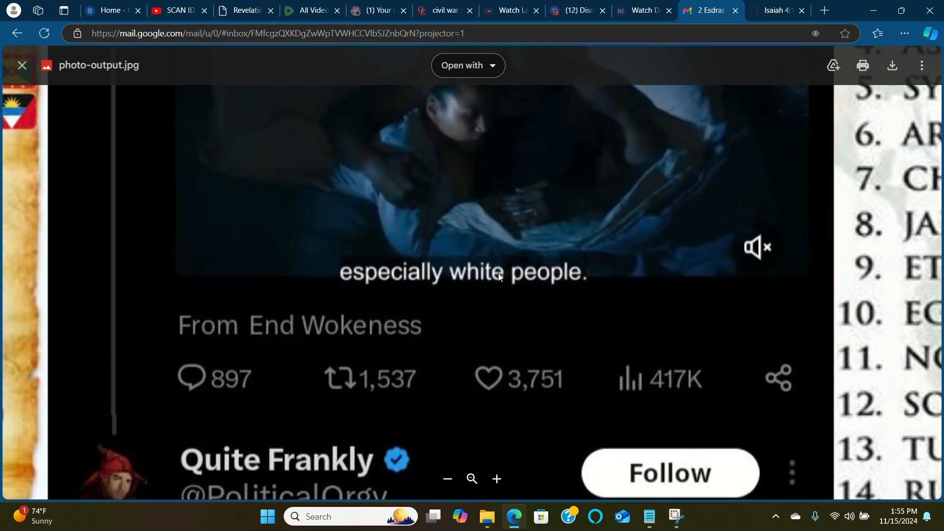
pyautogui.click(497, 479)
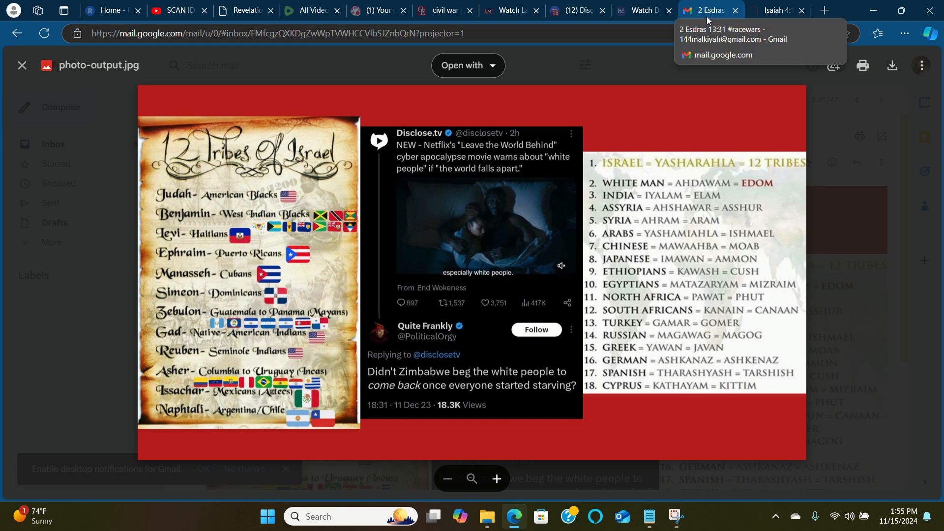
pyautogui.click(22, 64)
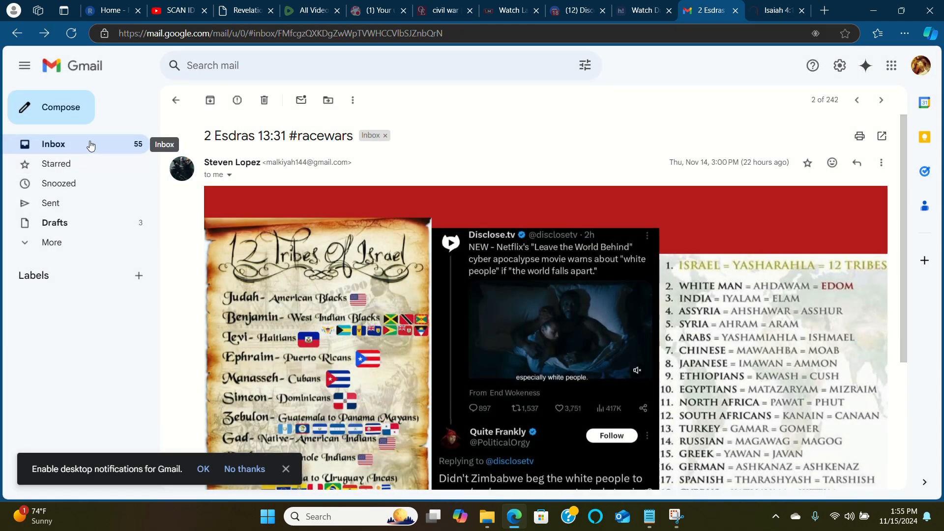
# - Back in the inbox, play the SCAN ID video and pause on its Coming Soon frame
pyautogui.click(857, 100)
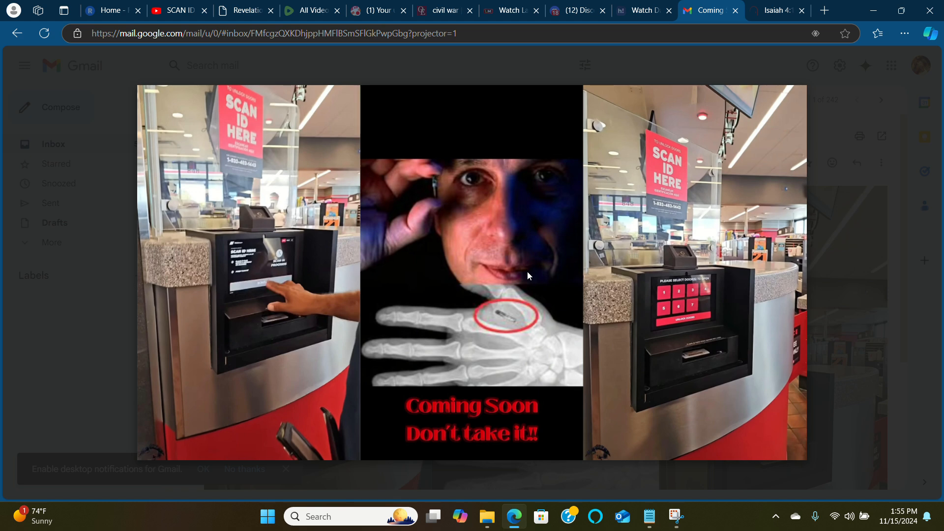
pyautogui.moveTo(386, 261)
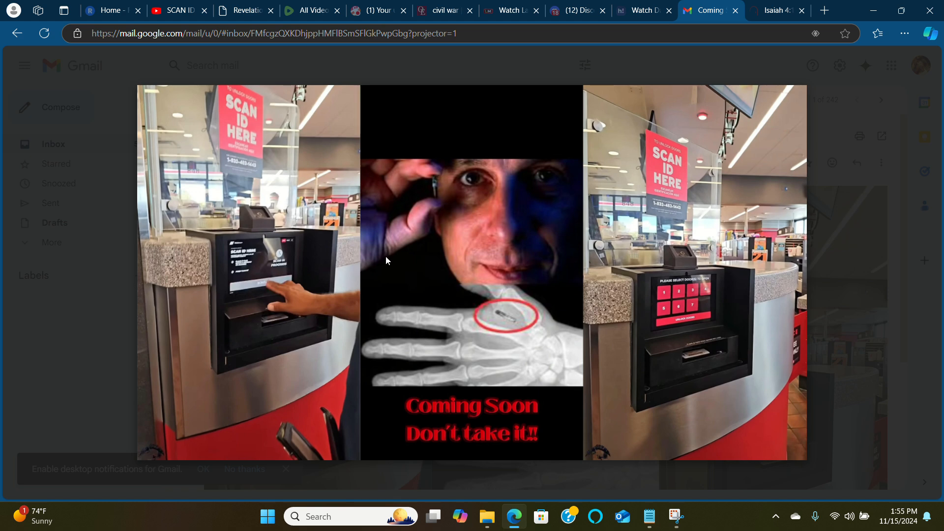
pyautogui.click(177, 10)
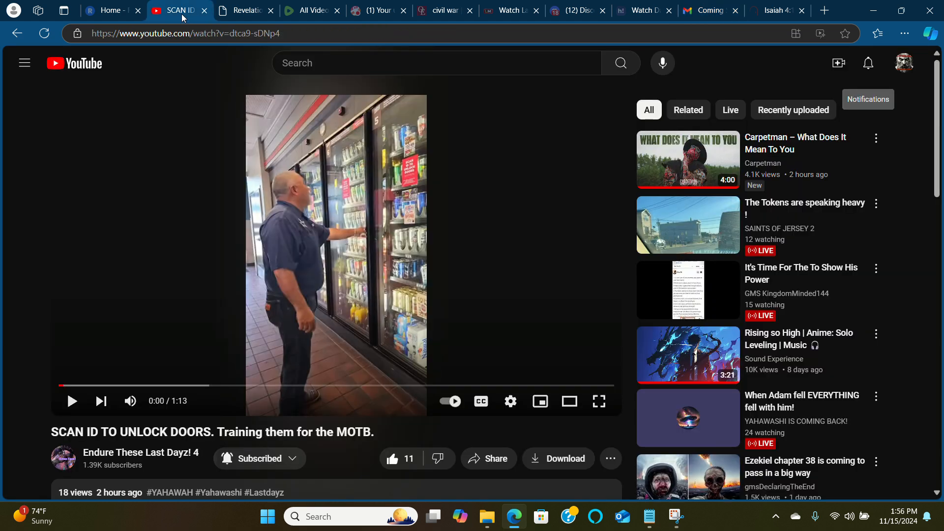
pyautogui.moveTo(40, 444)
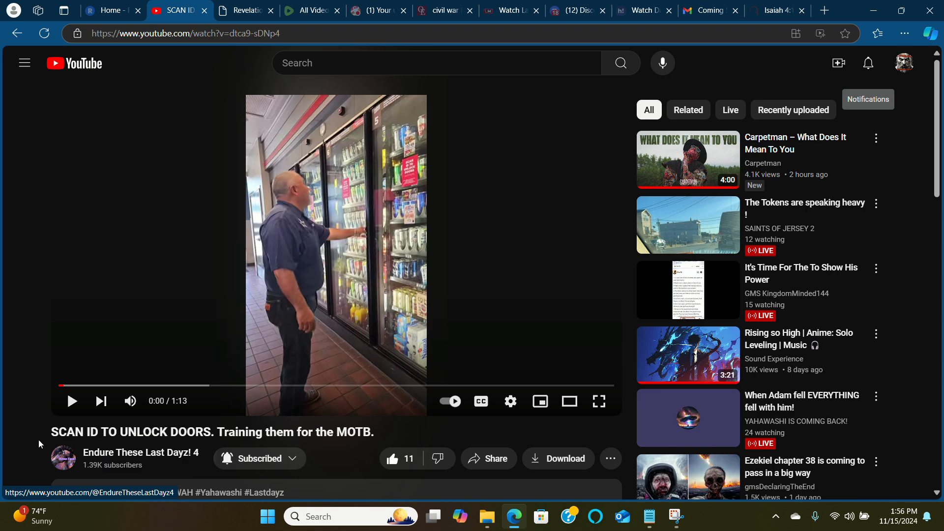
pyautogui.moveTo(3, 436)
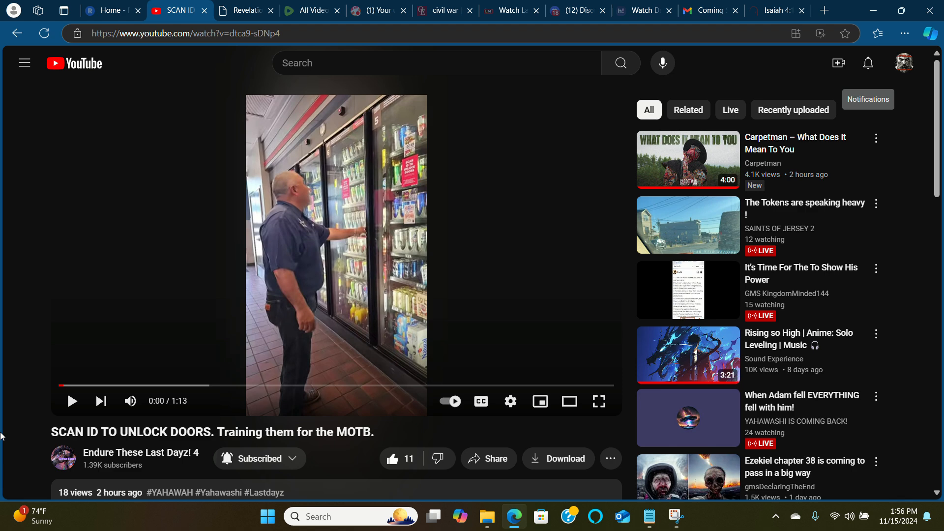
pyautogui.moveTo(462, 417)
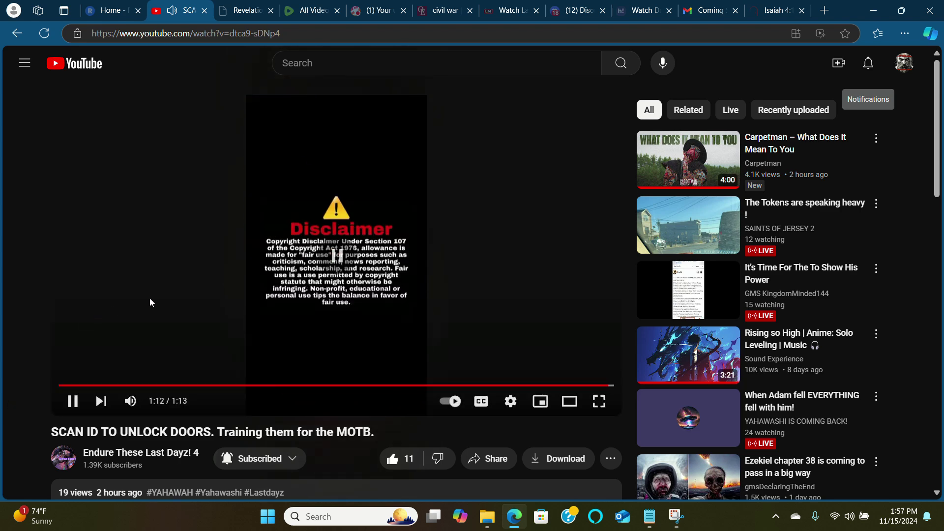
pyautogui.doubleClick(132, 265)
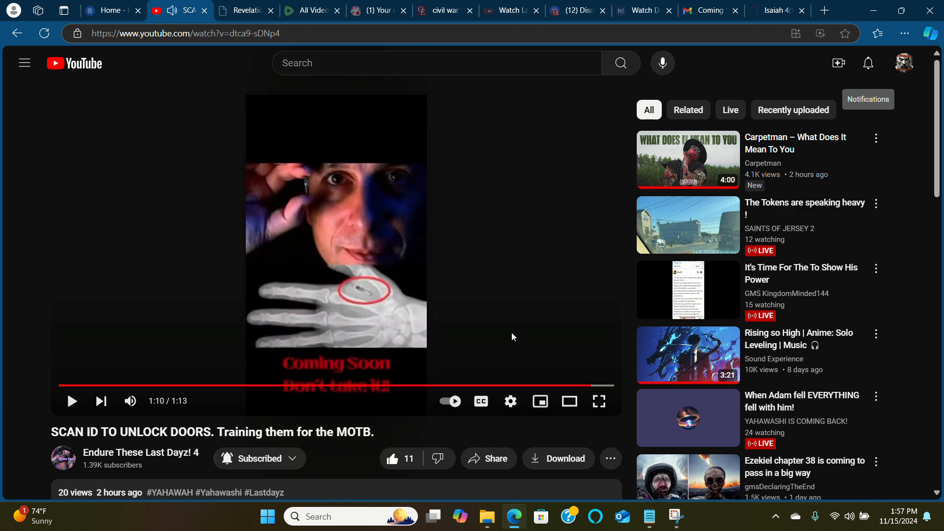
pyautogui.moveTo(381, 96)
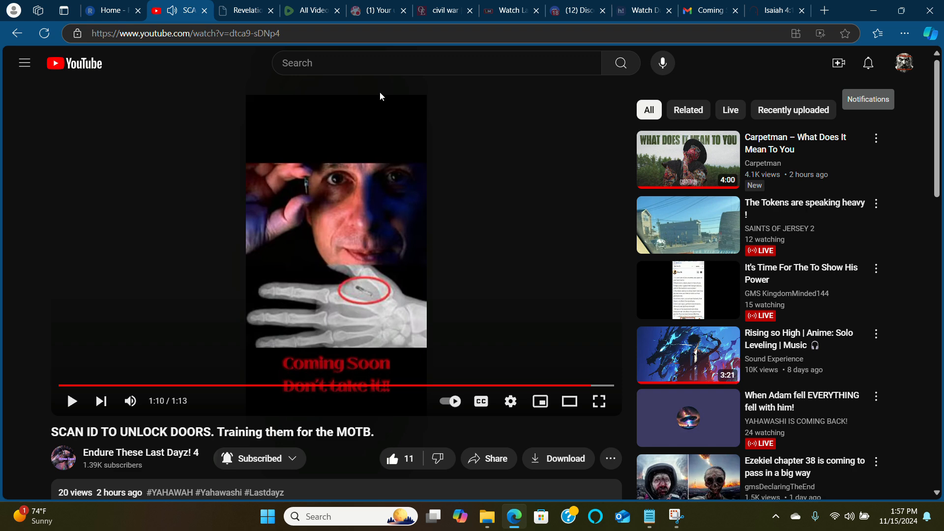
# - Scroll the Revelation 13 page down to verses 16–18 on the mark
pyautogui.click(248, 10)
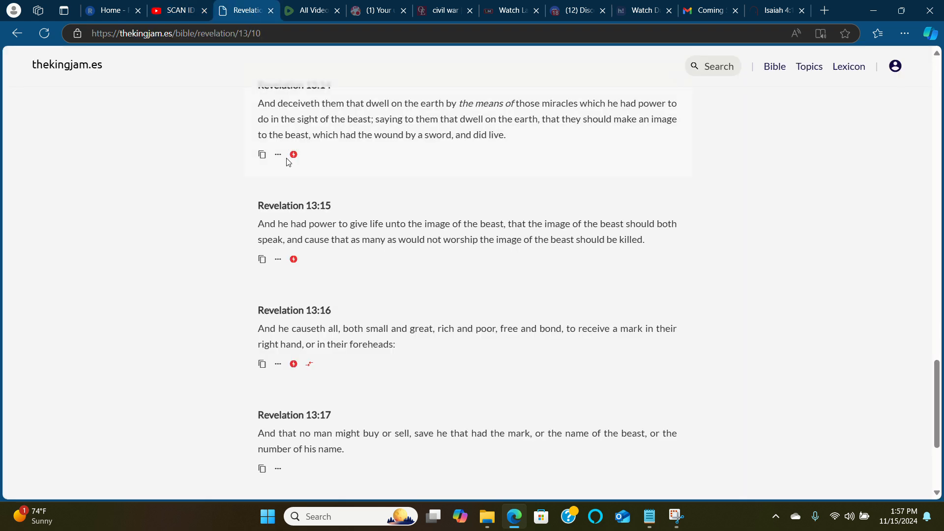
pyautogui.moveTo(299, 185)
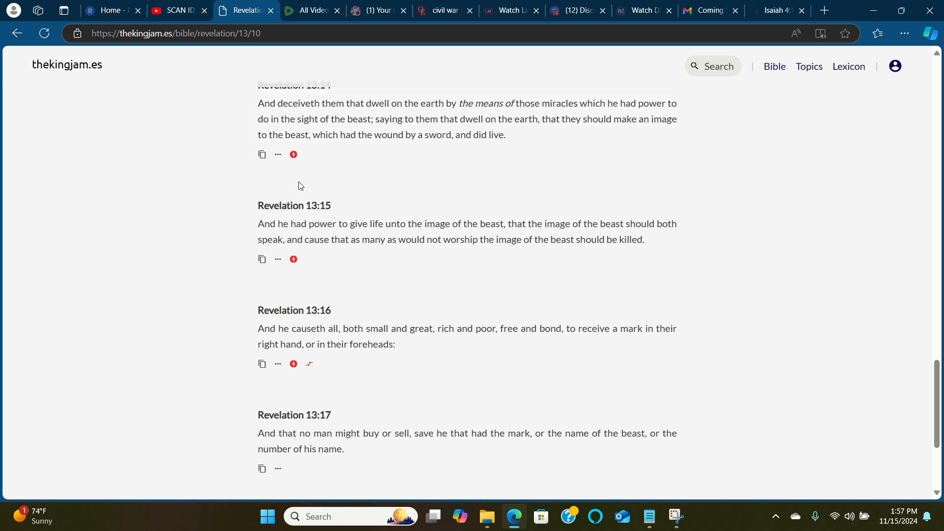
pyautogui.scroll(-3)
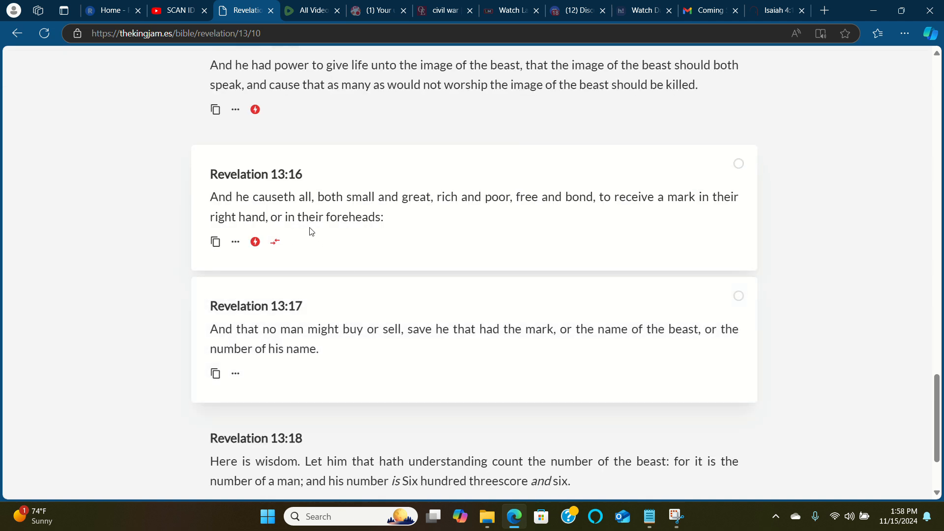
pyautogui.moveTo(262, 183)
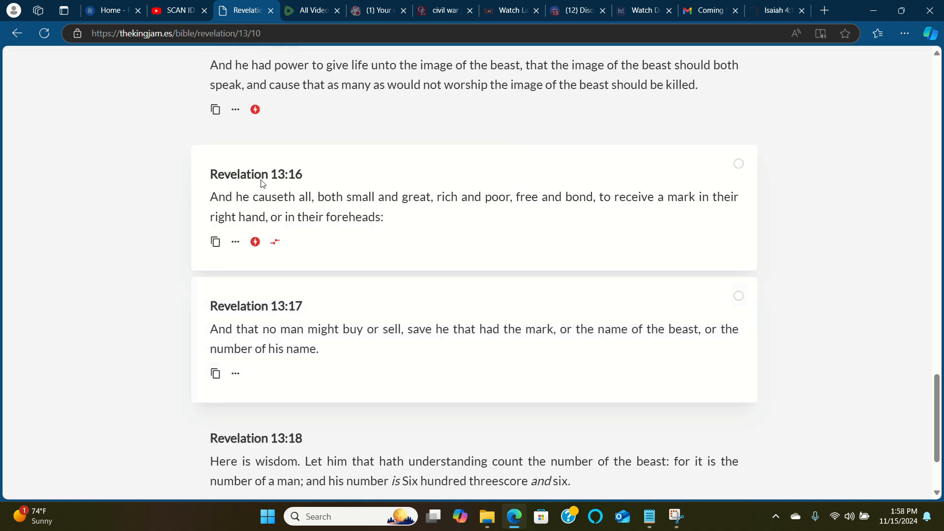
pyautogui.moveTo(298, 184)
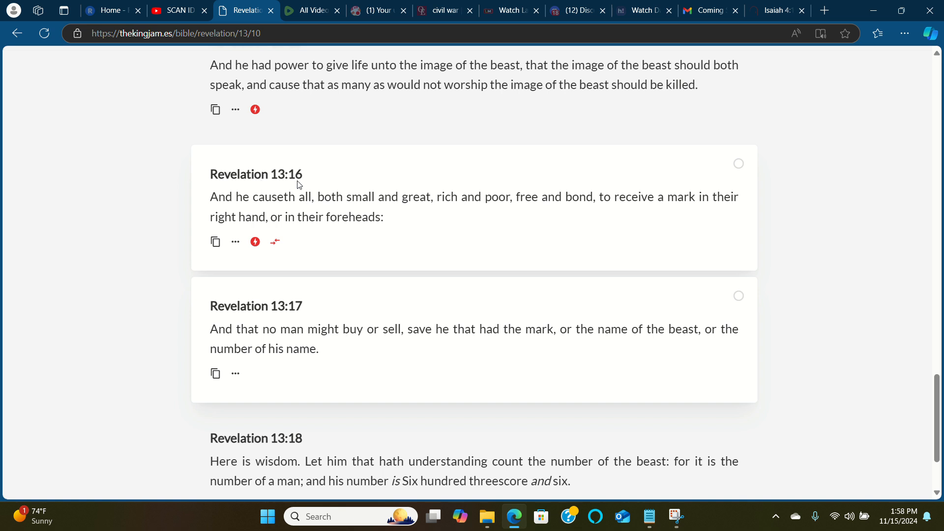
pyautogui.moveTo(306, 180)
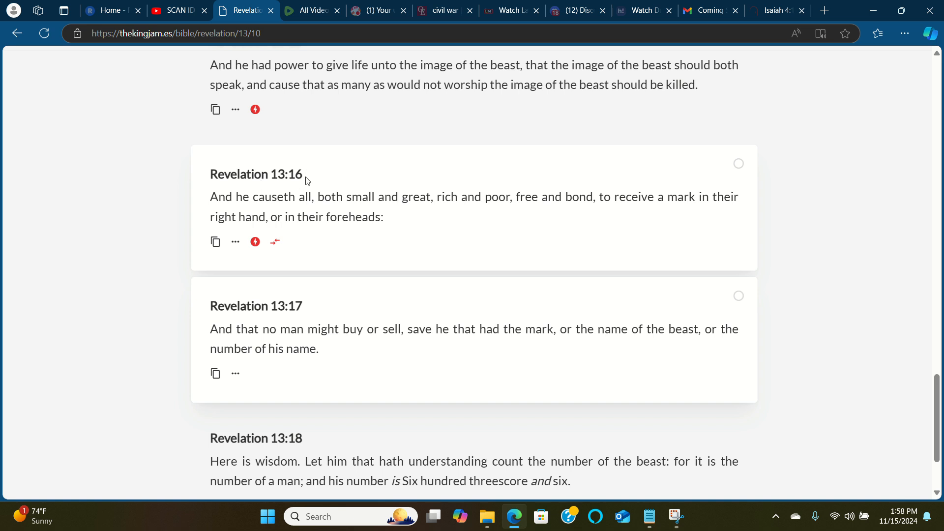
# - Expand the Revelation 13:16 breakdown and select the word 'incision'
pyautogui.click(236, 241)
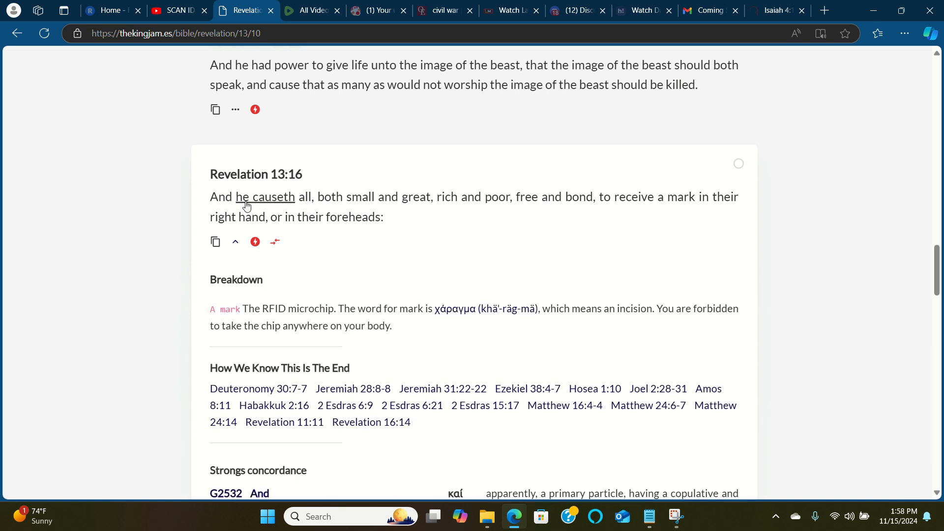
pyautogui.moveTo(248, 204)
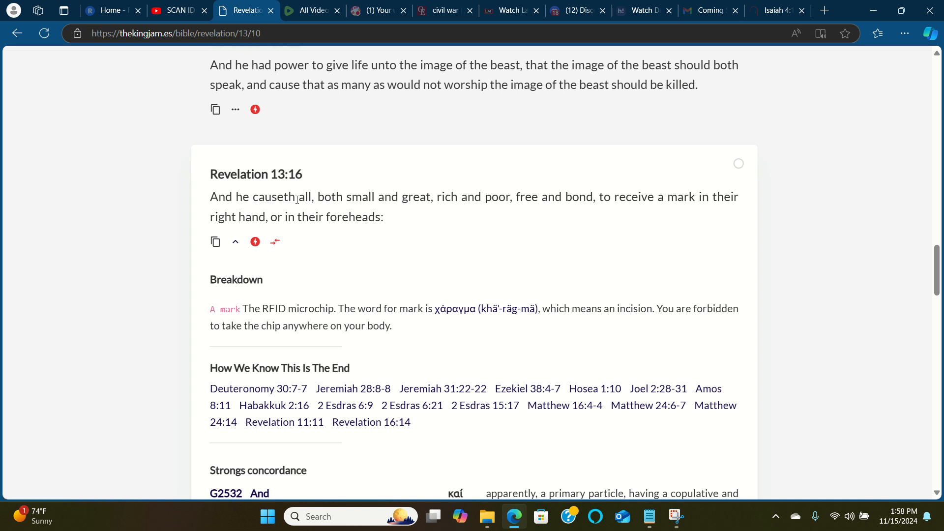
pyautogui.moveTo(245, 197)
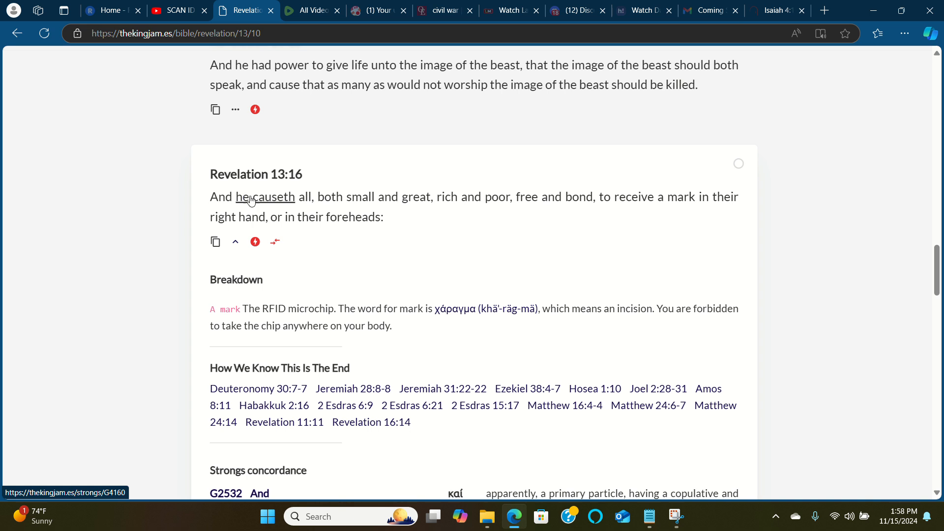
pyautogui.moveTo(279, 208)
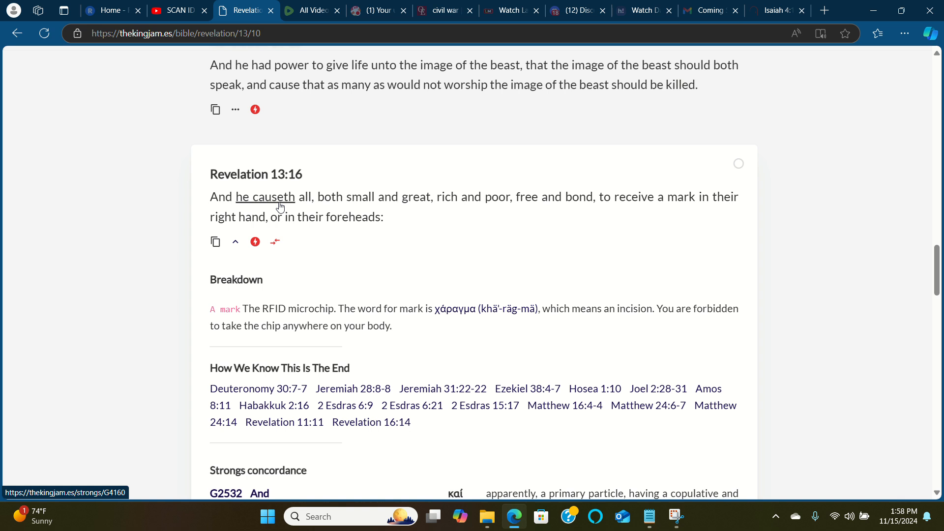
pyautogui.moveTo(275, 216)
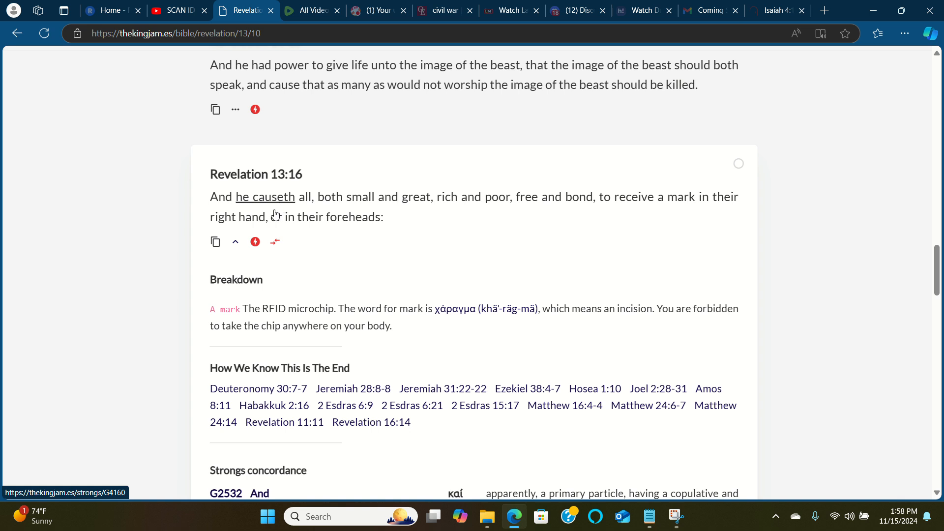
pyautogui.moveTo(260, 316)
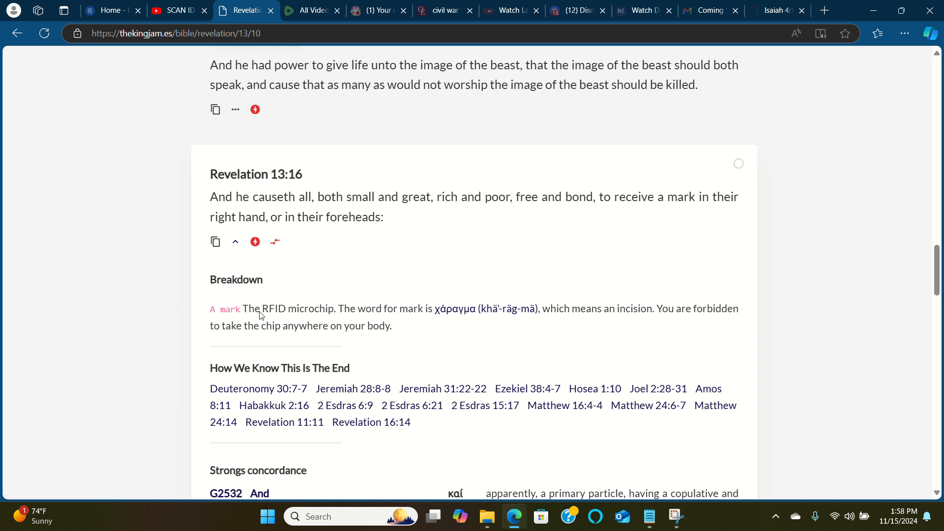
pyautogui.moveTo(273, 317)
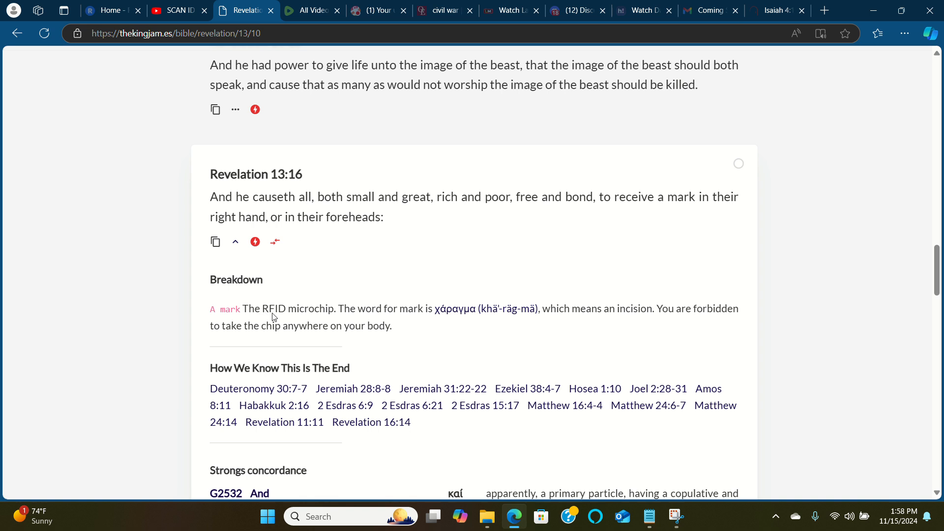
pyautogui.moveTo(278, 315)
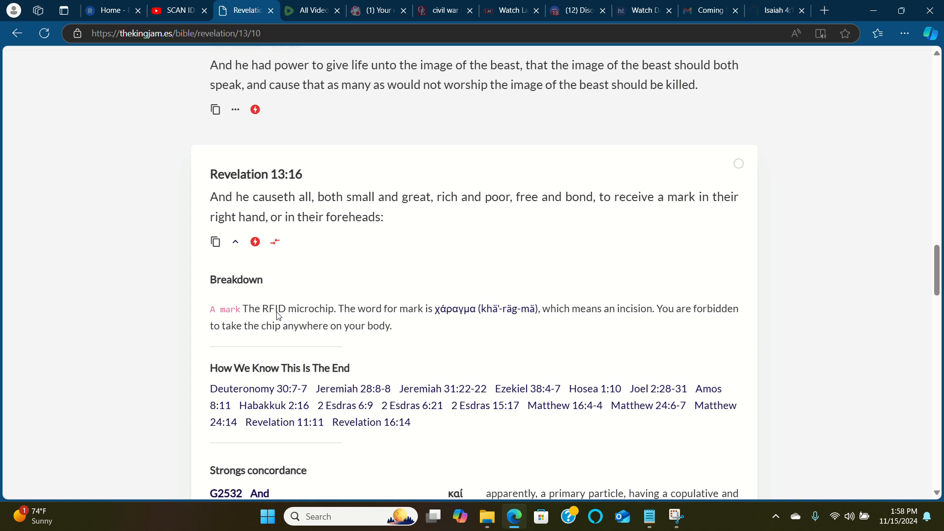
pyautogui.moveTo(324, 320)
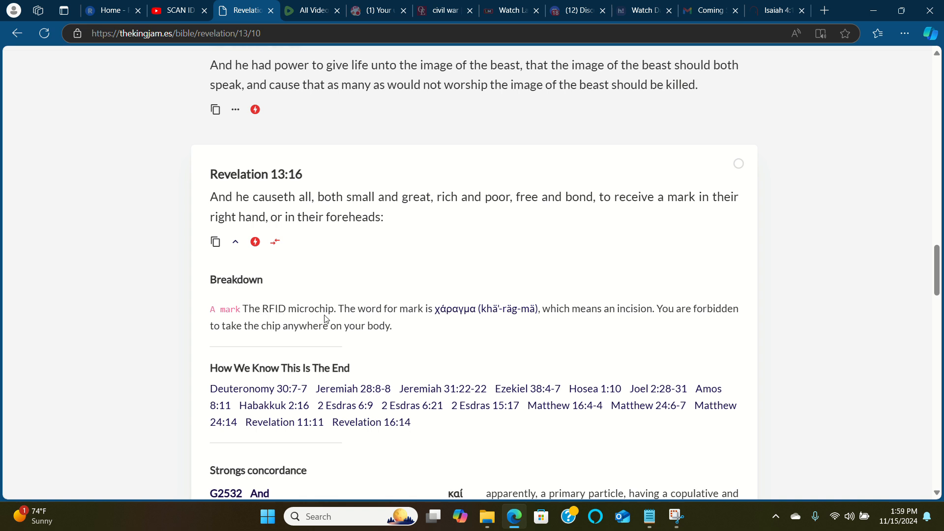
pyautogui.moveTo(395, 318)
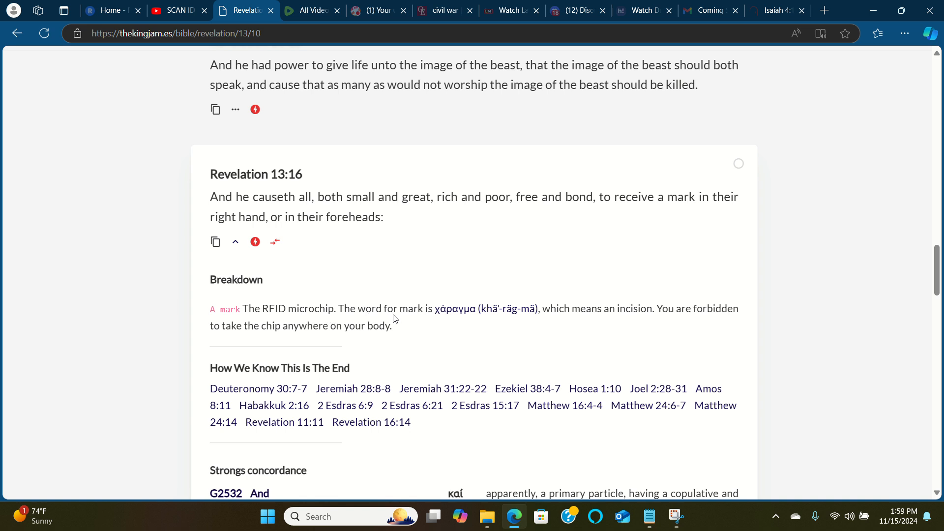
pyautogui.moveTo(439, 315)
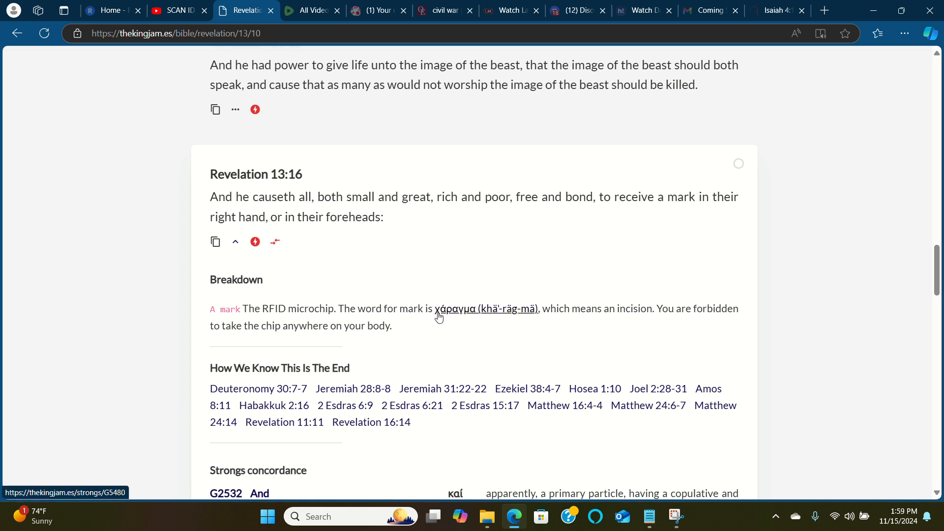
pyautogui.moveTo(448, 316)
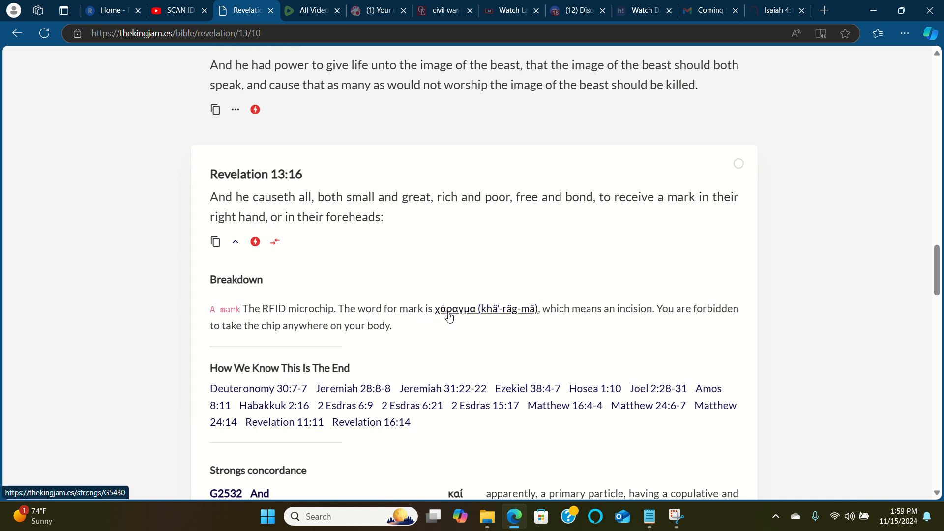
pyautogui.moveTo(598, 317)
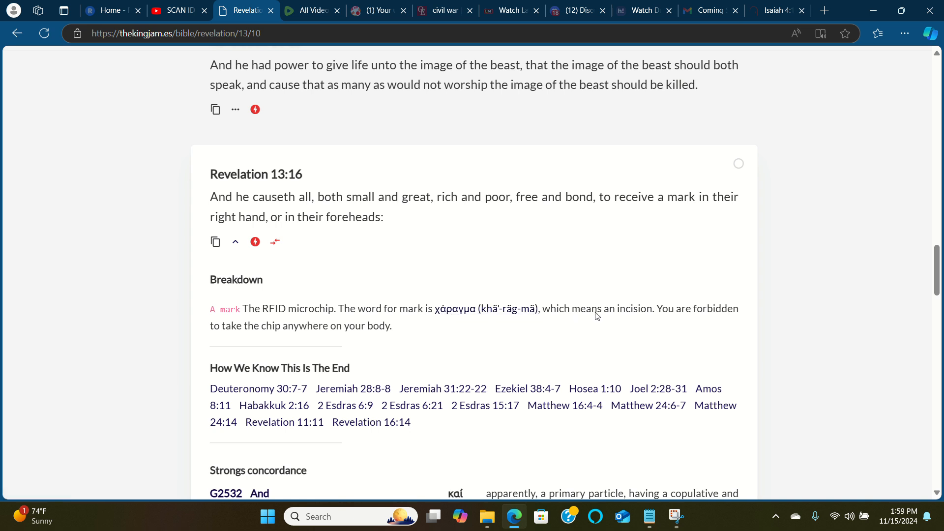
pyautogui.moveTo(634, 318)
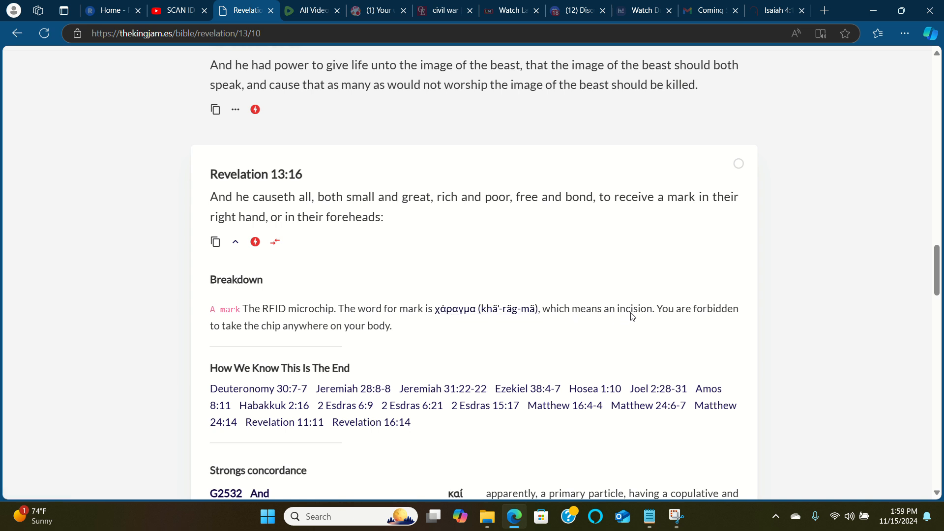
pyautogui.moveTo(663, 319)
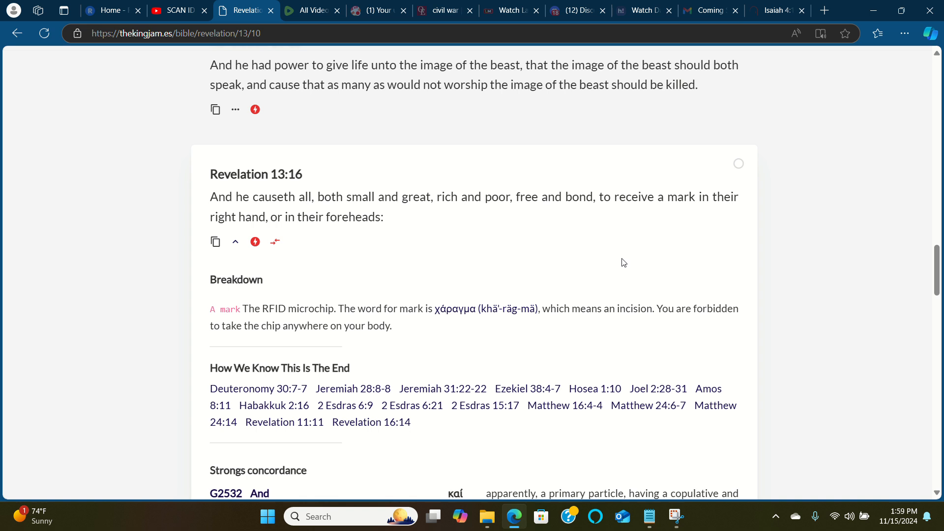
pyautogui.doubleClick(634, 309)
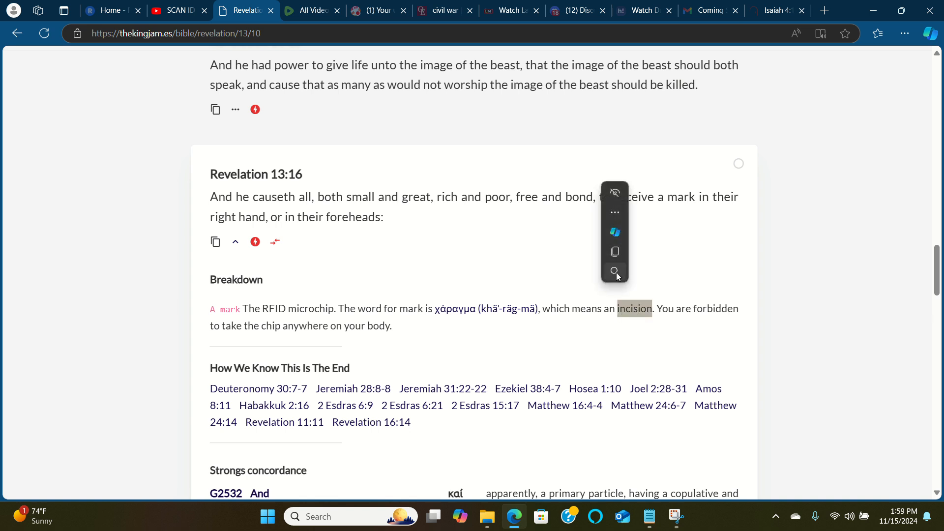
# - Search Bing for 'incision definition', hear its pronunciation, and expand the full entry
pyautogui.click(615, 271)
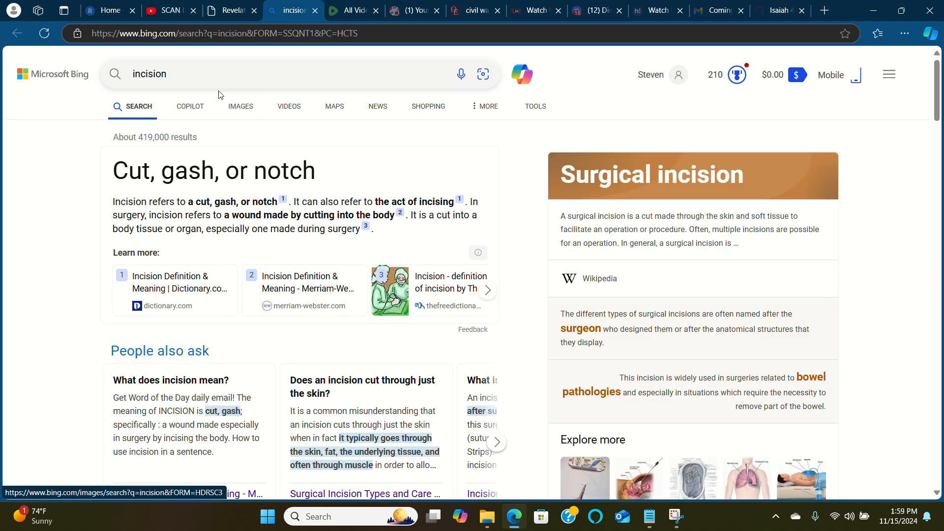
pyautogui.click(195, 83)
pyautogui.write(' defint')
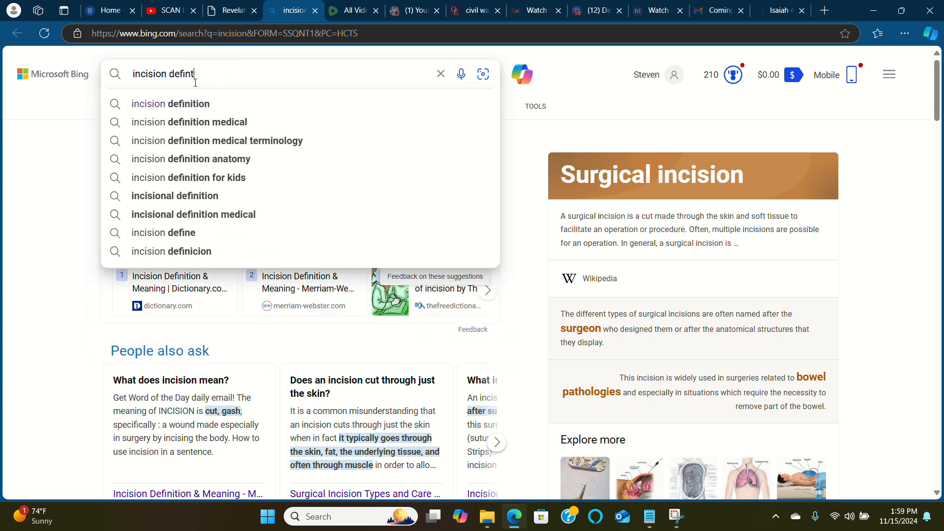
pyautogui.click(170, 104)
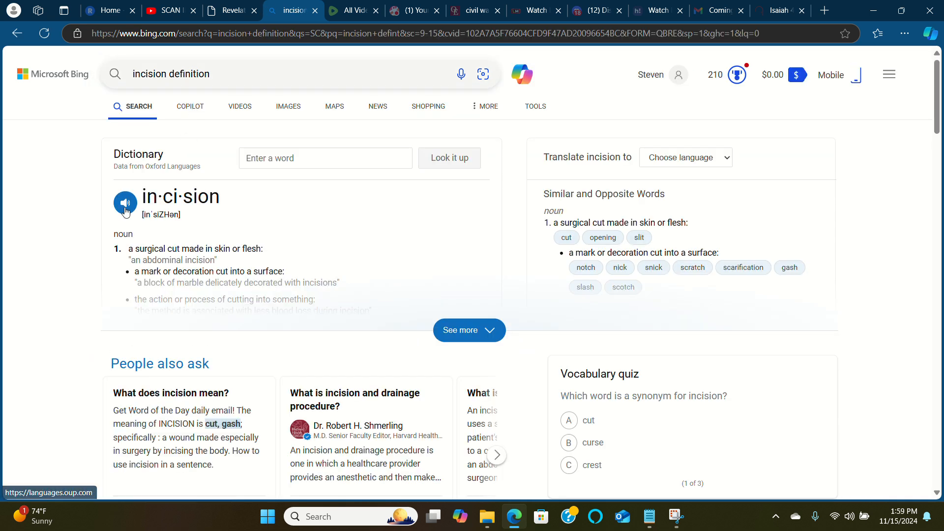
pyautogui.click(125, 204)
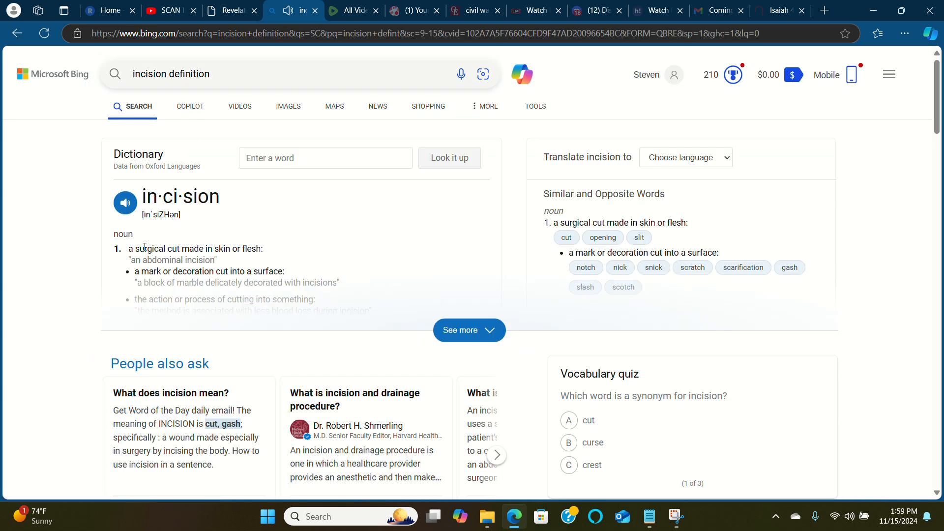
pyautogui.moveTo(173, 253)
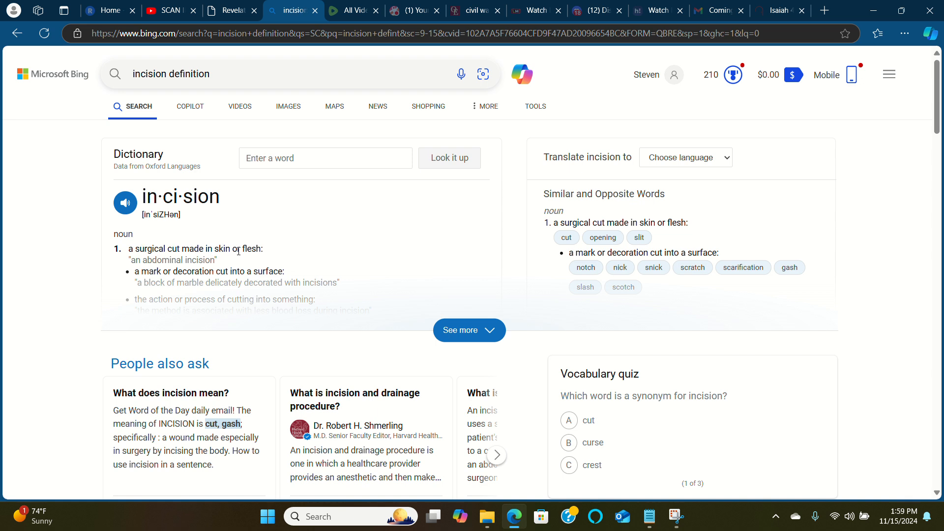
pyautogui.moveTo(603, 237)
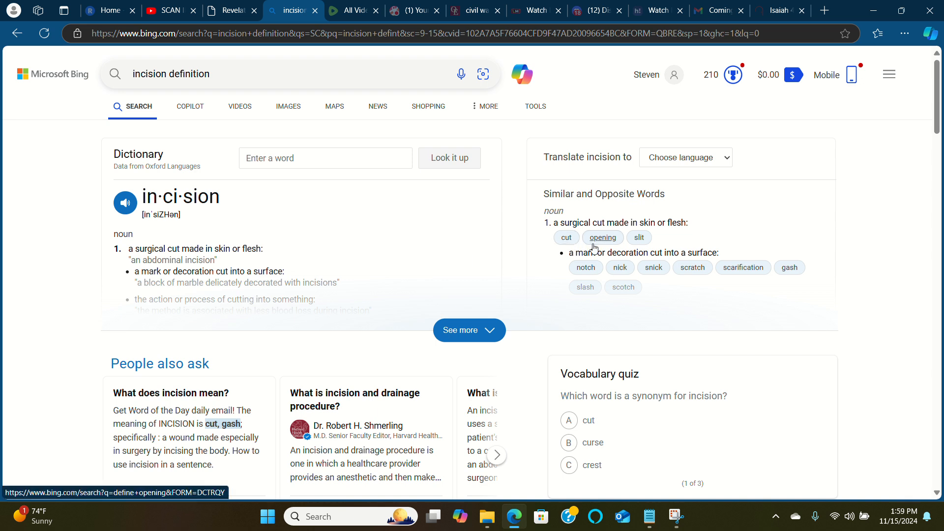
pyautogui.moveTo(638, 237)
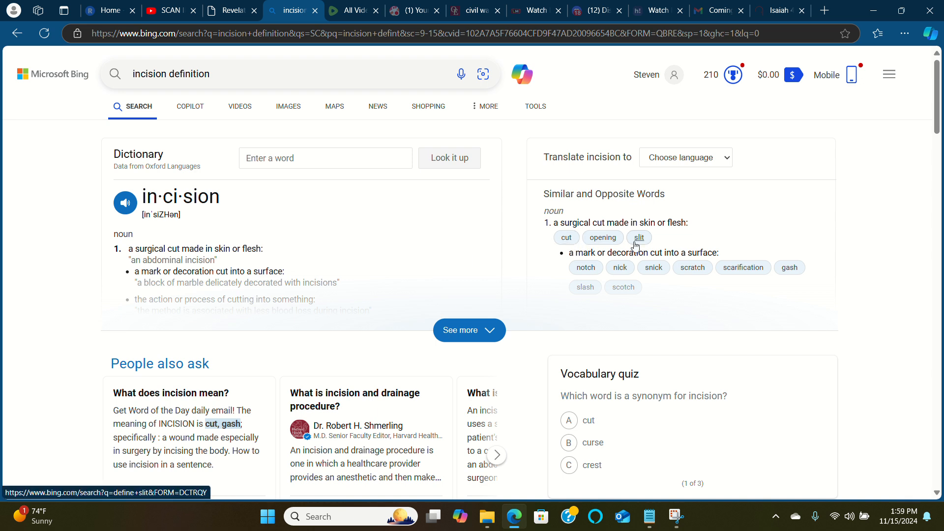
pyautogui.click(469, 330)
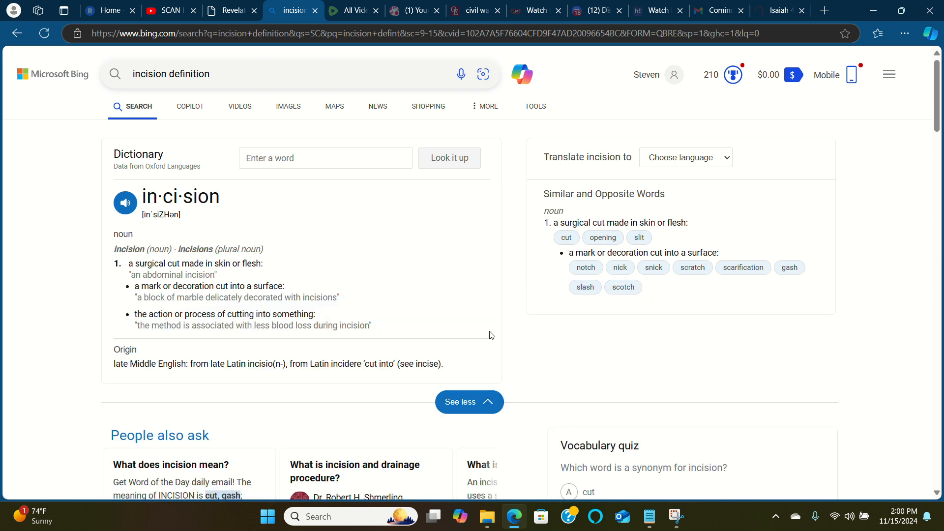
pyautogui.moveTo(564, 243)
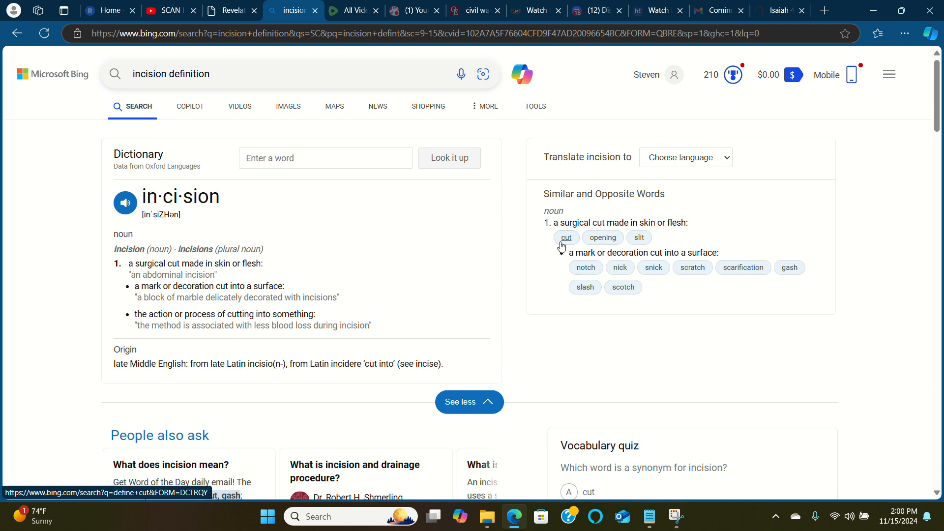
pyautogui.moveTo(558, 245)
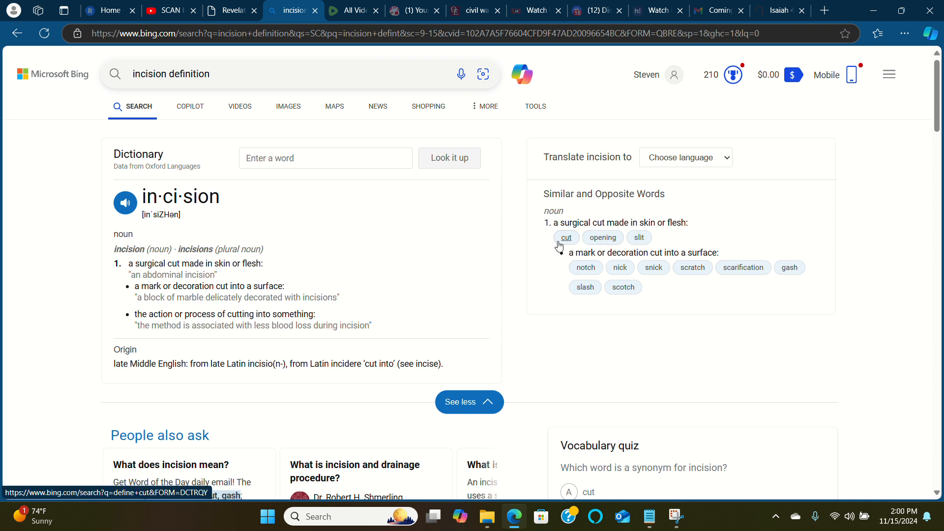
# - Search Bing for 'cut definition' and hear its pronunciation
pyautogui.click(166, 74)
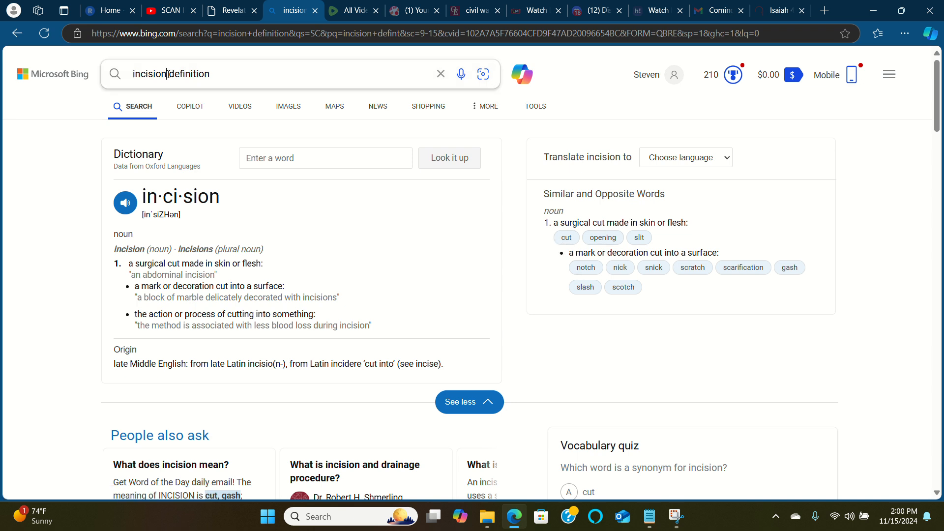
pyautogui.write('cut definition')
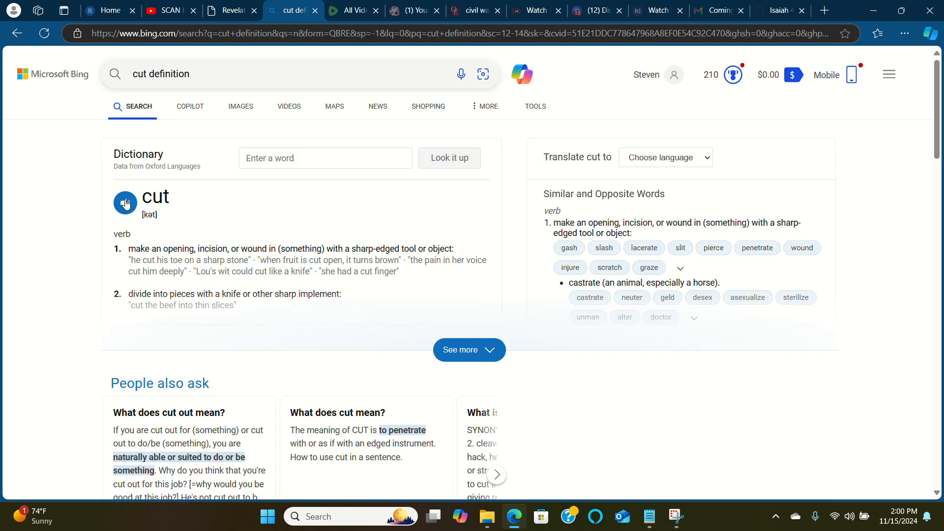
pyautogui.click(125, 203)
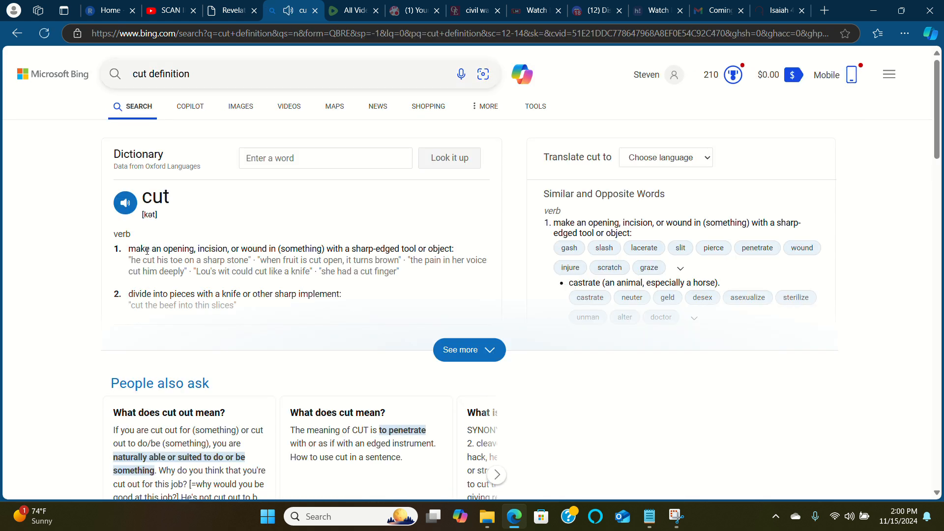
pyautogui.doubleClick(213, 249)
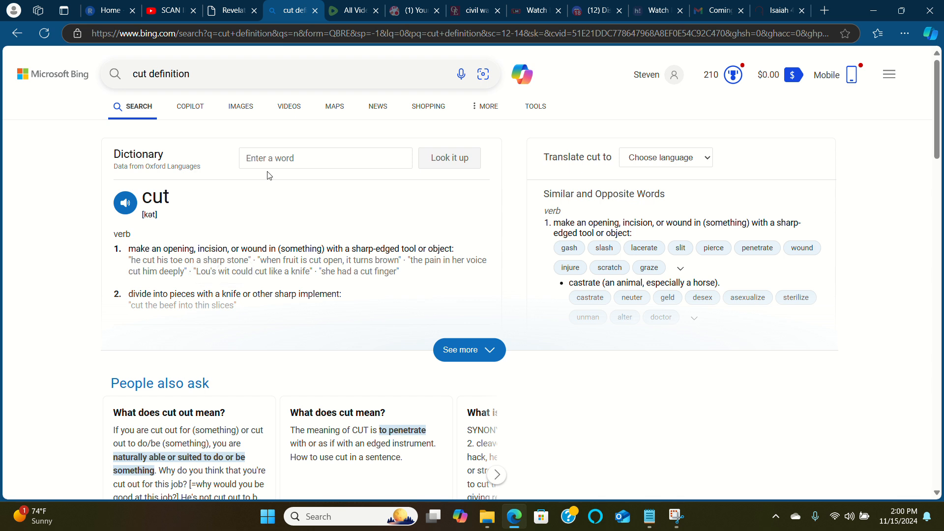
pyautogui.moveTo(19, 32)
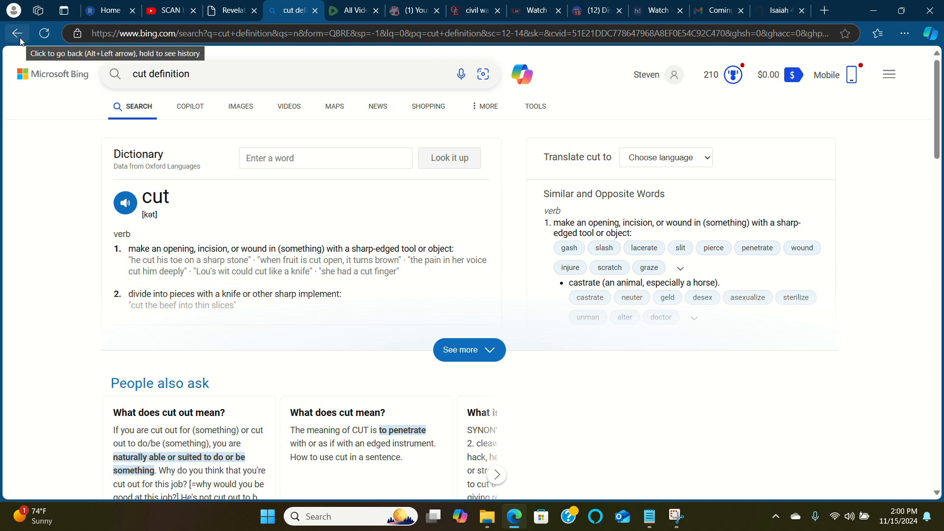
pyautogui.moveTo(241, 19)
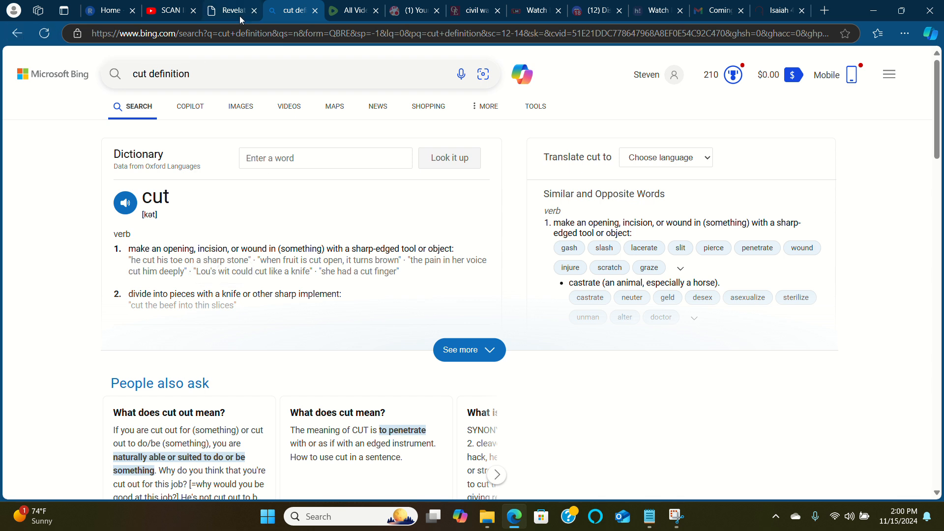
# - Switch back to the Revelation 13 tab on thekingjam.es
pyautogui.click(232, 10)
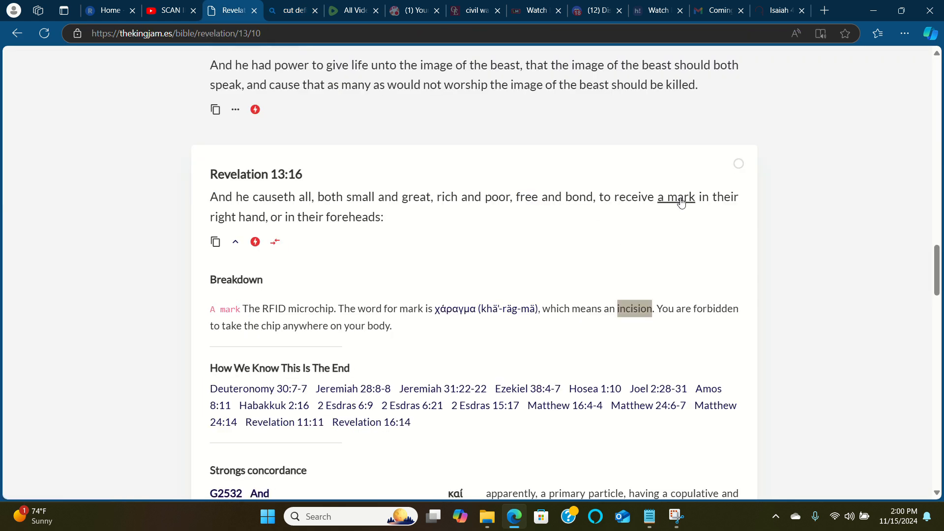
pyautogui.moveTo(435, 282)
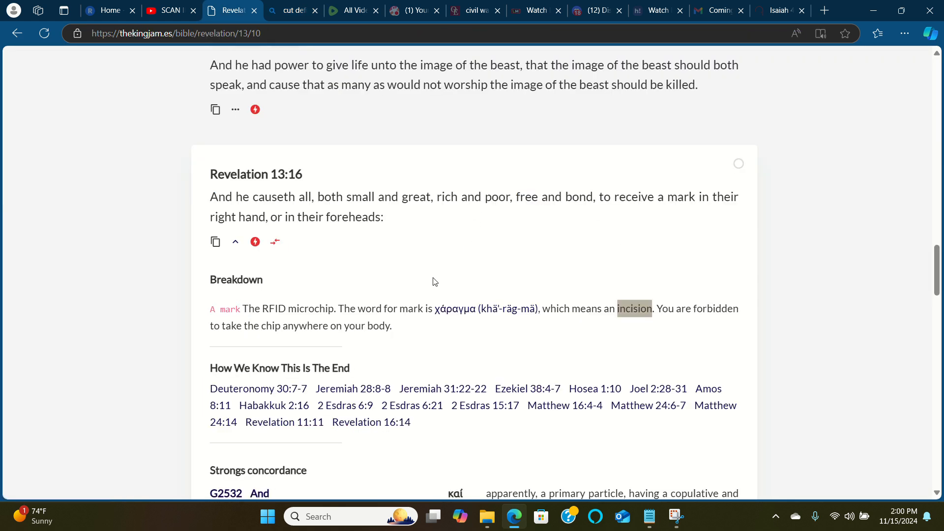
pyautogui.moveTo(707, 197)
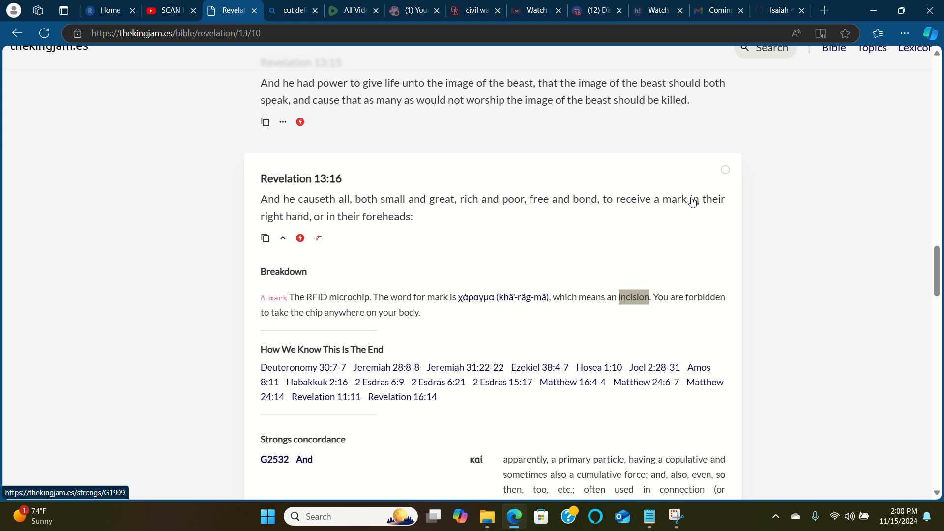
pyautogui.moveTo(456, 243)
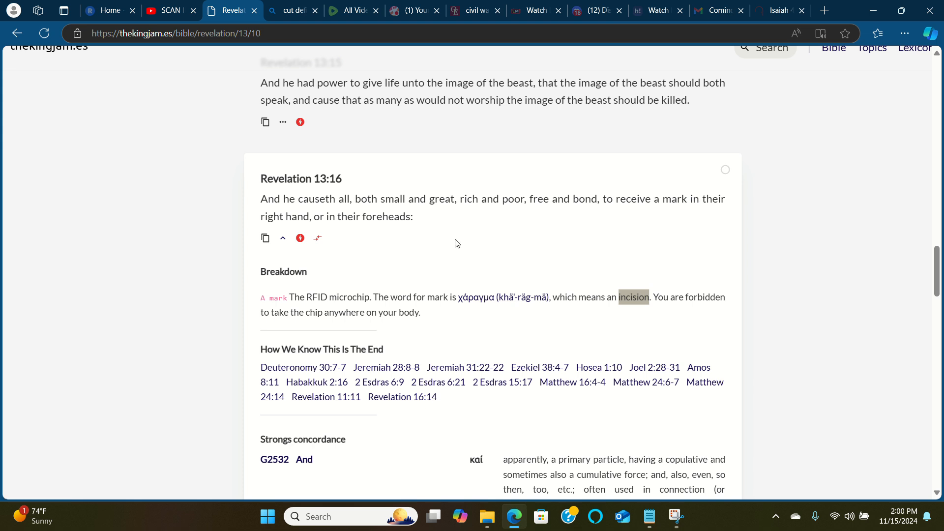
pyautogui.moveTo(672, 206)
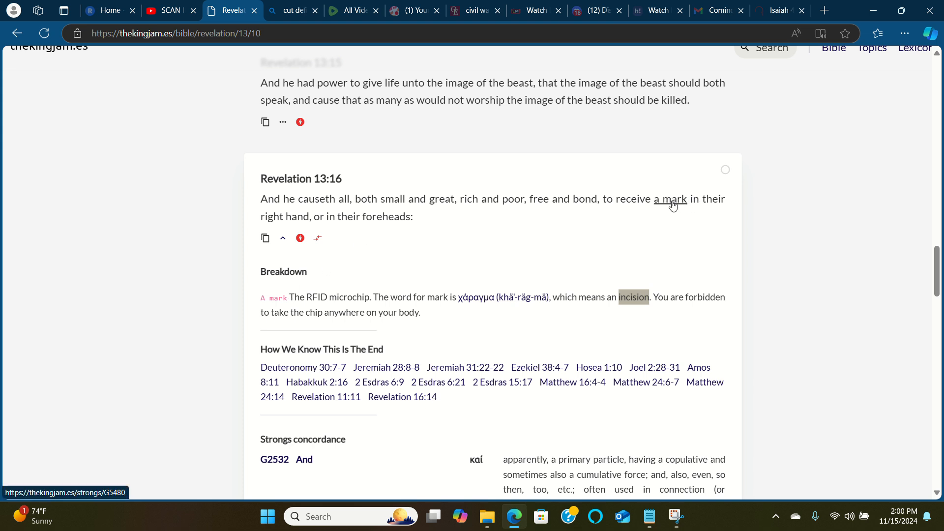
pyautogui.moveTo(675, 202)
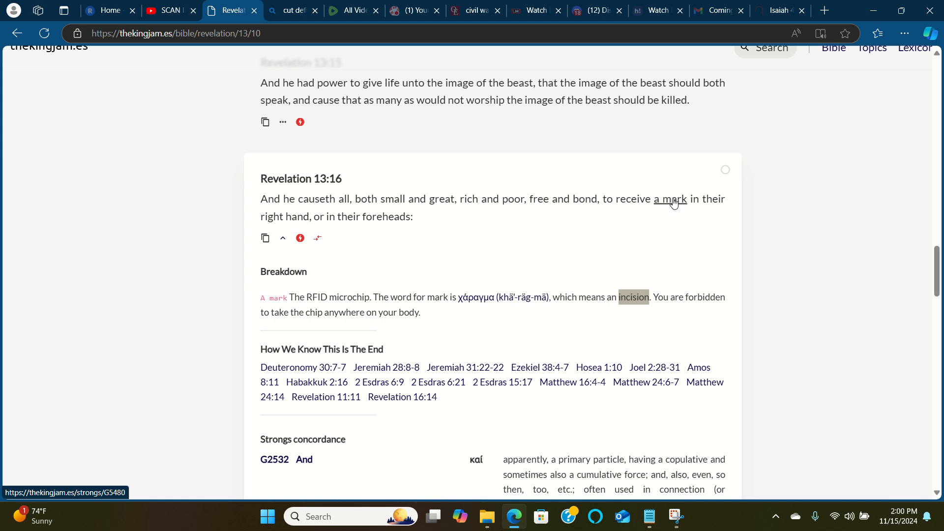
# - Open the G5480 charagma entry for 'mark' and search Bing for 'servitude'
pyautogui.click(670, 199)
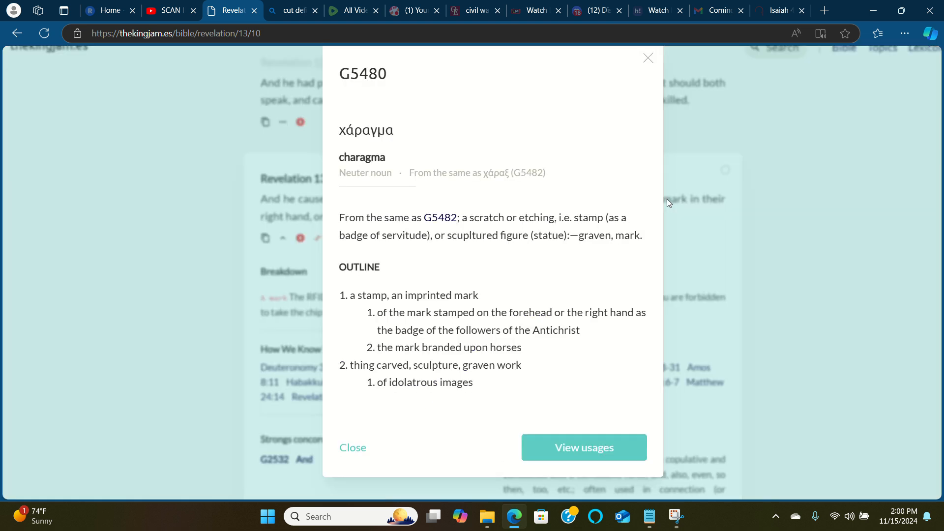
pyautogui.moveTo(499, 201)
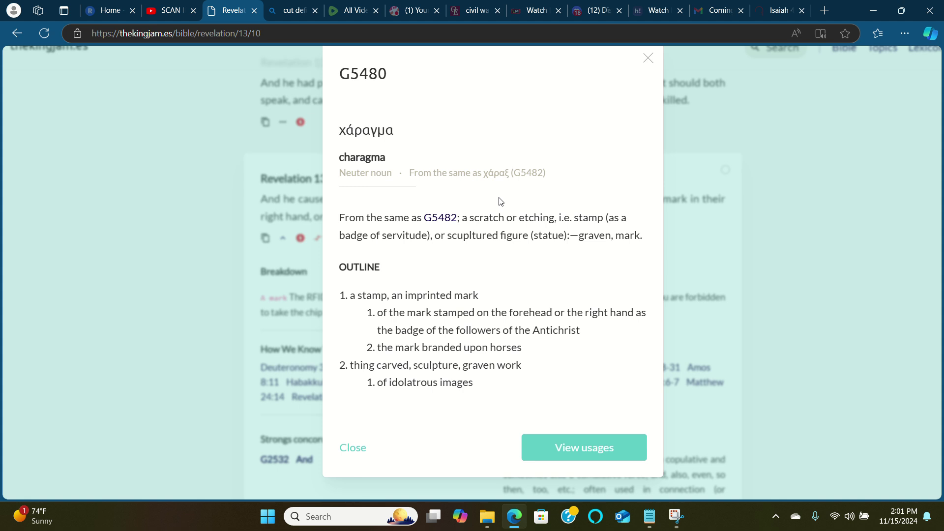
pyautogui.moveTo(355, 239)
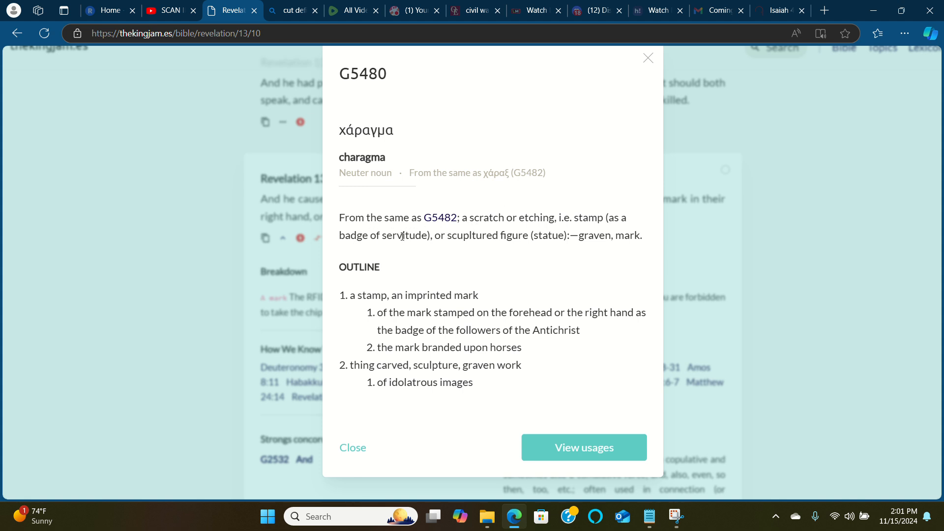
pyautogui.doubleClick(399, 235)
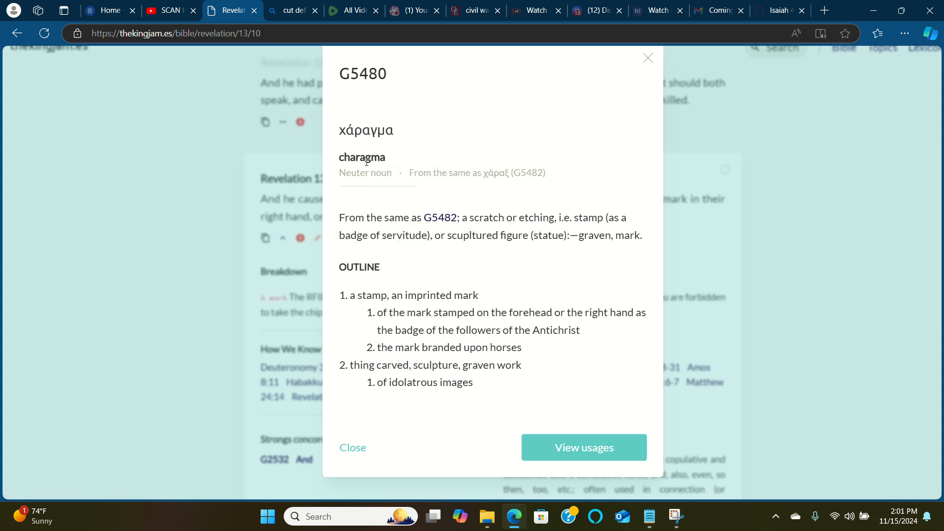
pyautogui.doubleClick(361, 157)
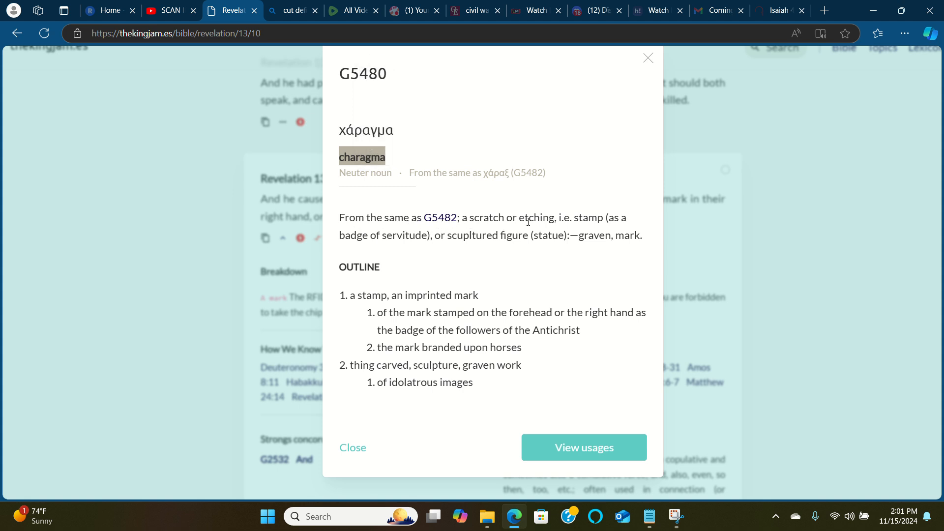
pyautogui.moveTo(540, 218)
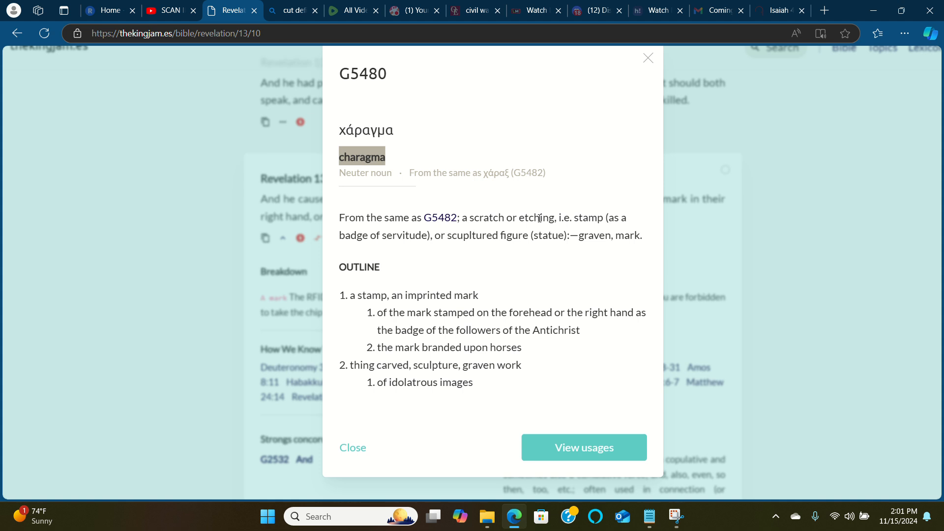
pyautogui.doubleClick(398, 235)
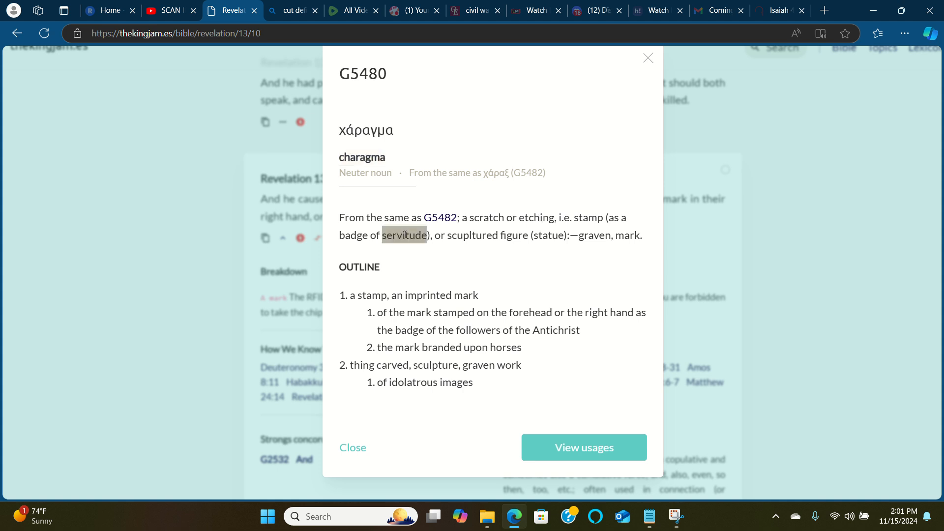
pyautogui.rightClick(397, 235)
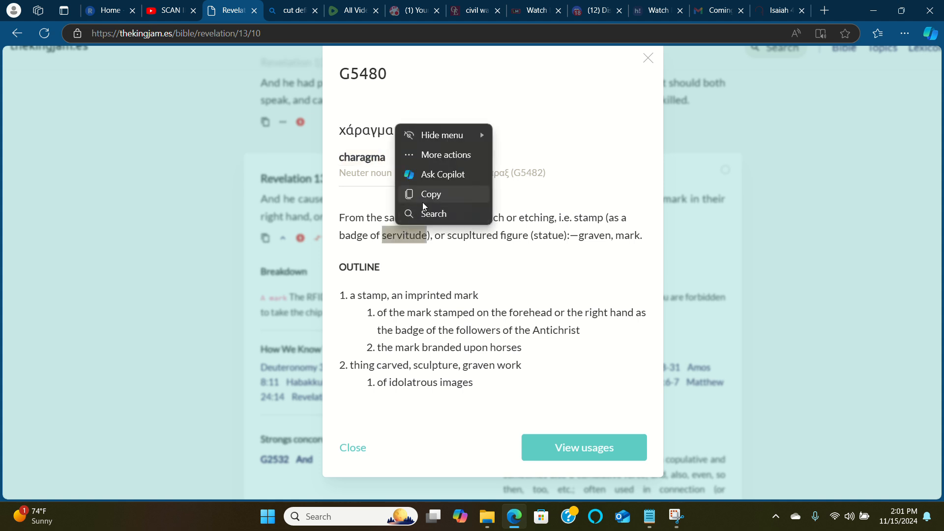
pyautogui.click(434, 213)
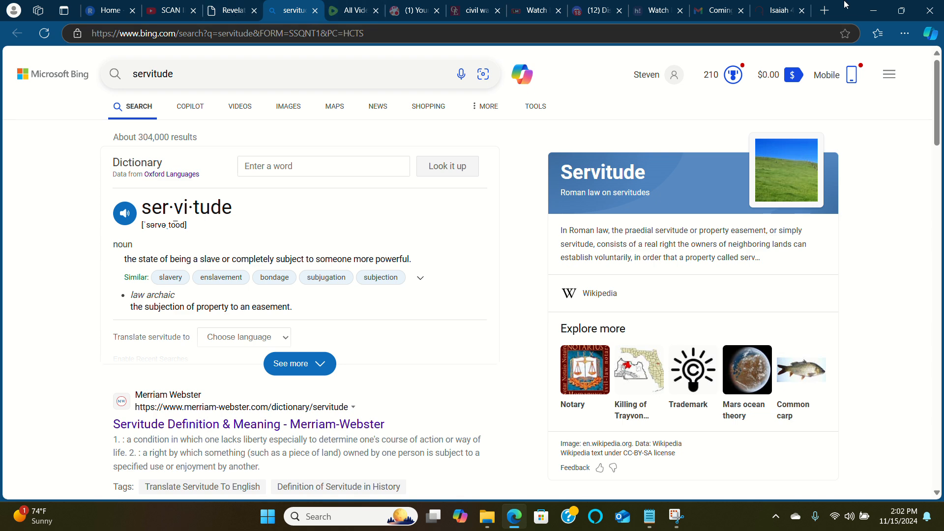
# - Look up Job 9:24 in KJV on BibleGateway, then return to the Revelation tab
pyautogui.click(779, 10)
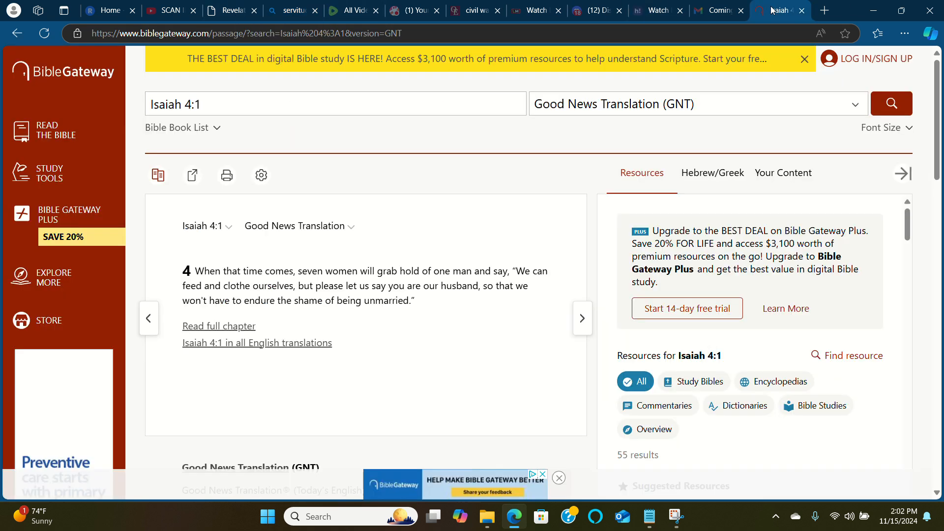
pyautogui.click(698, 104)
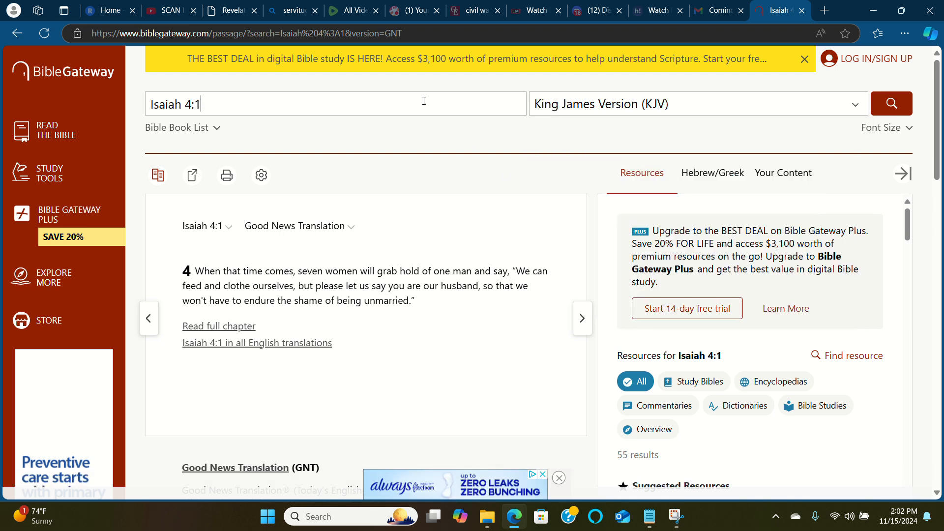
pyautogui.write('Job 9:24')
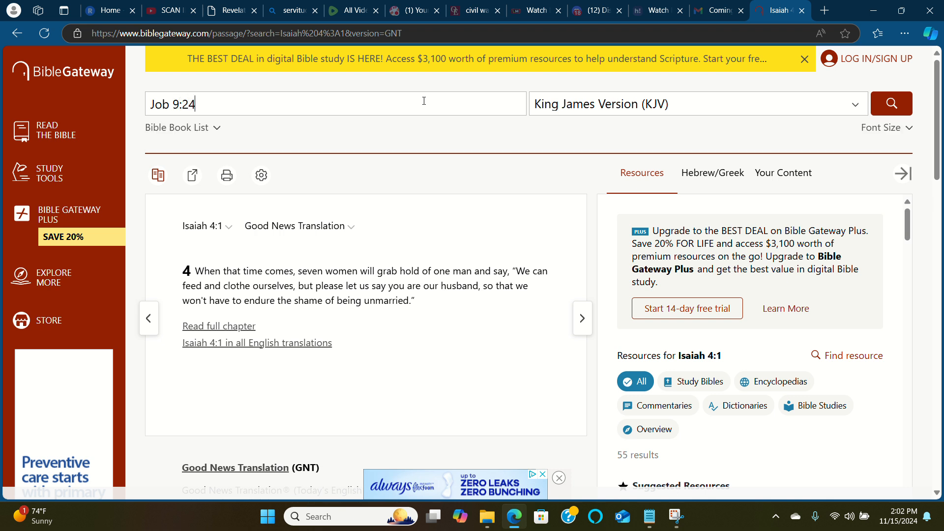
pyautogui.click(892, 104)
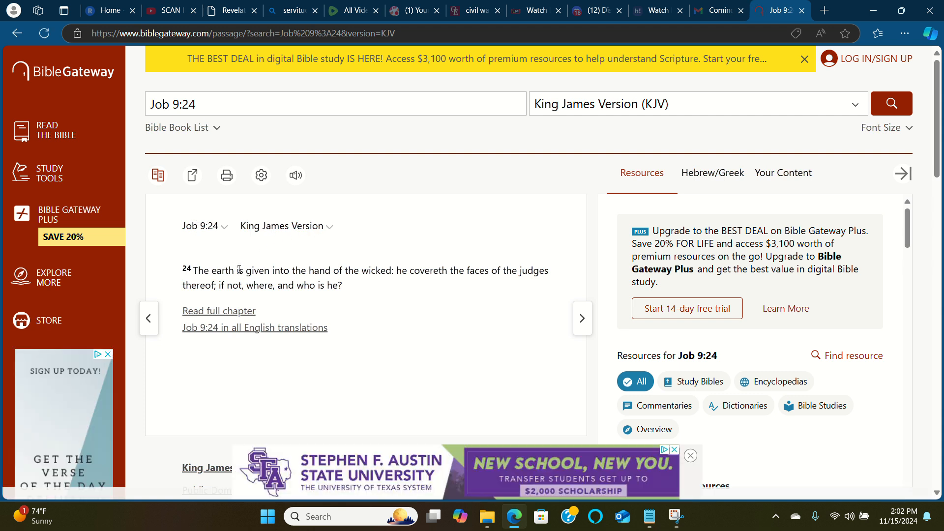
pyautogui.moveTo(234, 268)
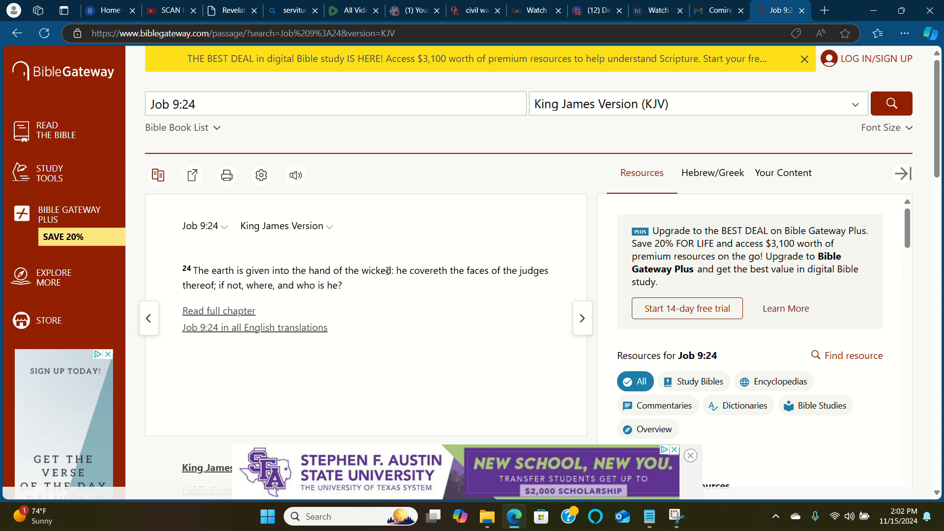
pyautogui.moveTo(449, 274)
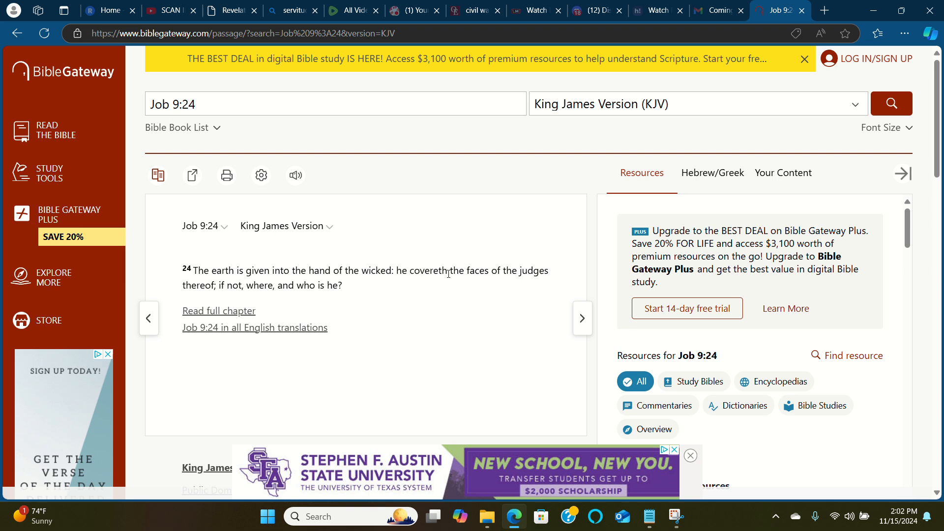
pyautogui.moveTo(424, 269)
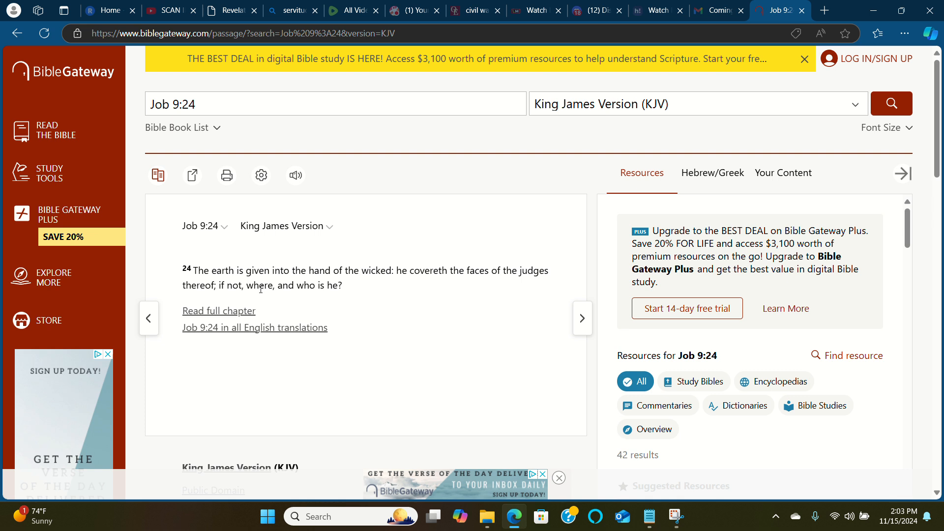
pyautogui.moveTo(280, 23)
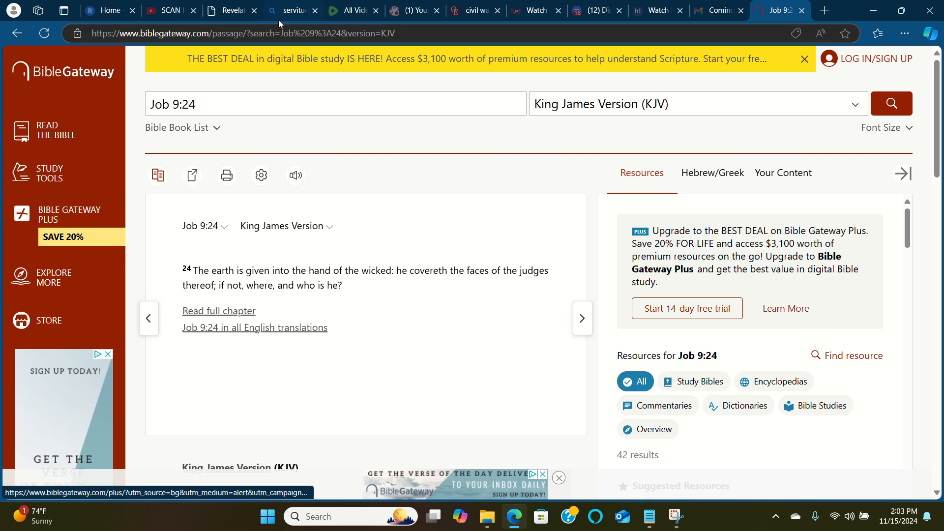
pyautogui.click(232, 9)
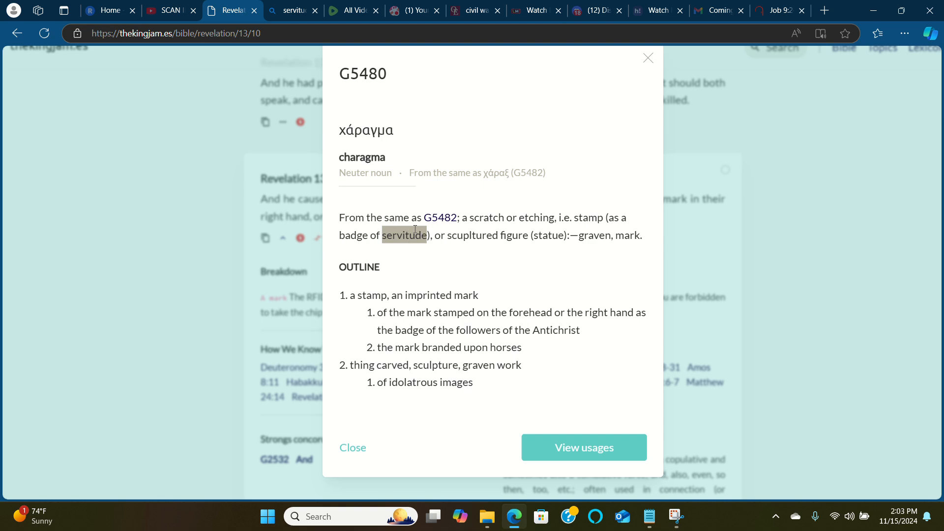
# - Revisit Bing's servitude synonyms, then return to the Revelation 13:16 page
pyautogui.click(291, 10)
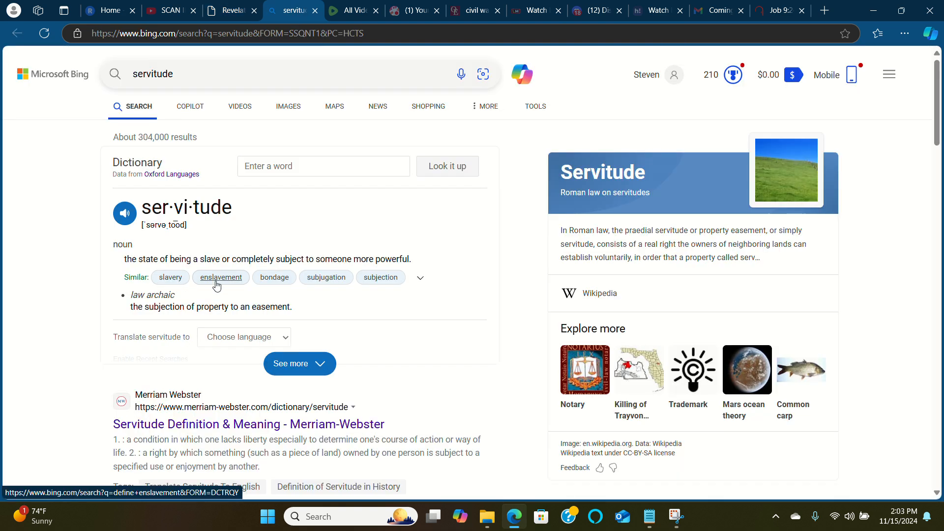
pyautogui.moveTo(274, 284)
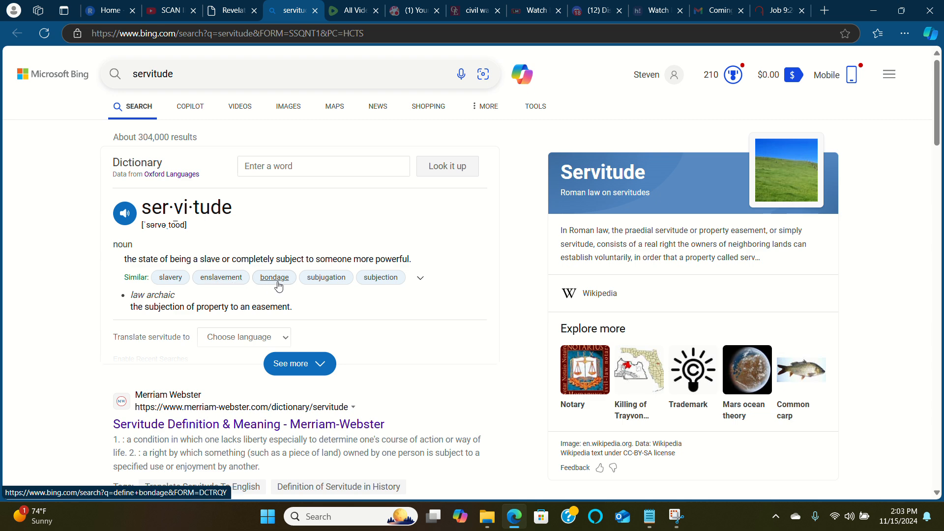
pyautogui.click(234, 11)
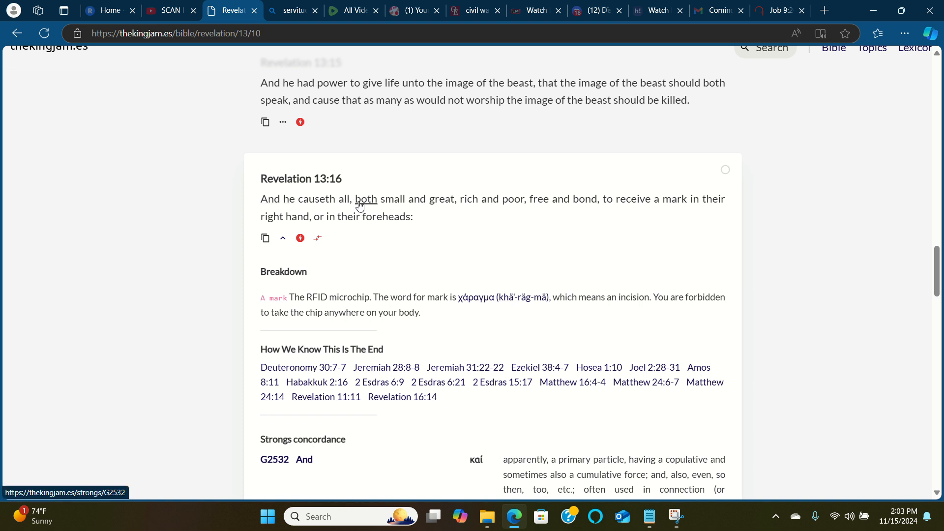
pyautogui.moveTo(394, 200)
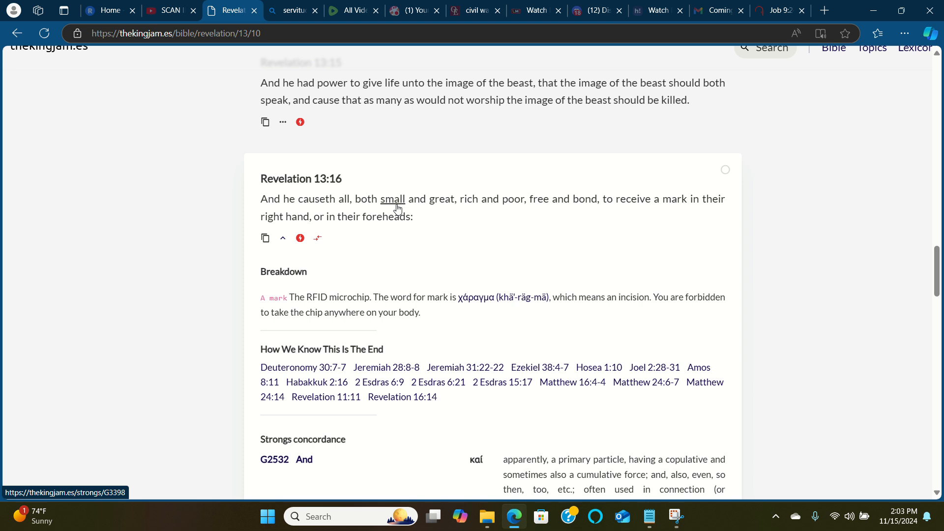
pyautogui.moveTo(446, 207)
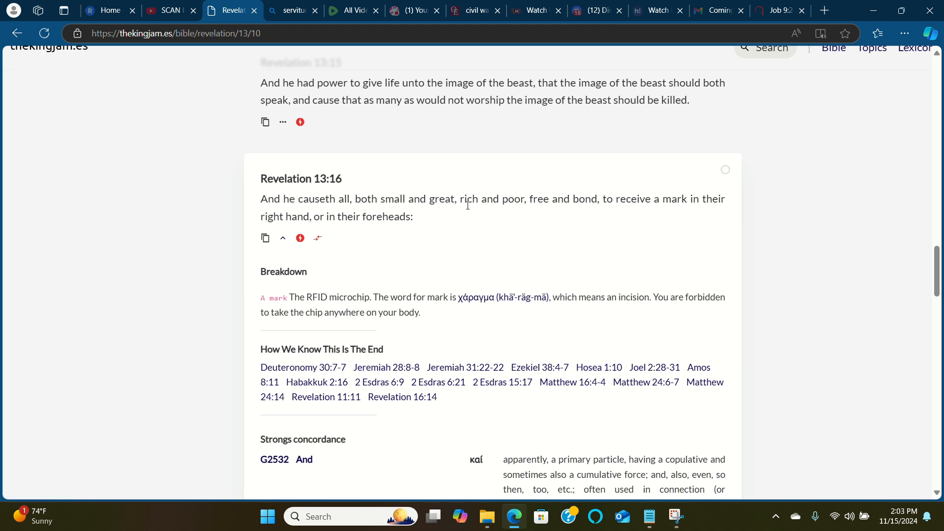
pyautogui.moveTo(511, 200)
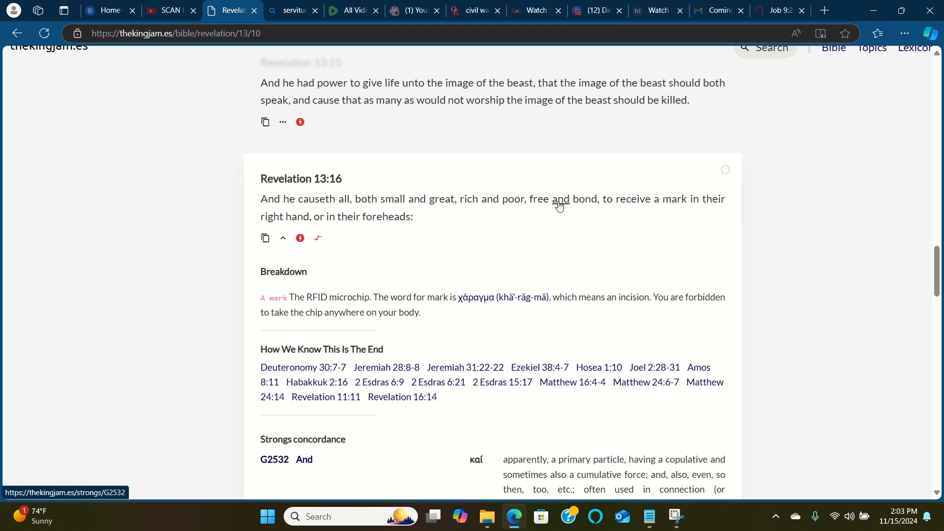
pyautogui.moveTo(591, 206)
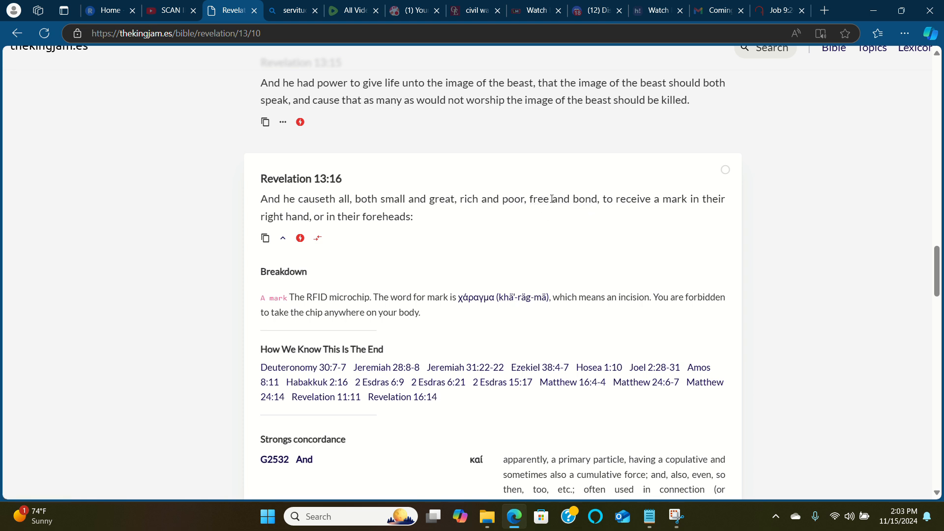
pyautogui.moveTo(628, 208)
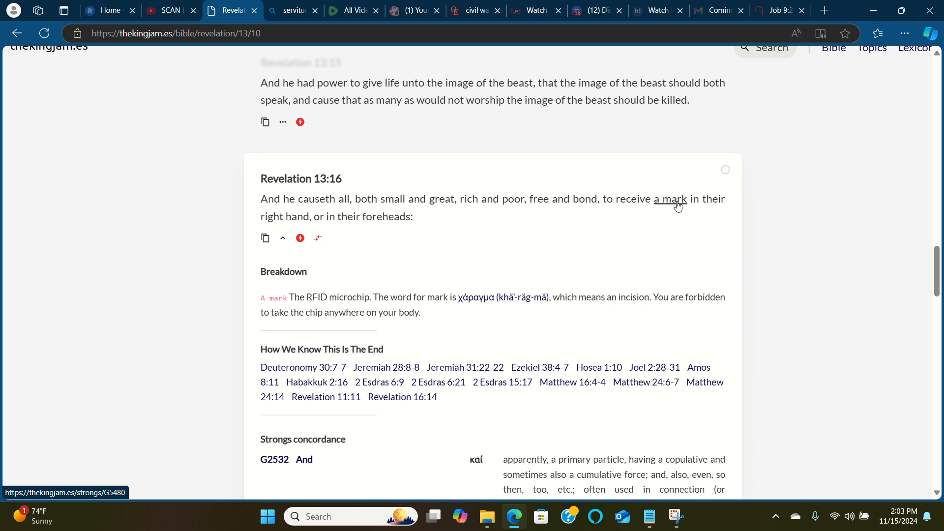
pyautogui.moveTo(332, 237)
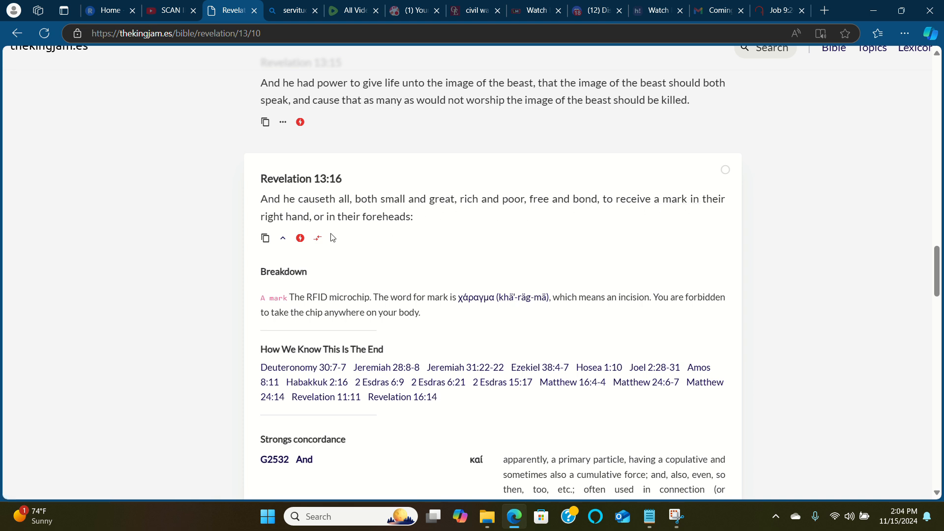
pyautogui.moveTo(384, 255)
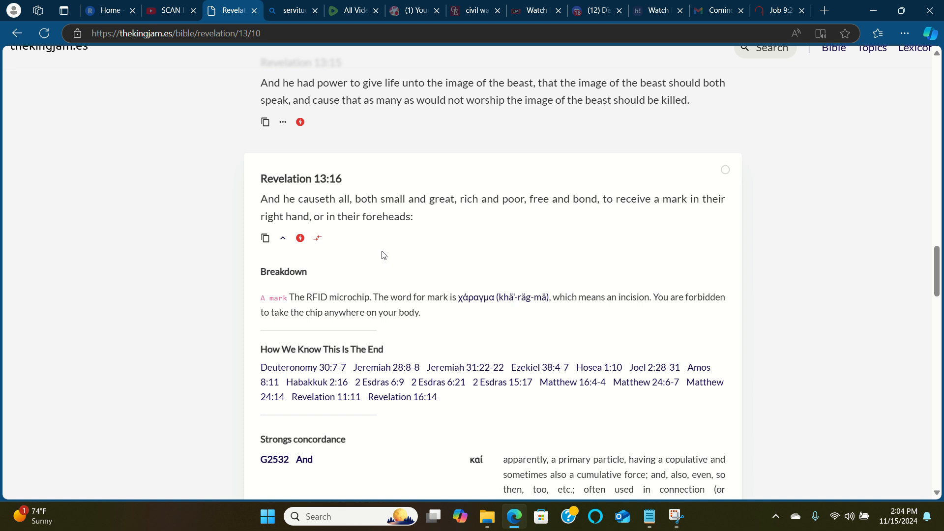
pyautogui.moveTo(329, 246)
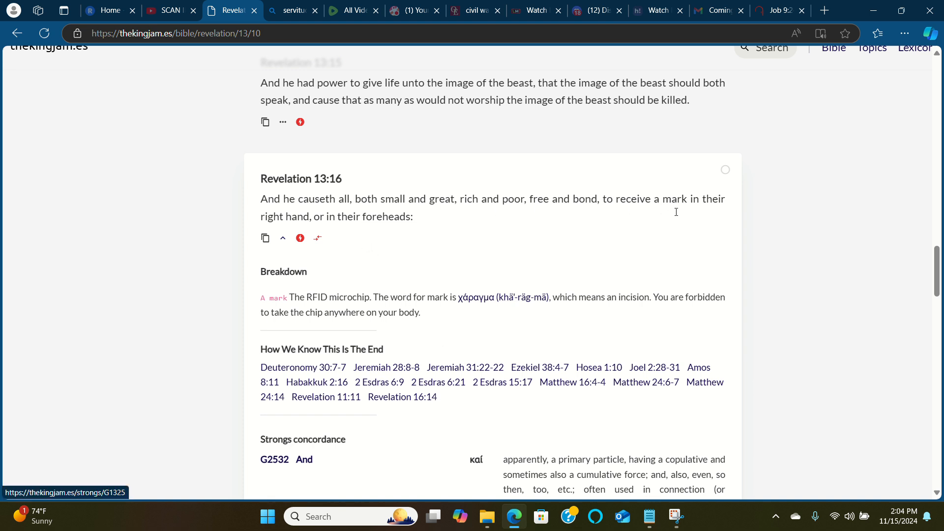
# - Reopen the G5480 entry, select 'servitude', then switch to the SCAN ID video
pyautogui.click(485, 298)
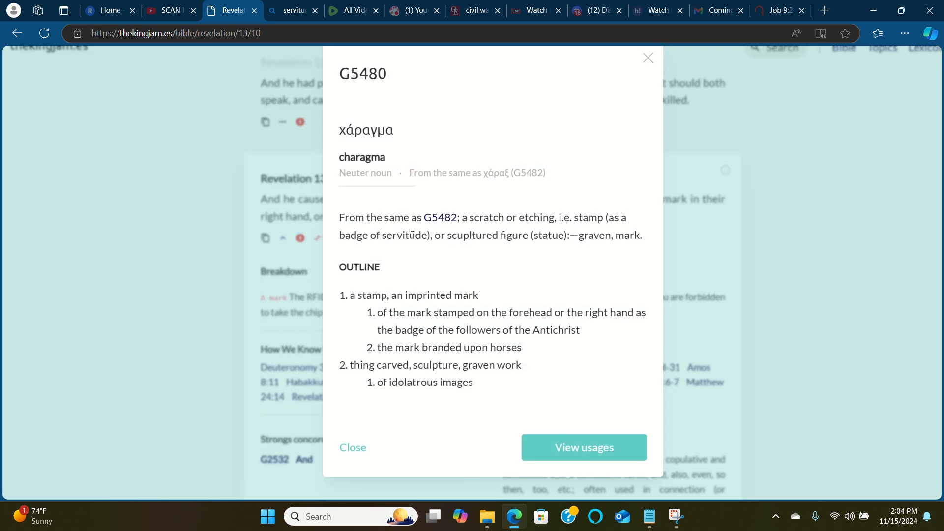
pyautogui.moveTo(413, 236)
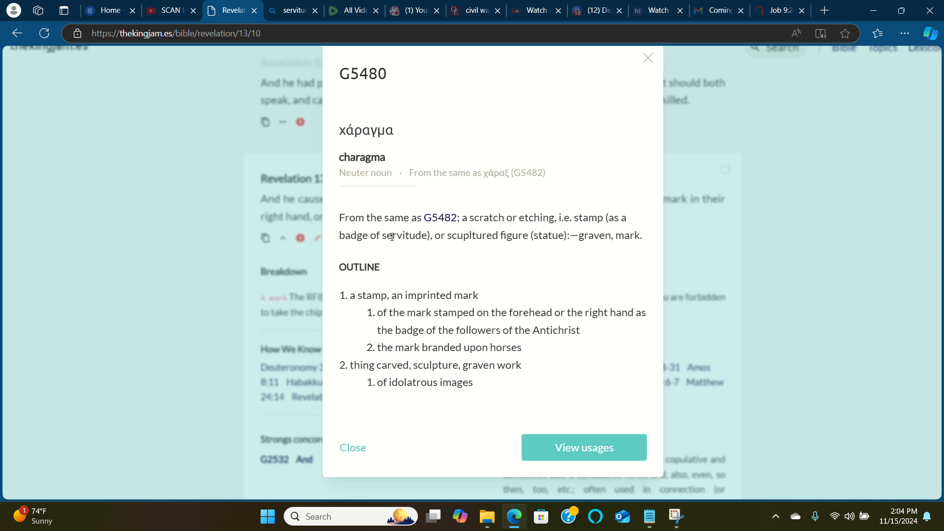
pyautogui.moveTo(409, 236)
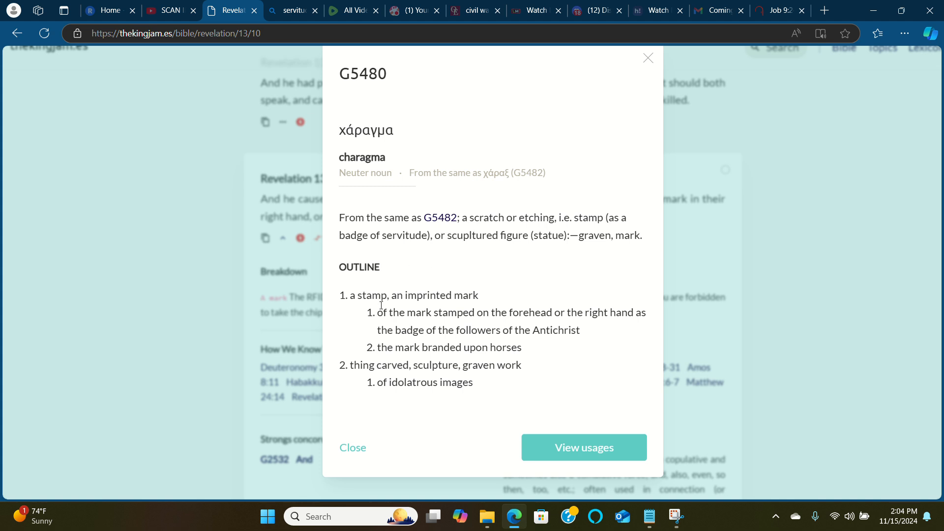
pyautogui.moveTo(402, 311)
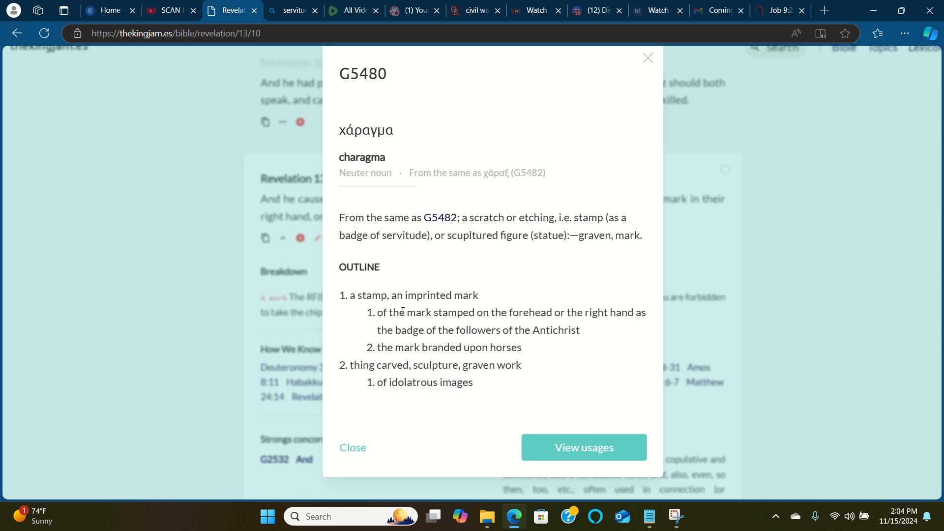
pyautogui.moveTo(376, 315)
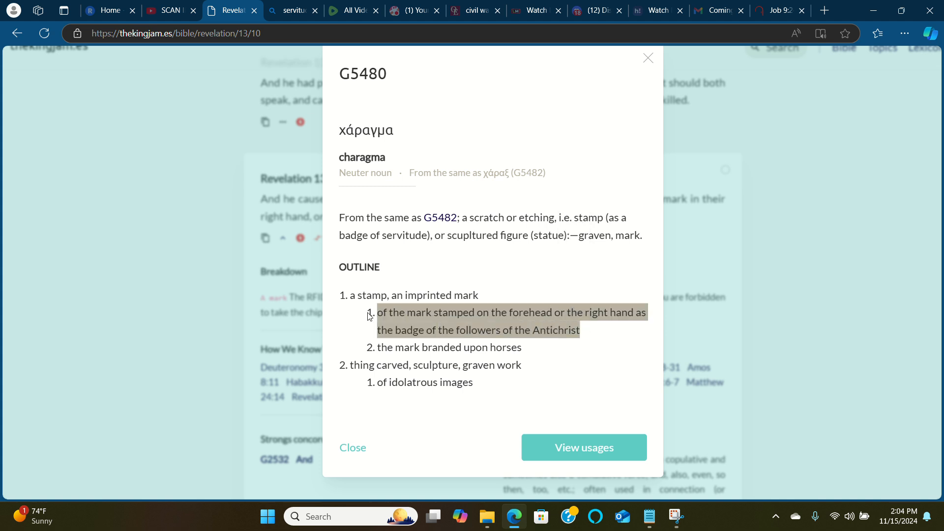
pyautogui.moveTo(300, 334)
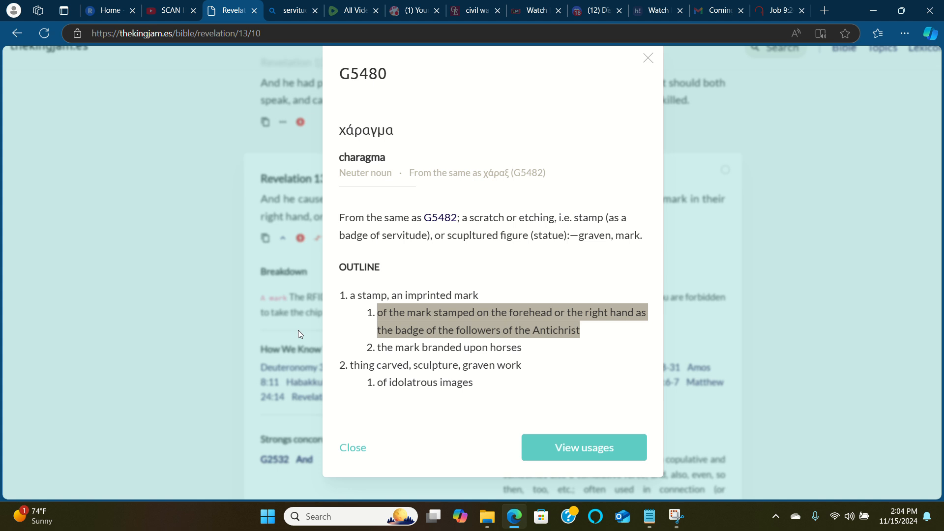
pyautogui.moveTo(483, 329)
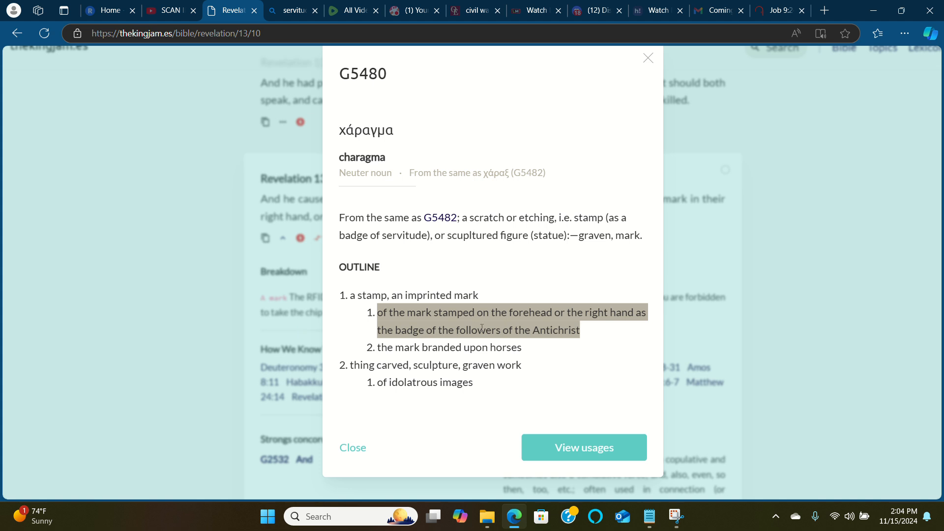
pyautogui.moveTo(584, 335)
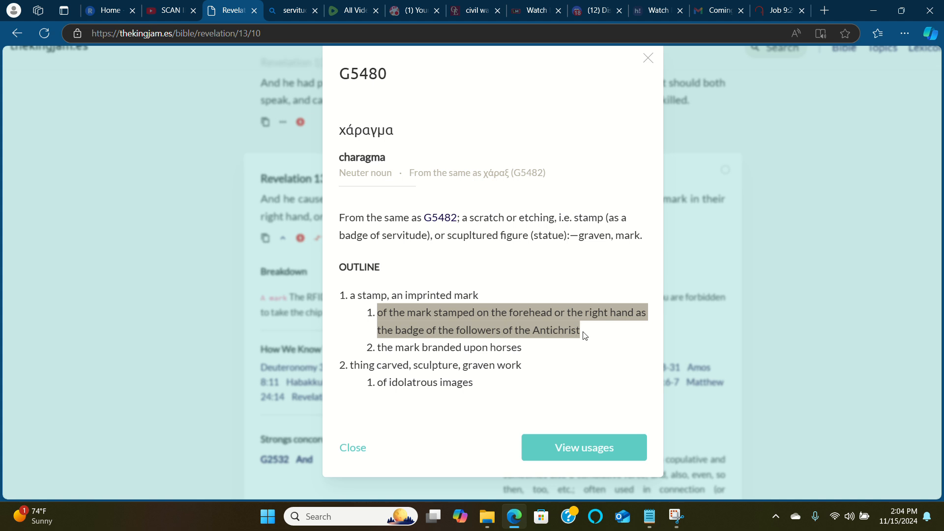
pyautogui.moveTo(393, 329)
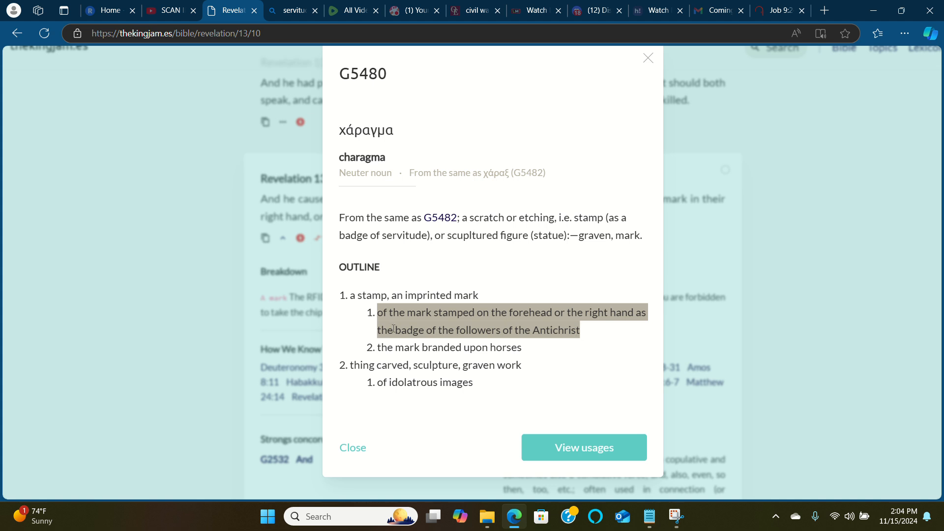
pyautogui.moveTo(474, 330)
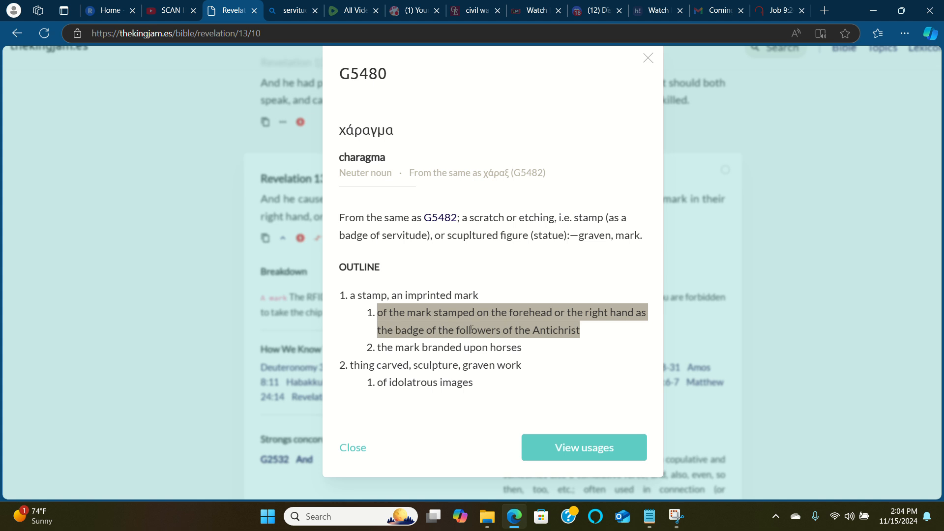
pyautogui.moveTo(542, 337)
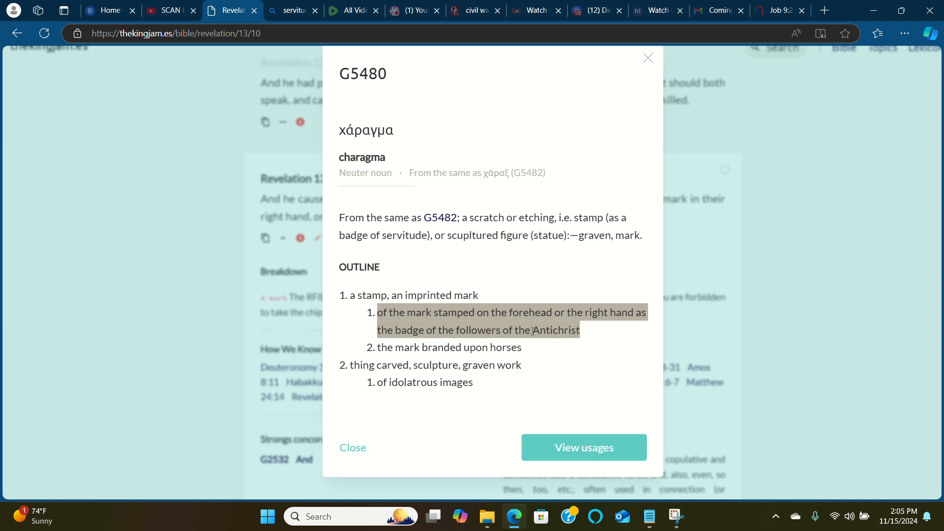
pyautogui.moveTo(536, 326)
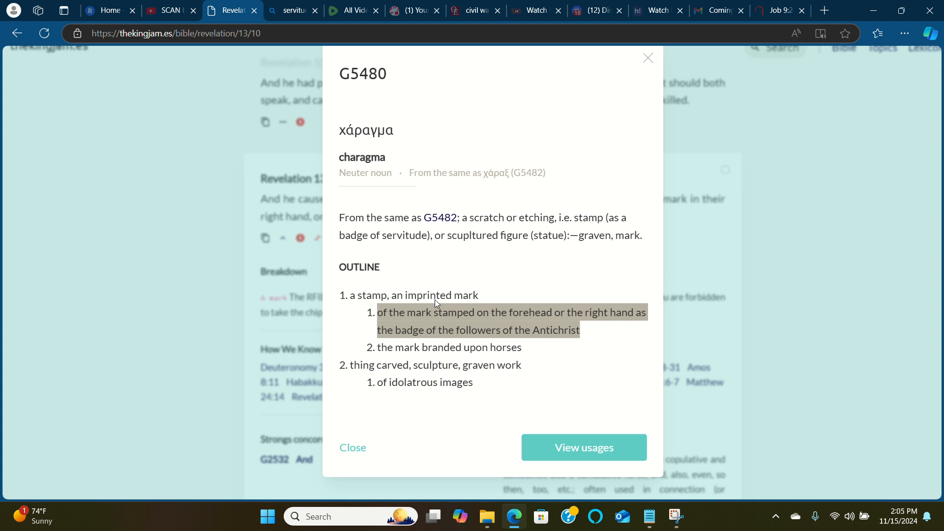
pyautogui.doubleClick(398, 235)
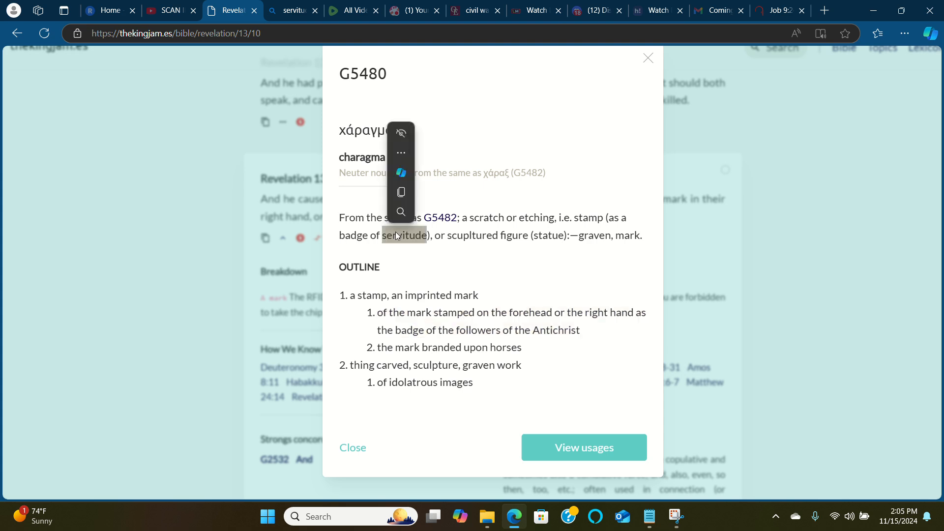
pyautogui.click(169, 11)
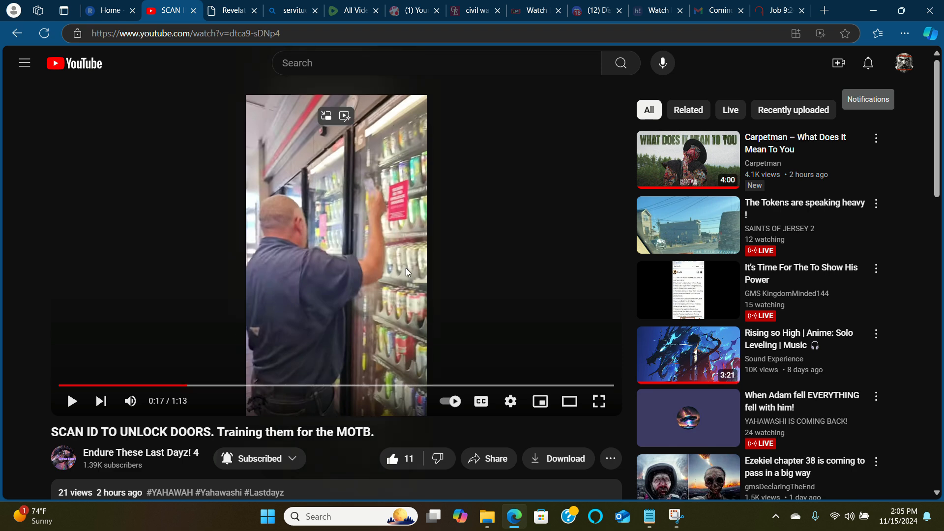
pyautogui.moveTo(367, 269)
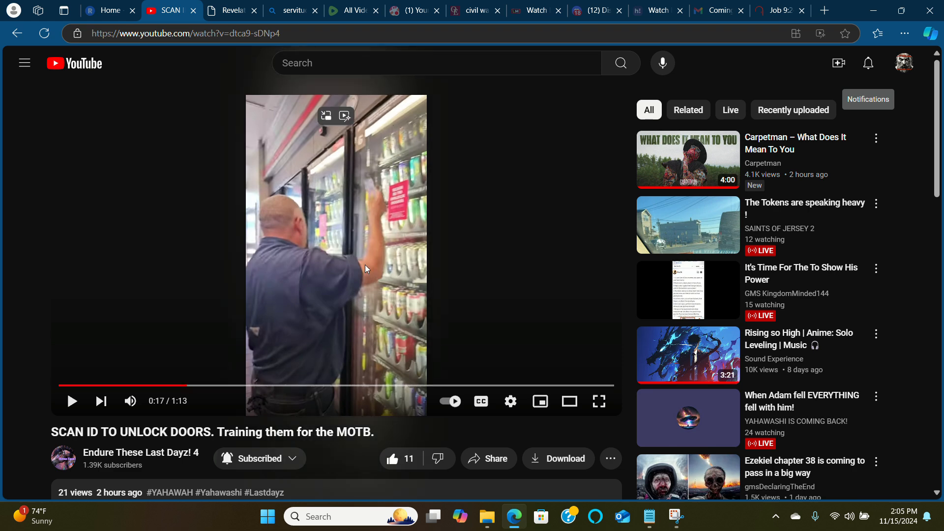
pyautogui.moveTo(361, 273)
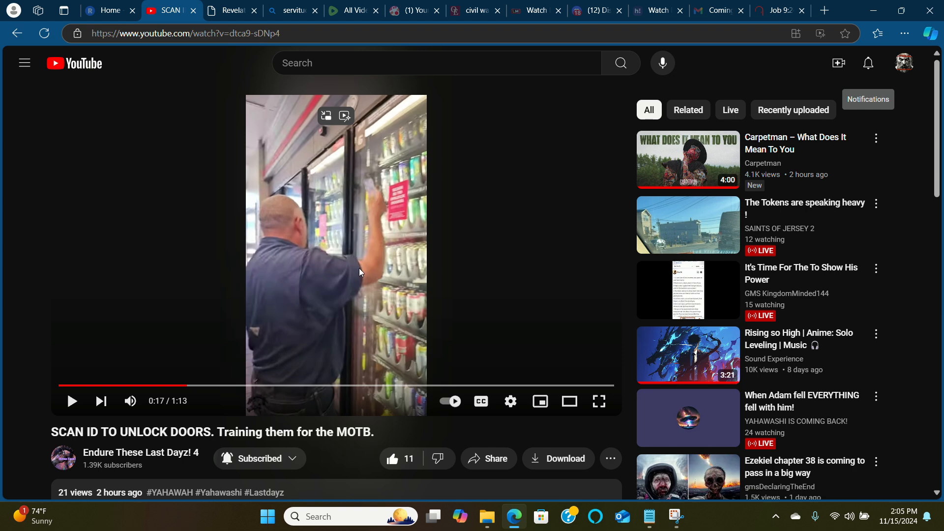
pyautogui.moveTo(357, 300)
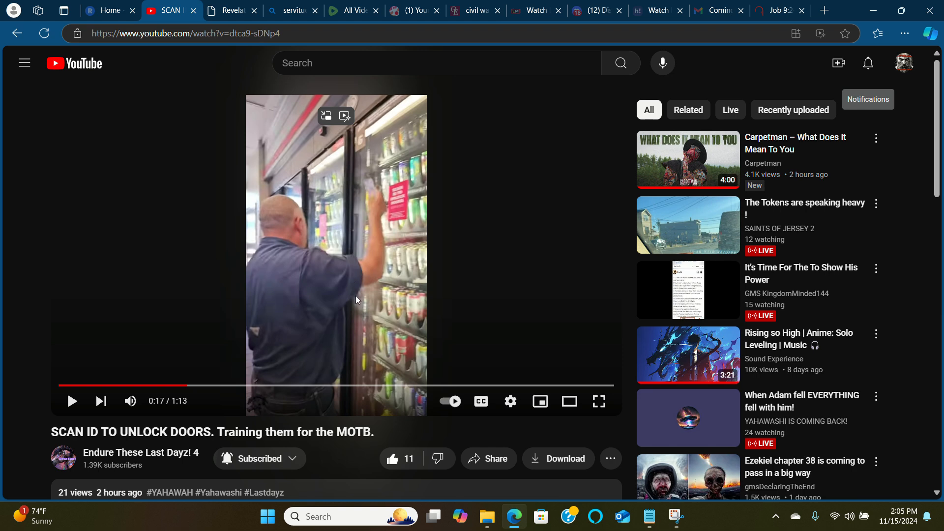
pyautogui.moveTo(359, 291)
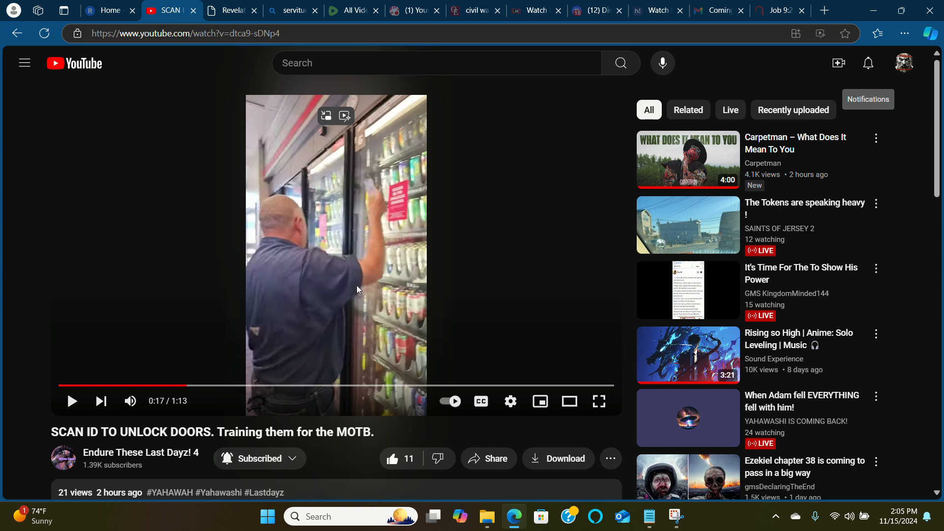
pyautogui.click(235, 10)
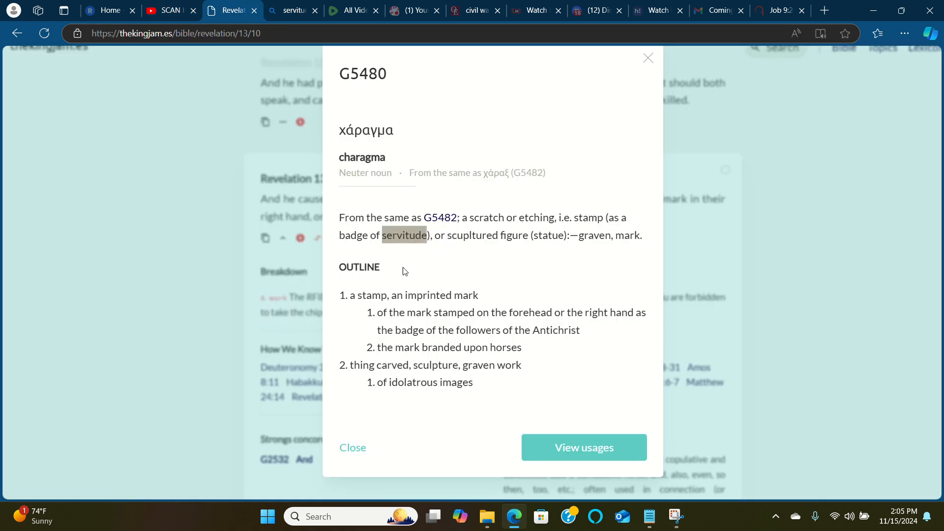
pyautogui.moveTo(273, 275)
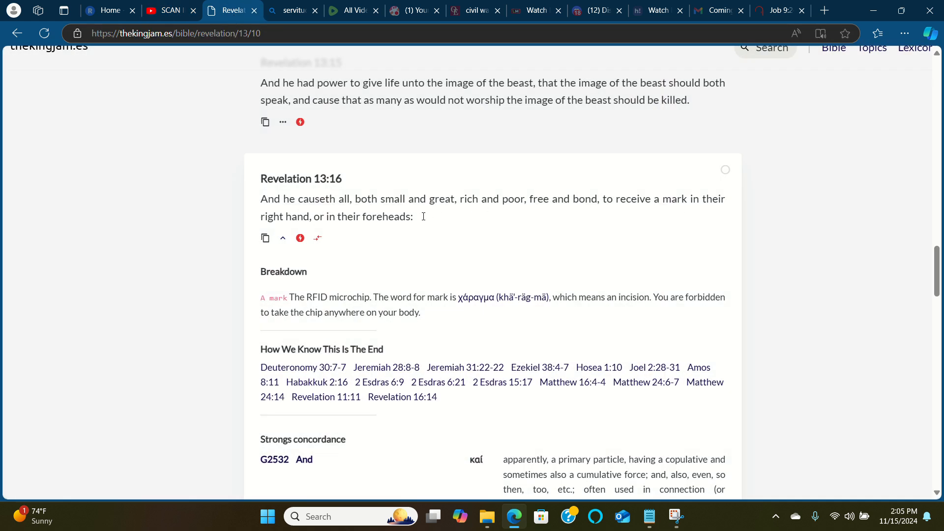
pyautogui.moveTo(342, 191)
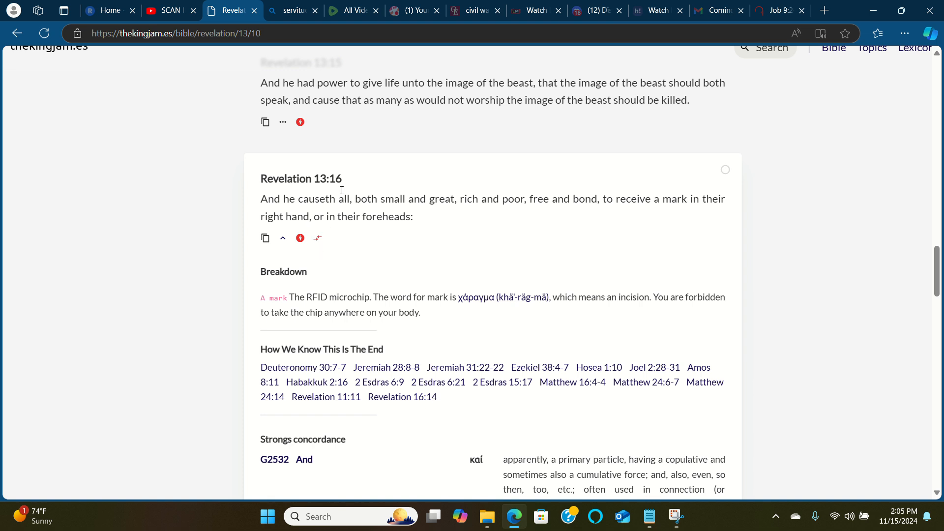
# - Collapse 13:16's breakdown, revisit G5480 in 13:17, then open G59 for 'buy'
pyautogui.click(283, 238)
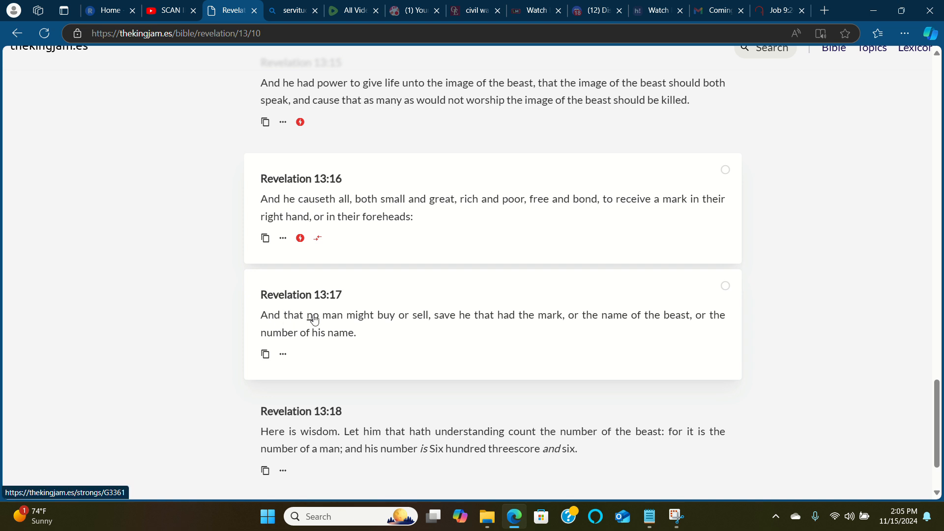
pyautogui.moveTo(332, 318)
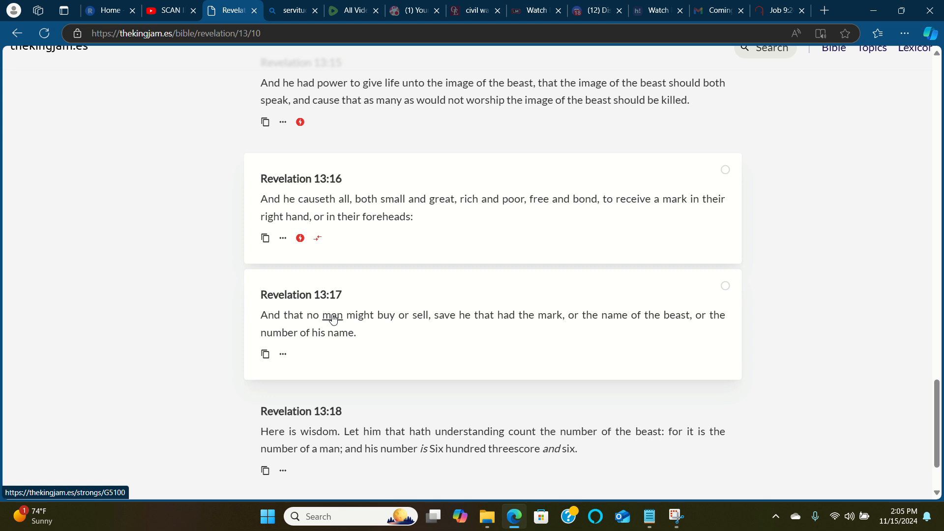
pyautogui.moveTo(386, 320)
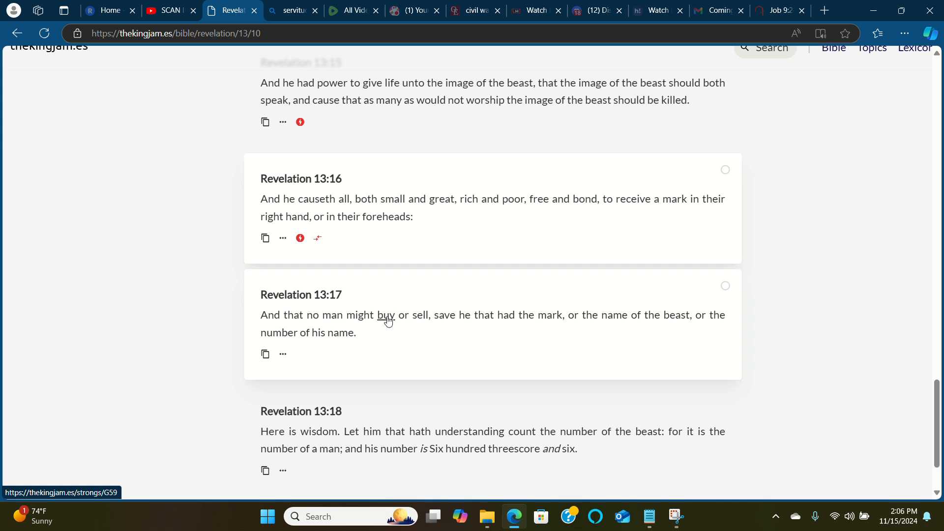
pyautogui.moveTo(450, 320)
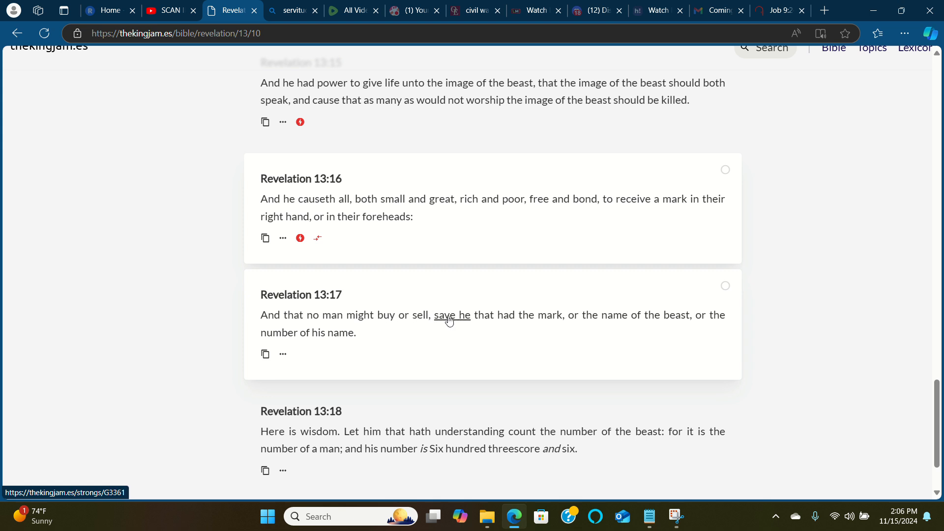
pyautogui.moveTo(404, 322)
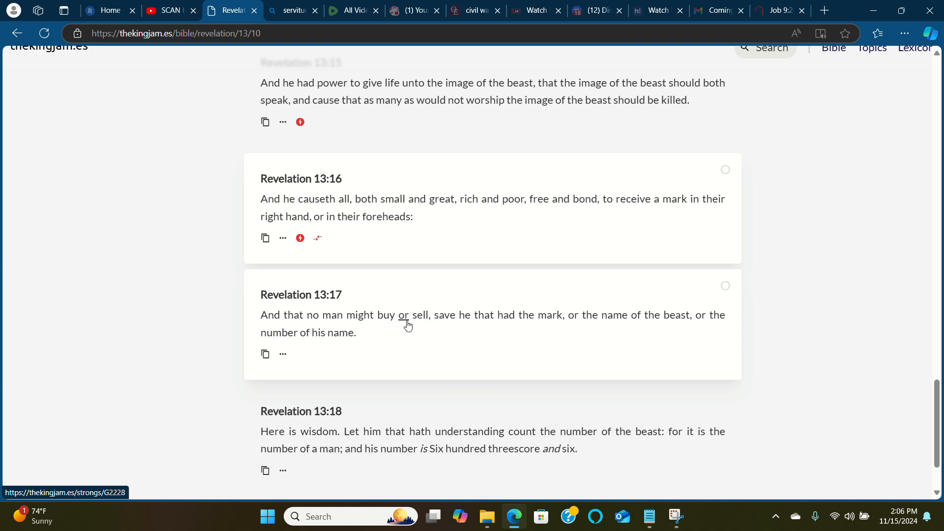
pyautogui.moveTo(452, 323)
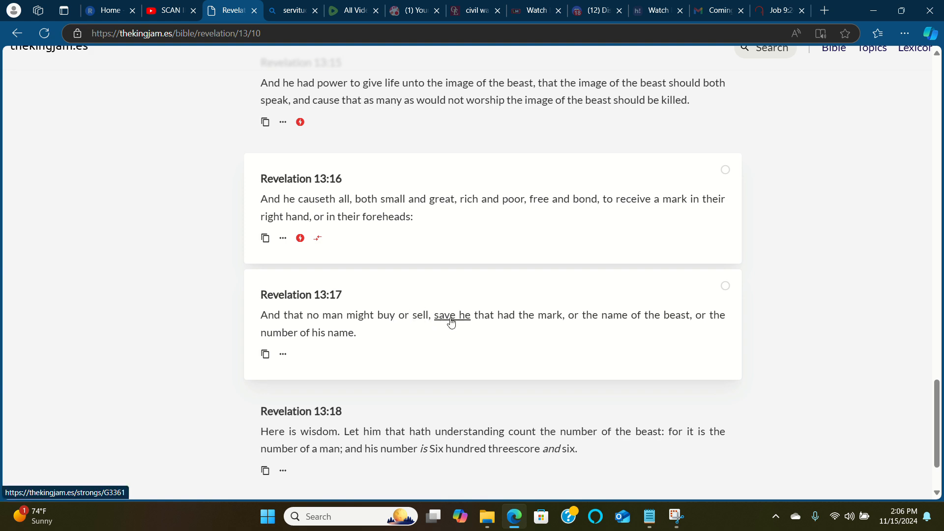
pyautogui.click(452, 315)
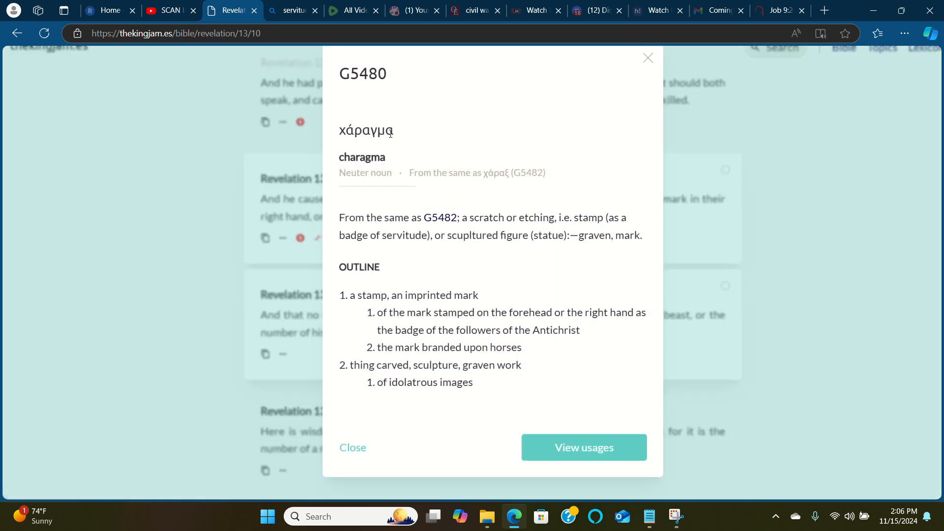
pyautogui.moveTo(388, 238)
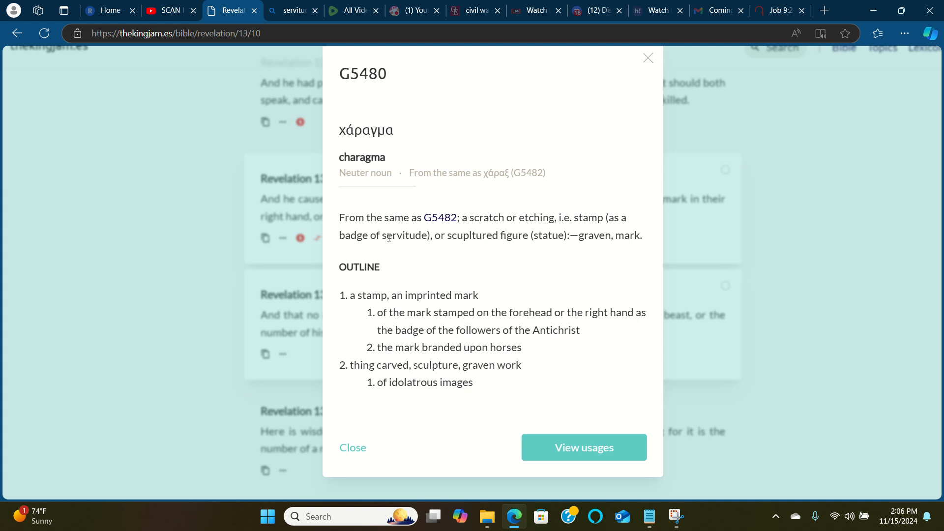
pyautogui.doubleClick(397, 235)
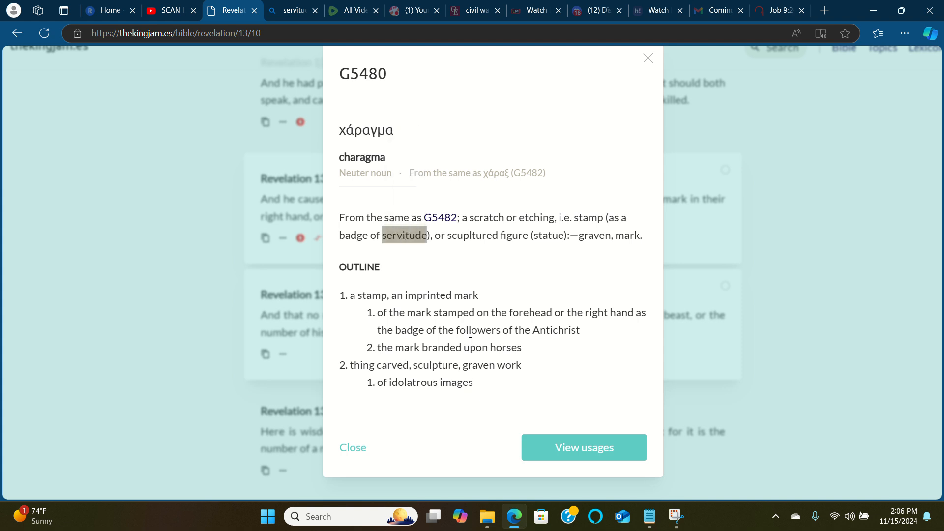
pyautogui.doubleClick(410, 331)
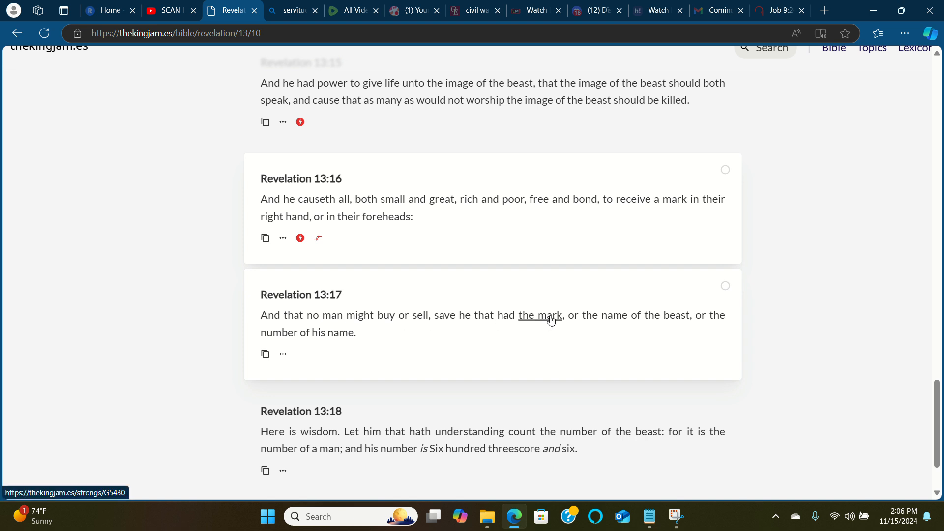
pyautogui.moveTo(408, 315)
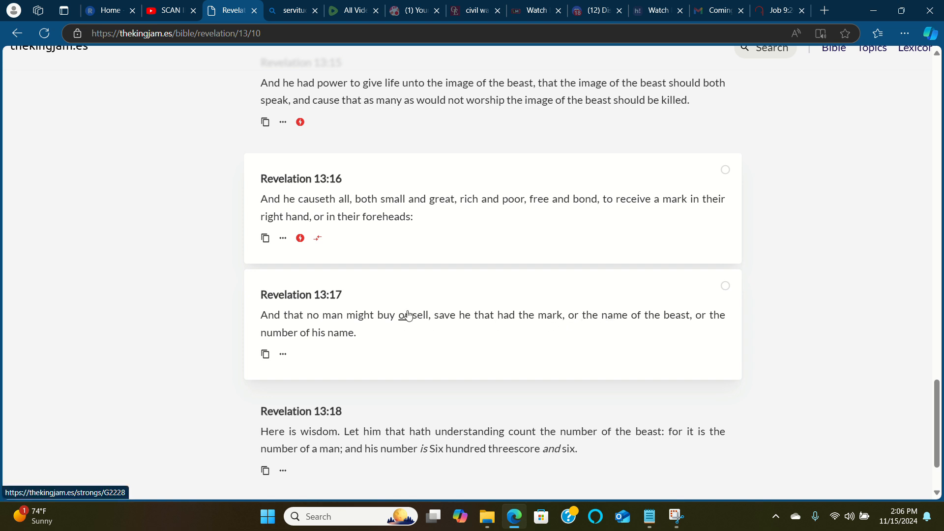
pyautogui.moveTo(386, 316)
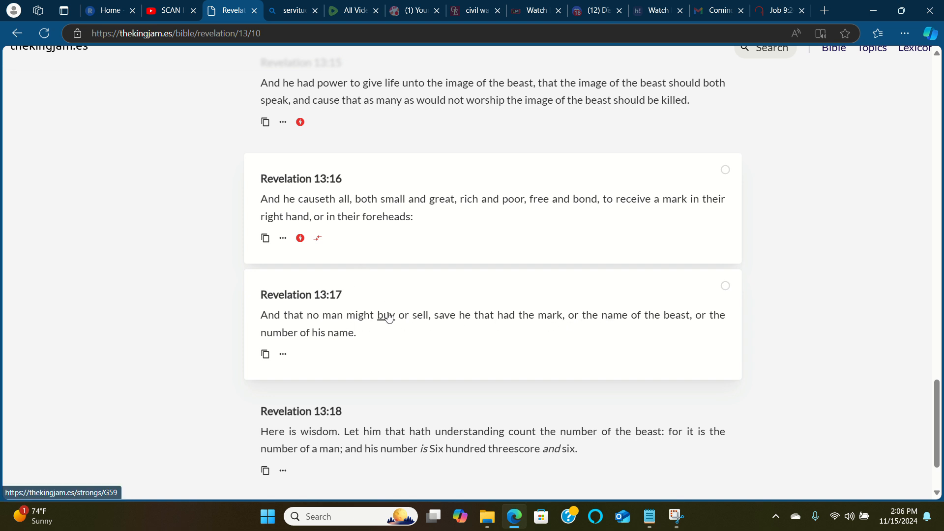
pyautogui.click(386, 315)
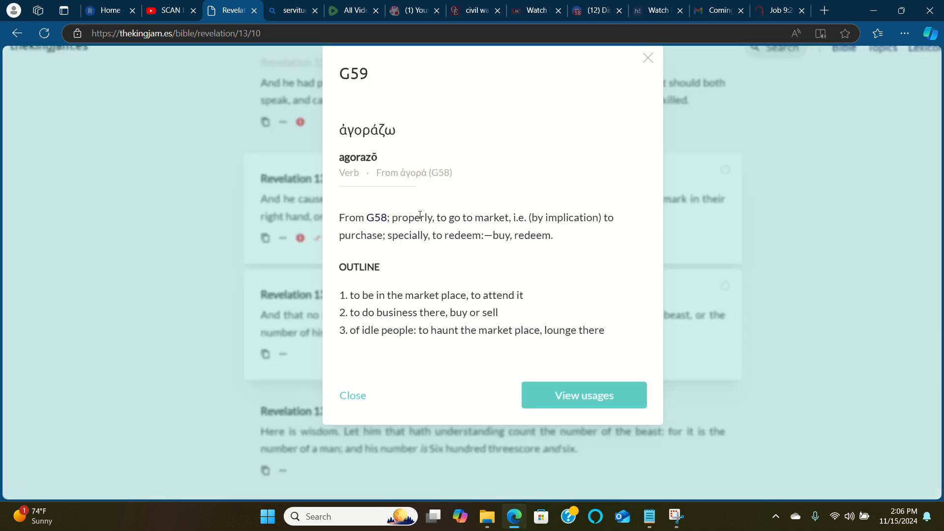
pyautogui.moveTo(377, 221)
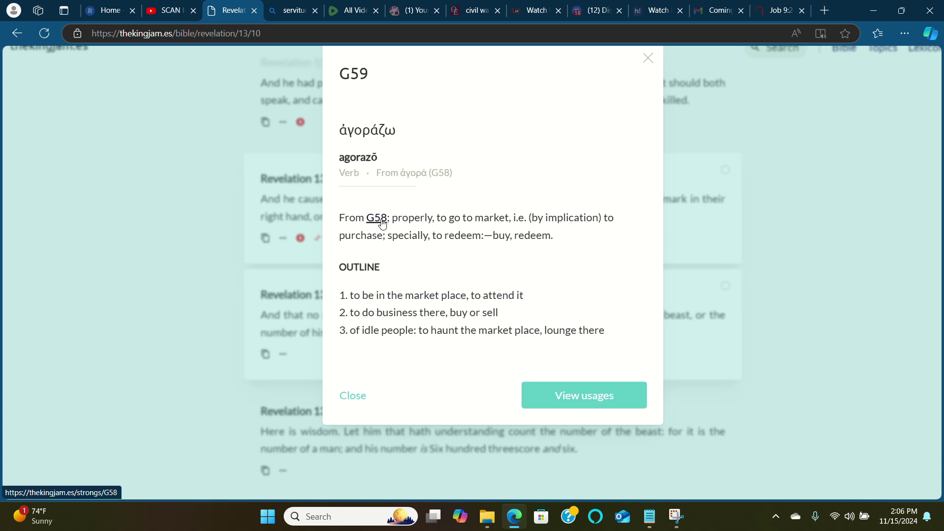
pyautogui.moveTo(443, 222)
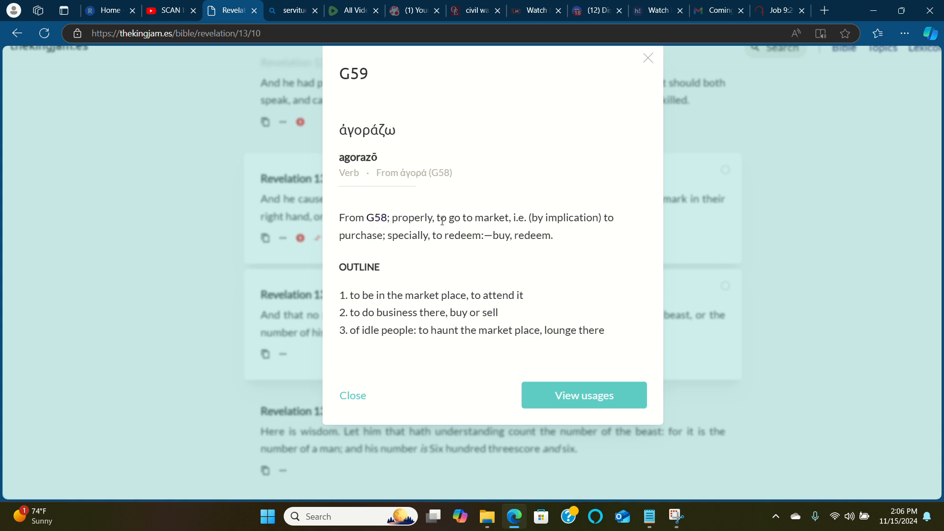
pyautogui.moveTo(494, 219)
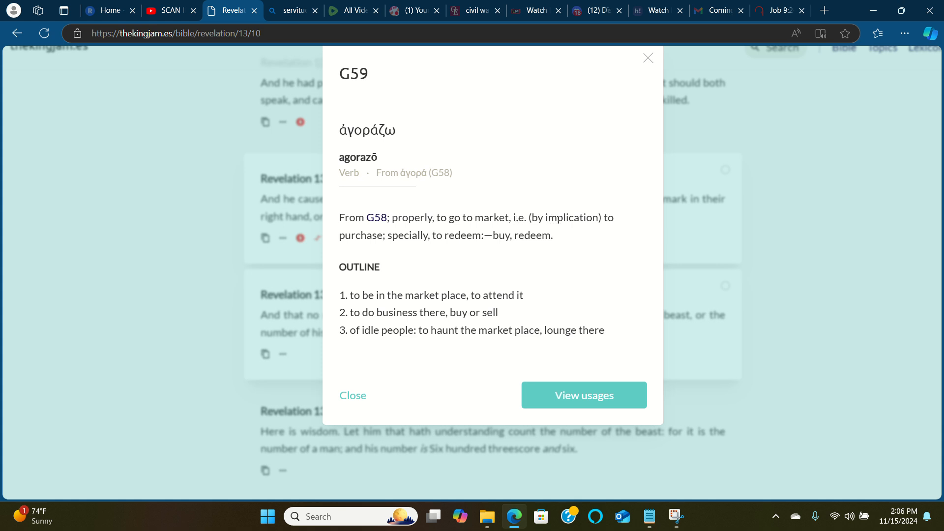
pyautogui.moveTo(592, 221)
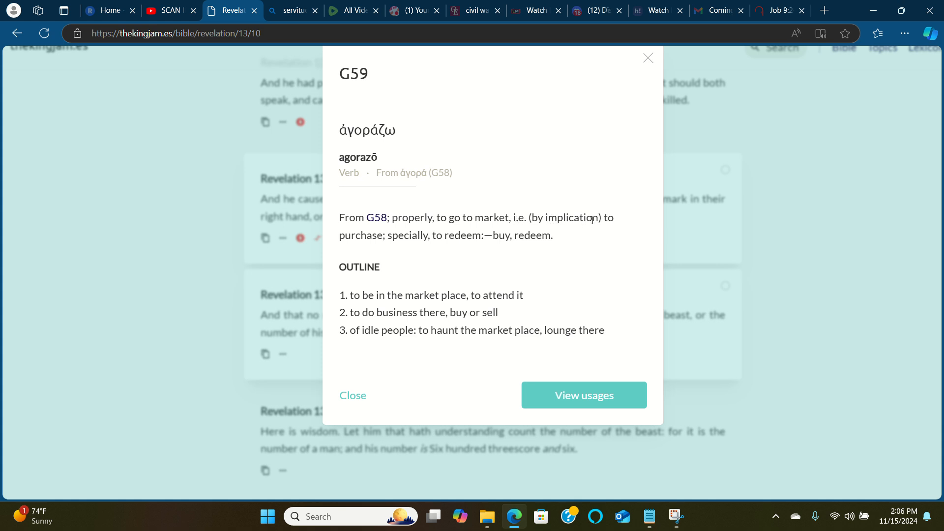
pyautogui.moveTo(461, 246)
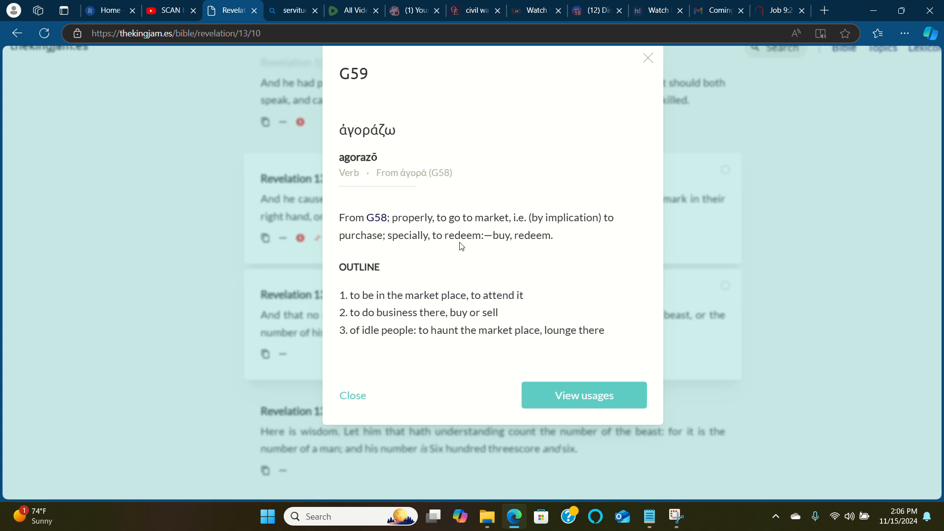
pyautogui.moveTo(394, 295)
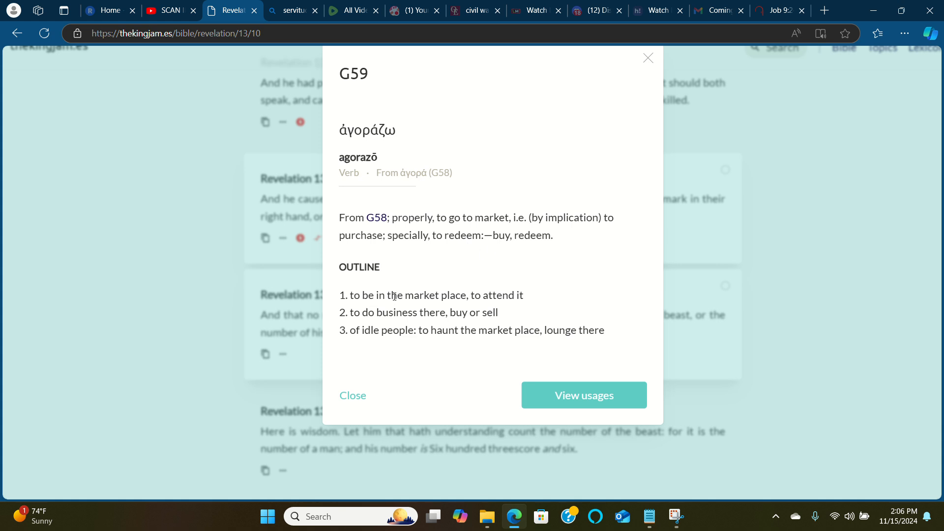
pyautogui.moveTo(477, 297)
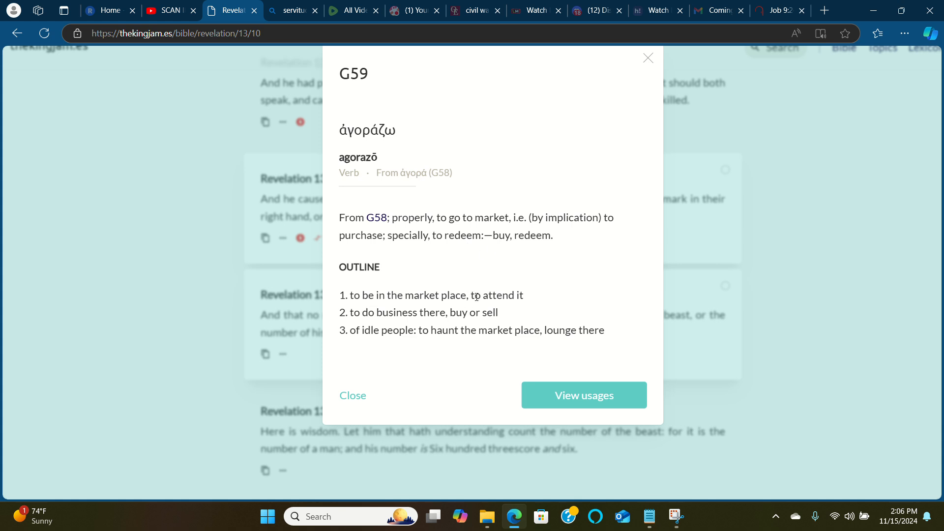
pyautogui.moveTo(438, 317)
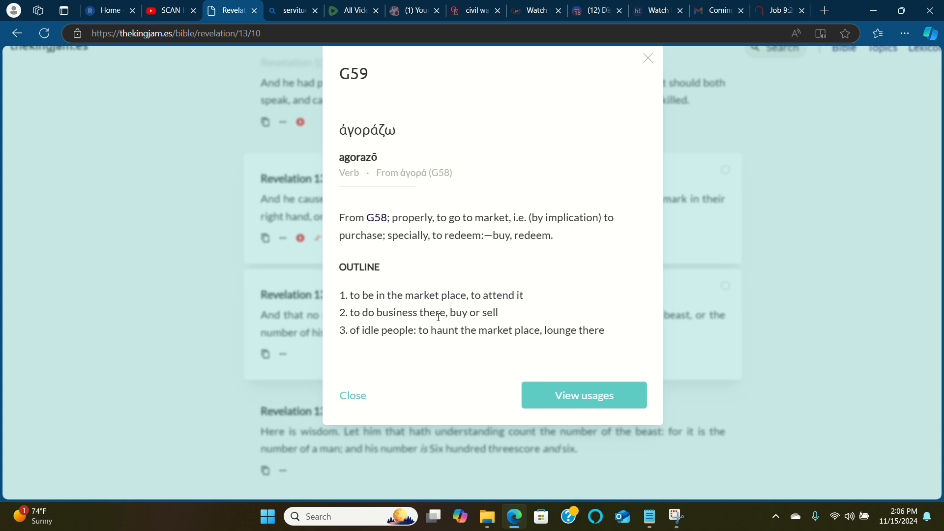
pyautogui.moveTo(363, 335)
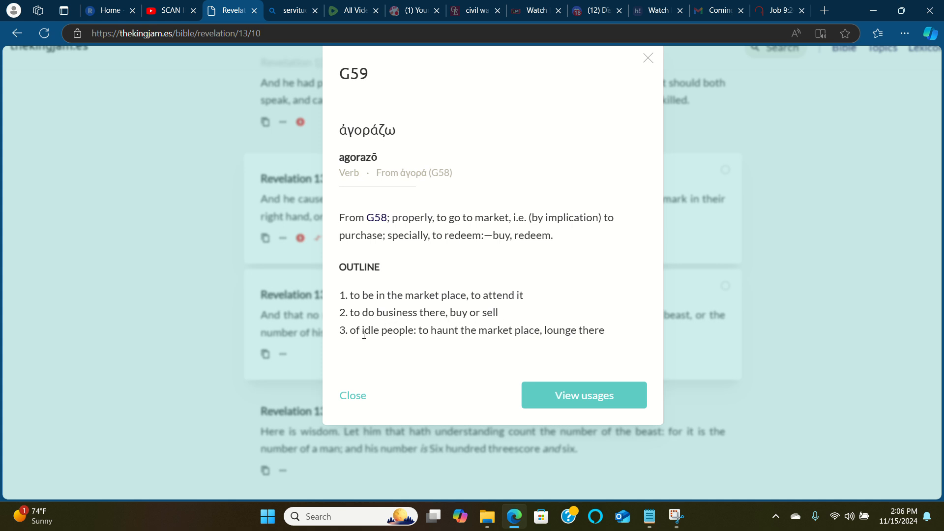
pyautogui.moveTo(419, 333)
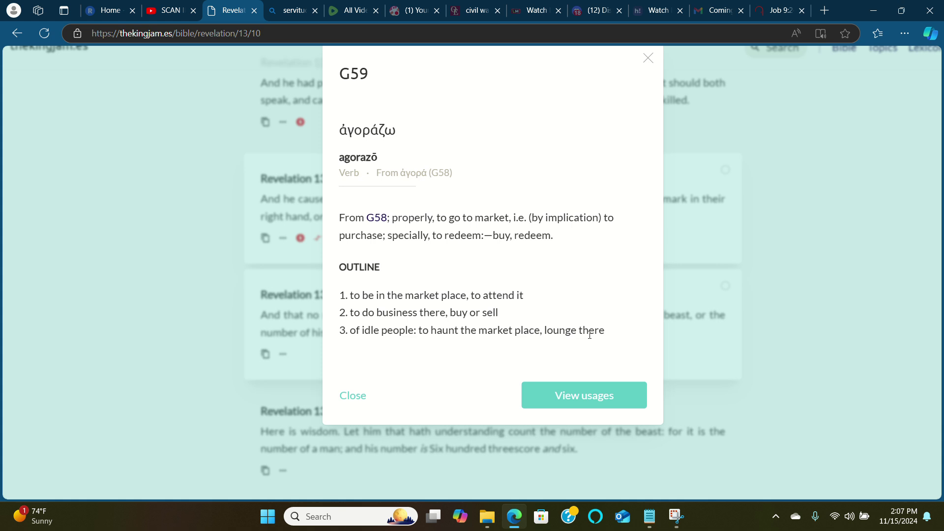
pyautogui.doubleClick(560, 330)
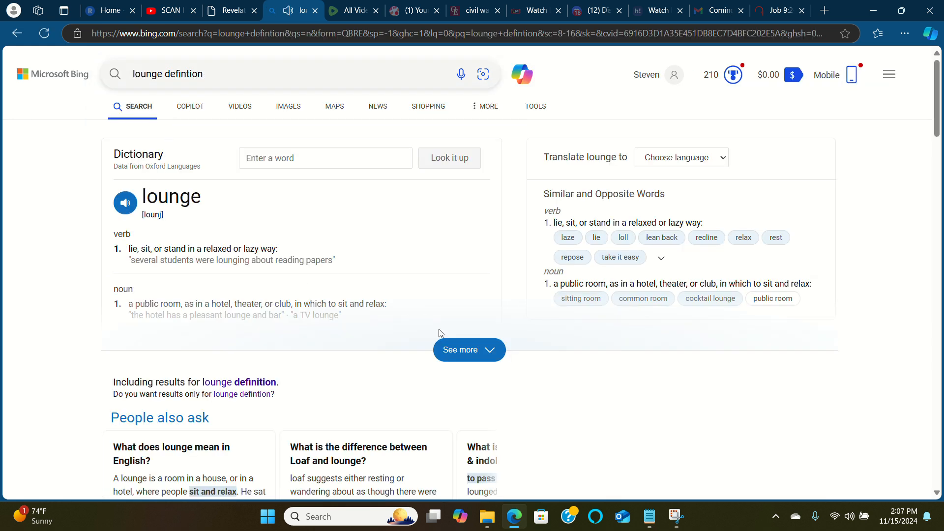
# - Expand Bing's full 'lounge' entry, highlight its first noun sense, then return to the Revelation tab
pyautogui.click(469, 349)
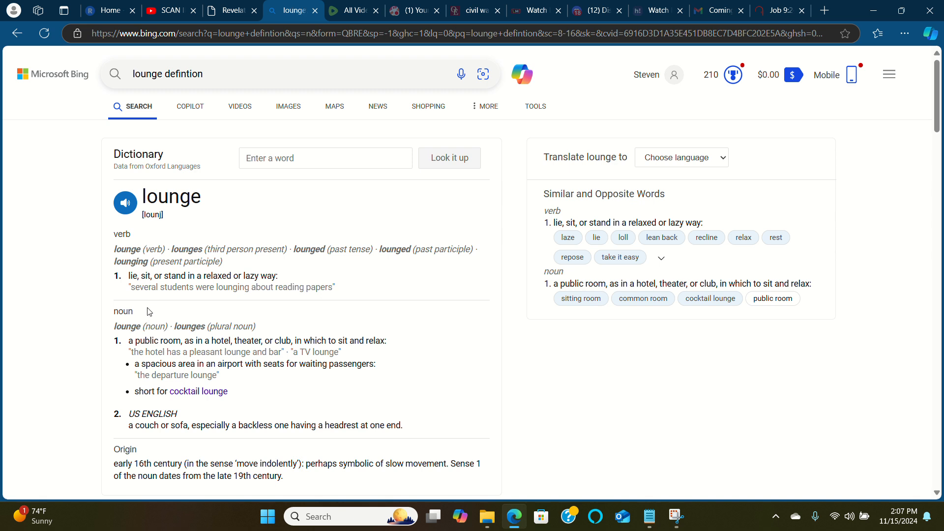
pyautogui.moveTo(126, 347)
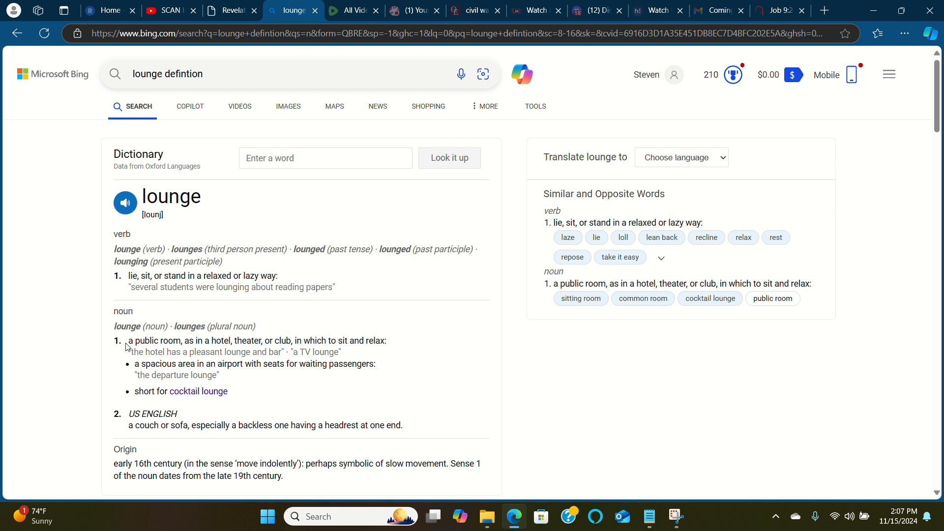
pyautogui.moveTo(129, 341); pyautogui.dragTo(271, 340)
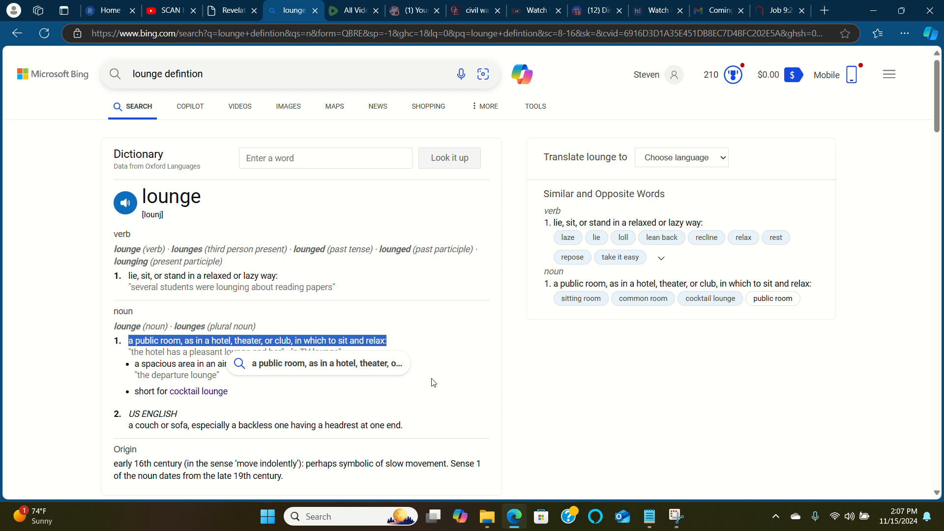
pyautogui.click(231, 10)
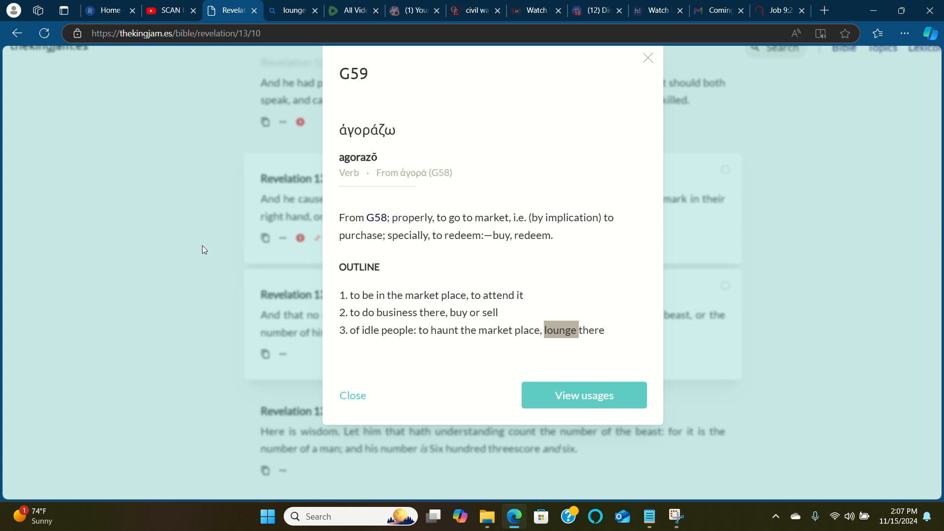
pyautogui.moveTo(342, 256)
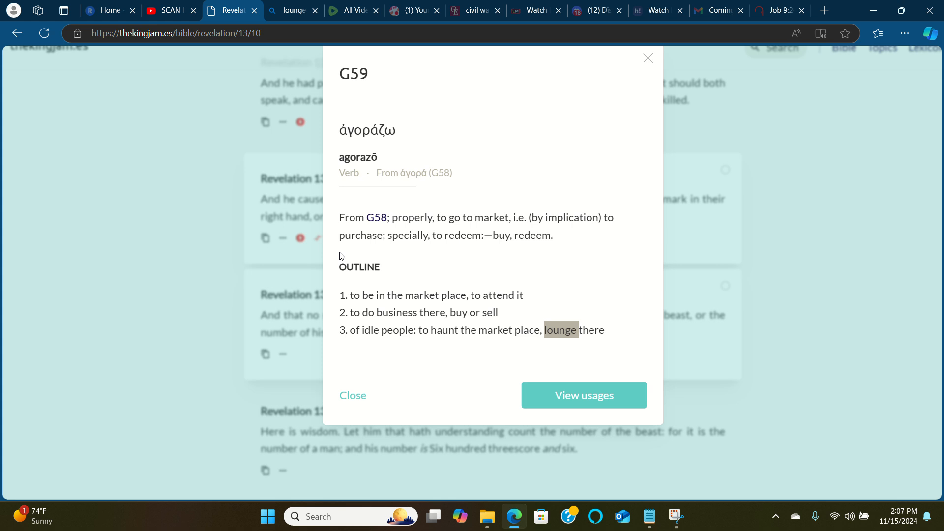
pyautogui.moveTo(251, 189)
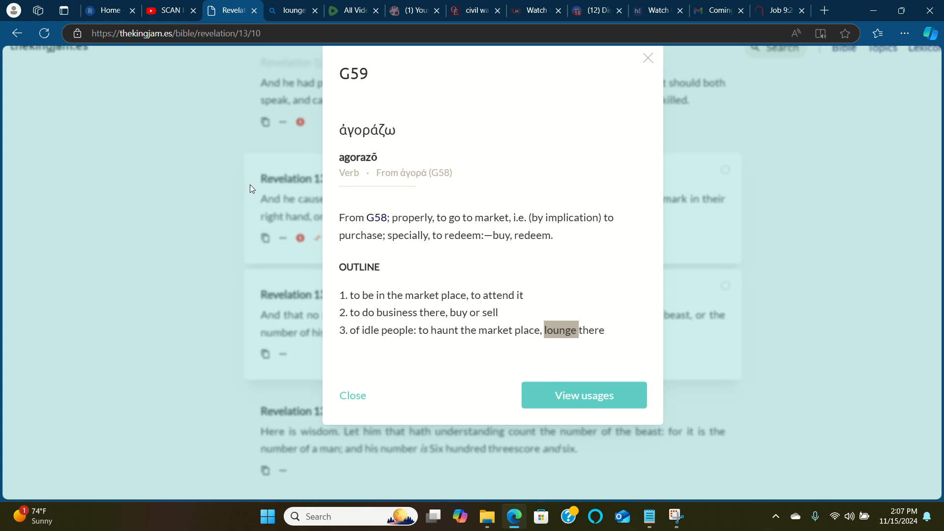
pyautogui.moveTo(255, 114)
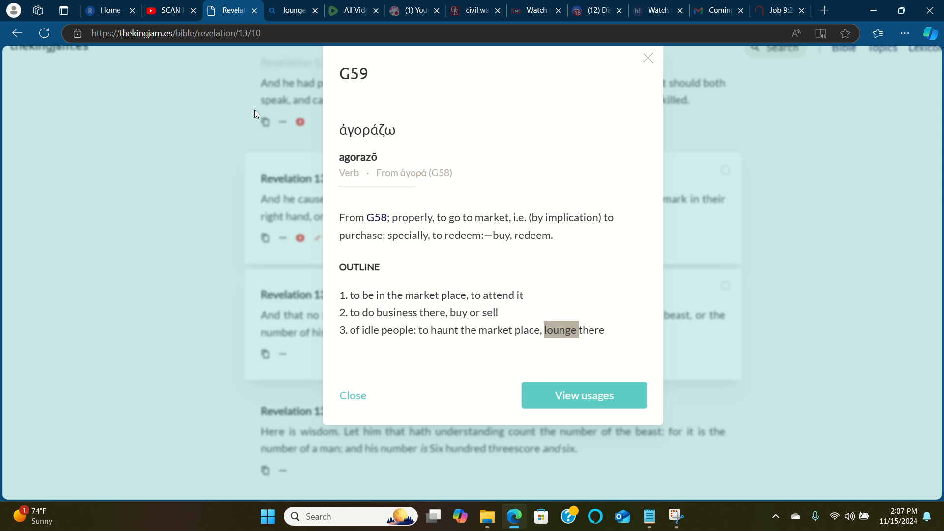
pyautogui.moveTo(218, 156)
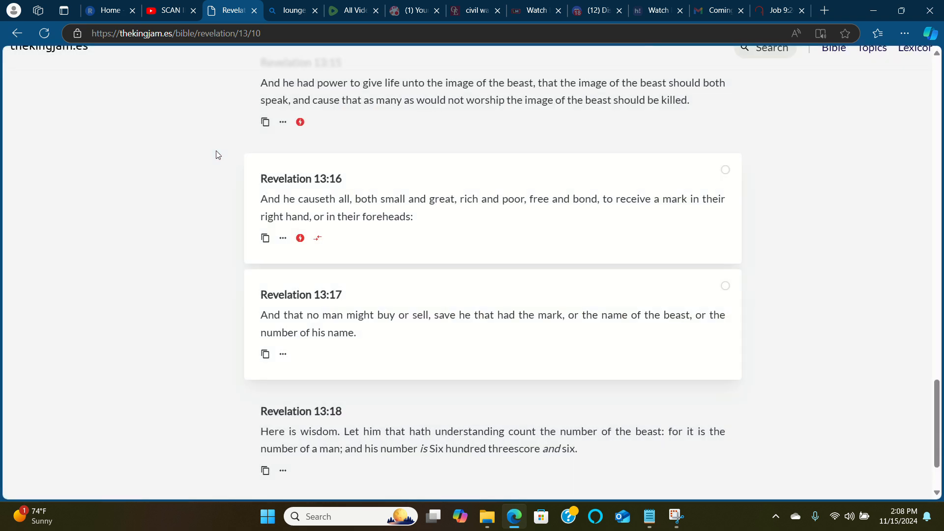
pyautogui.moveTo(386, 318)
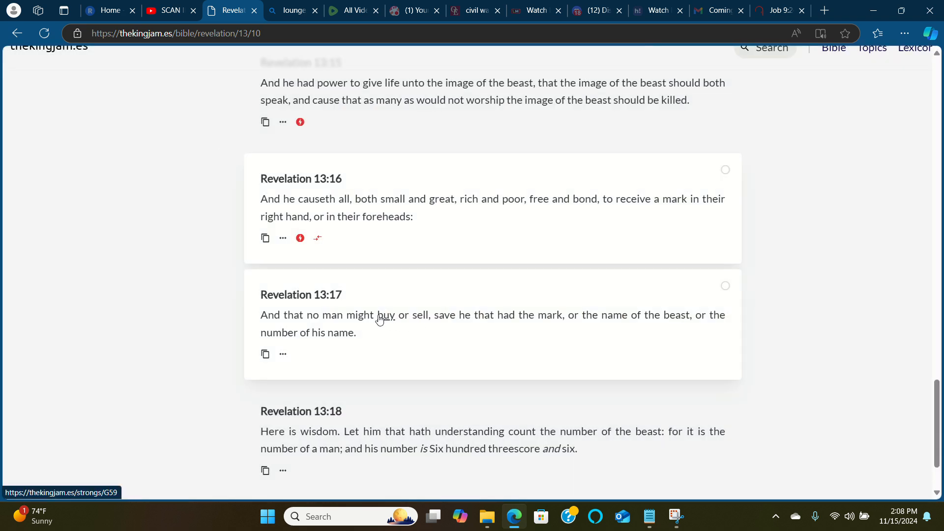
# - Open the Greek entry for 'buy' in Revelation 13:17, then return to the Bing 'lounge' tab
pyautogui.click(386, 315)
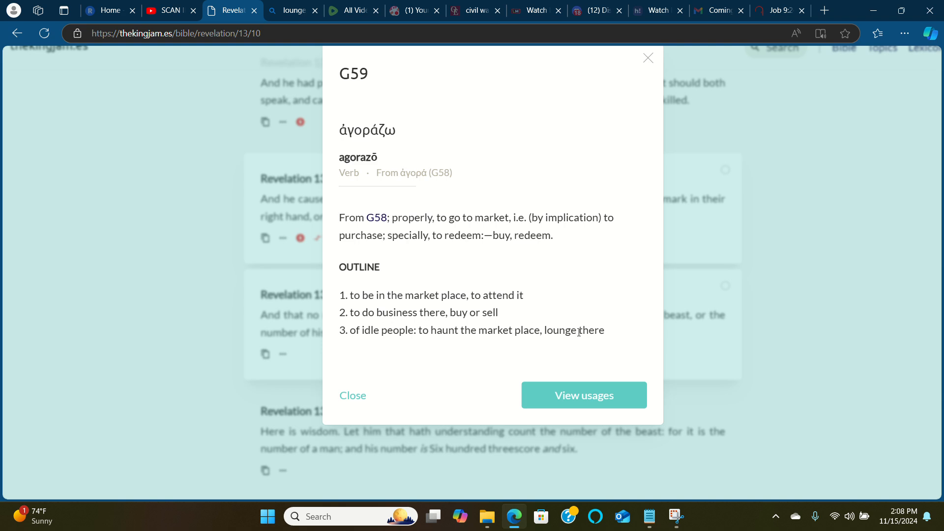
pyautogui.click(293, 9)
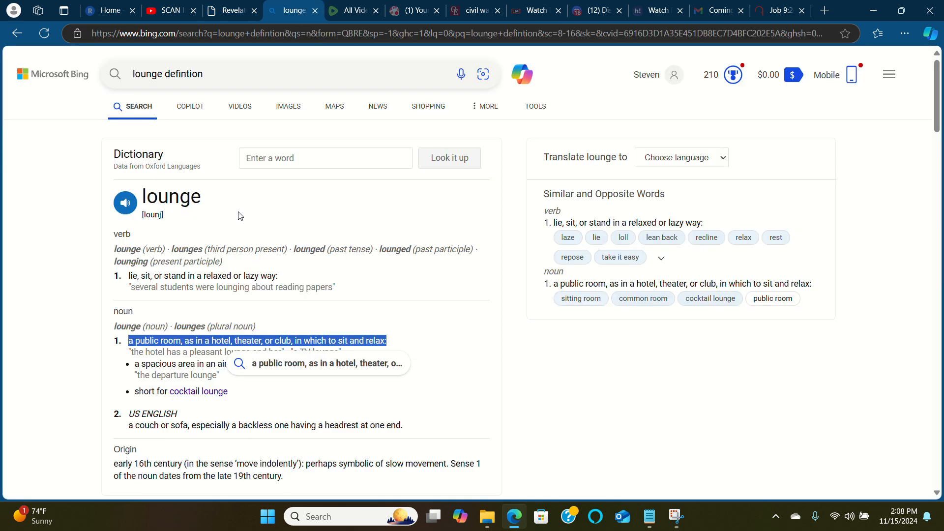
pyautogui.moveTo(155, 354)
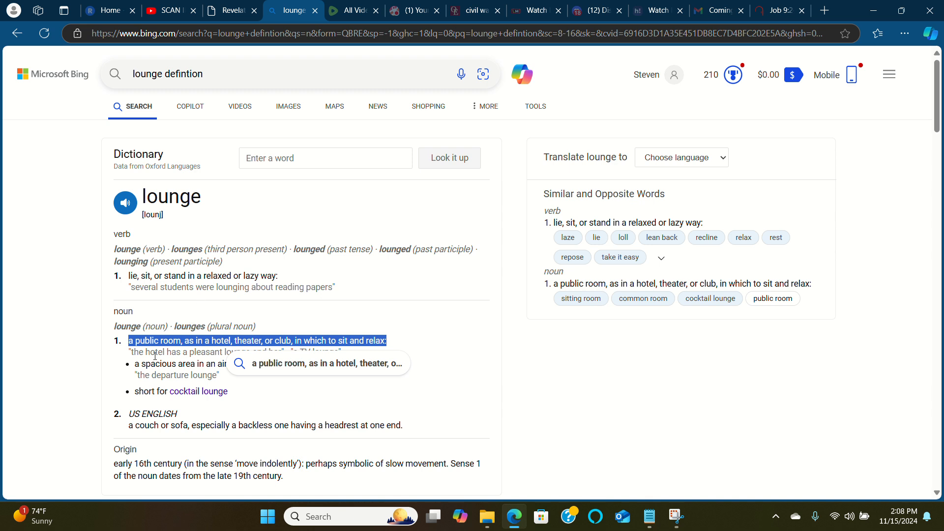
pyautogui.moveTo(112, 372)
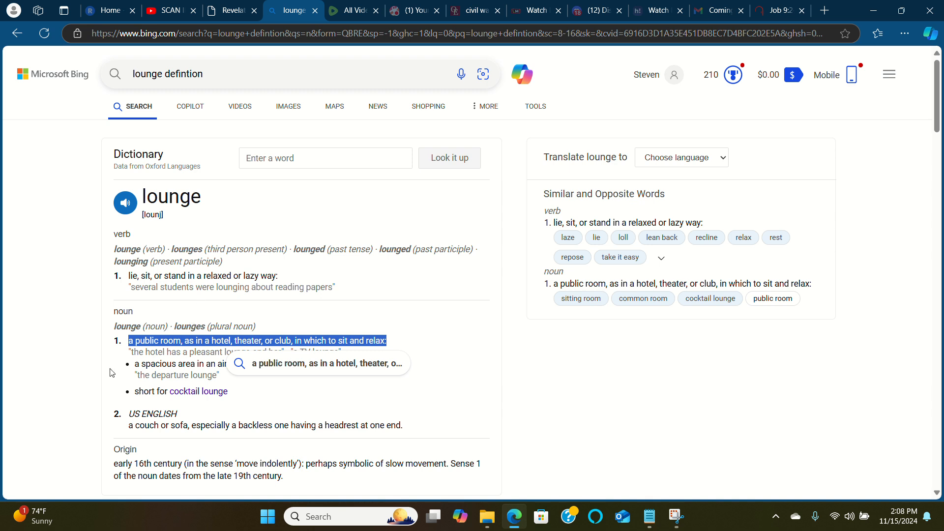
pyautogui.moveTo(107, 349)
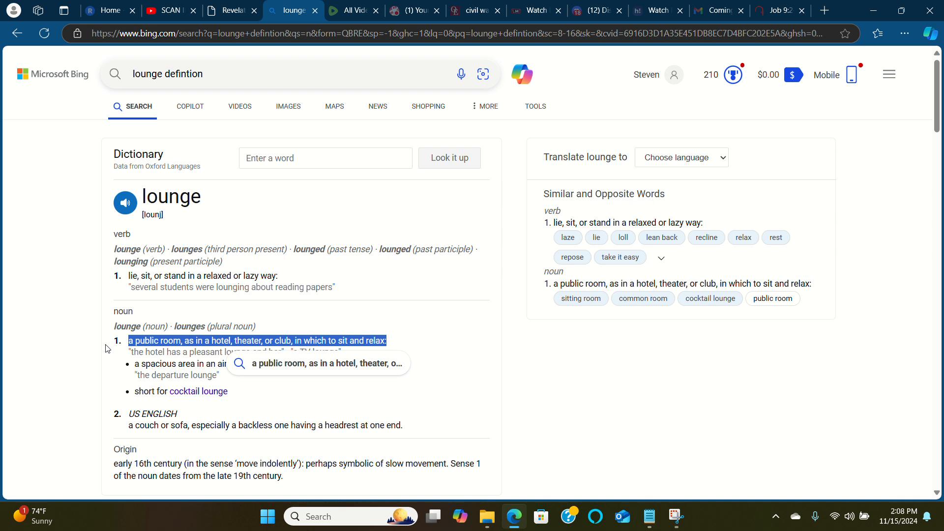
pyautogui.moveTo(255, 174)
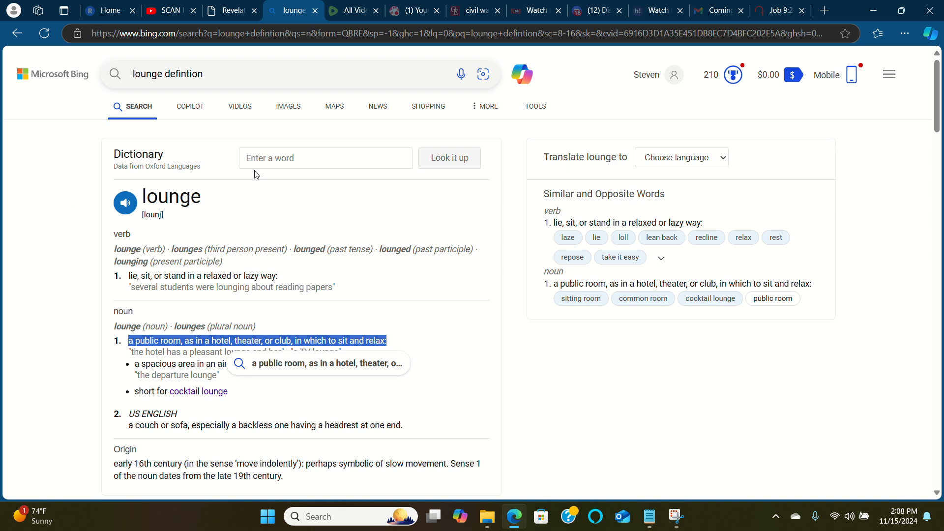
pyautogui.moveTo(215, 54)
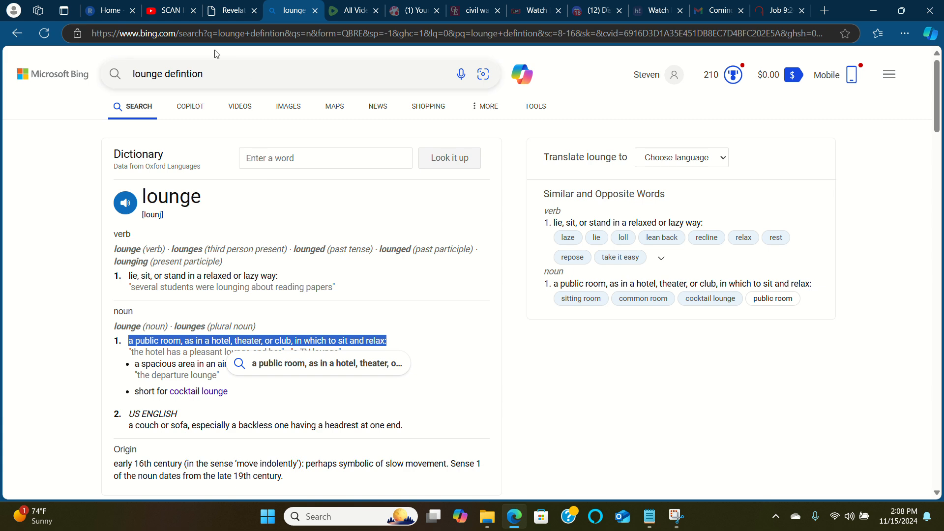
# - Switch to the Revelation tab showing the agorazō G59 entry
pyautogui.click(230, 10)
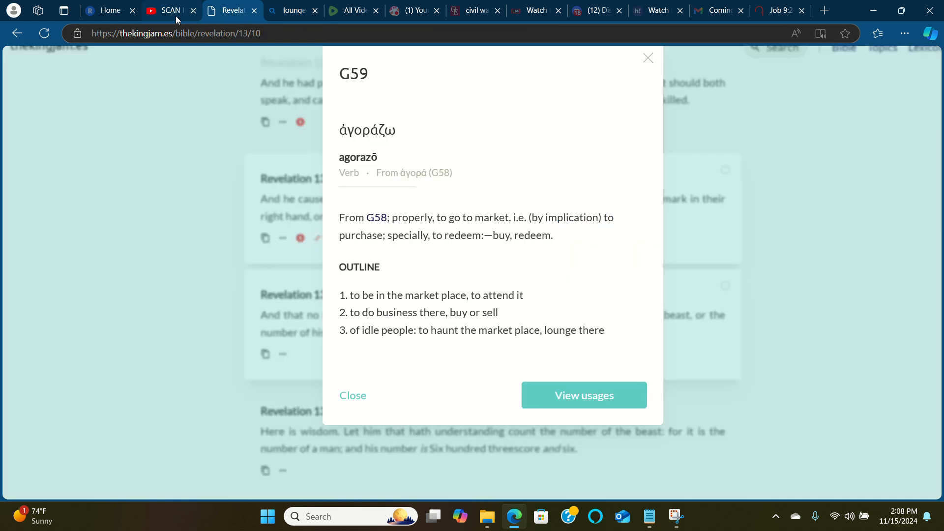
# - Revisit the paused SCAN ID TO UNLOCK DOORS video, then return to the Revelation page
pyautogui.click(172, 10)
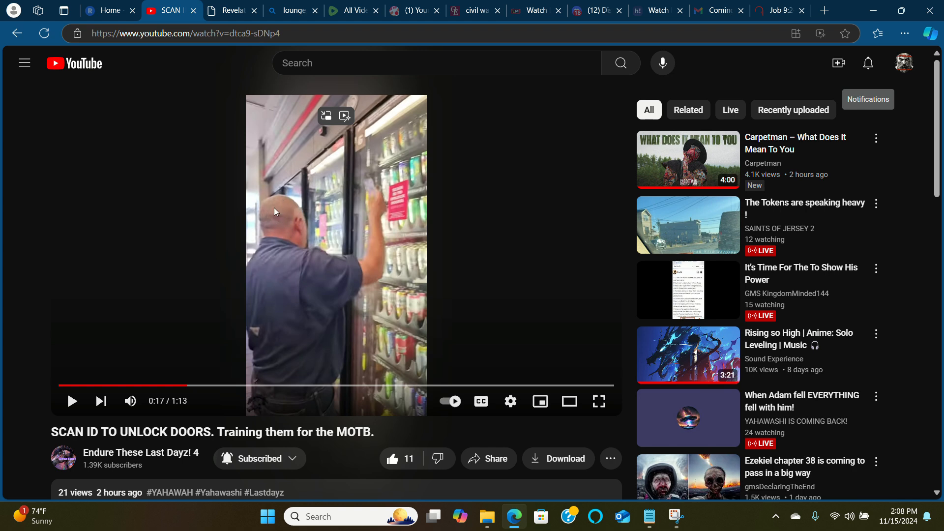
pyautogui.moveTo(310, 243)
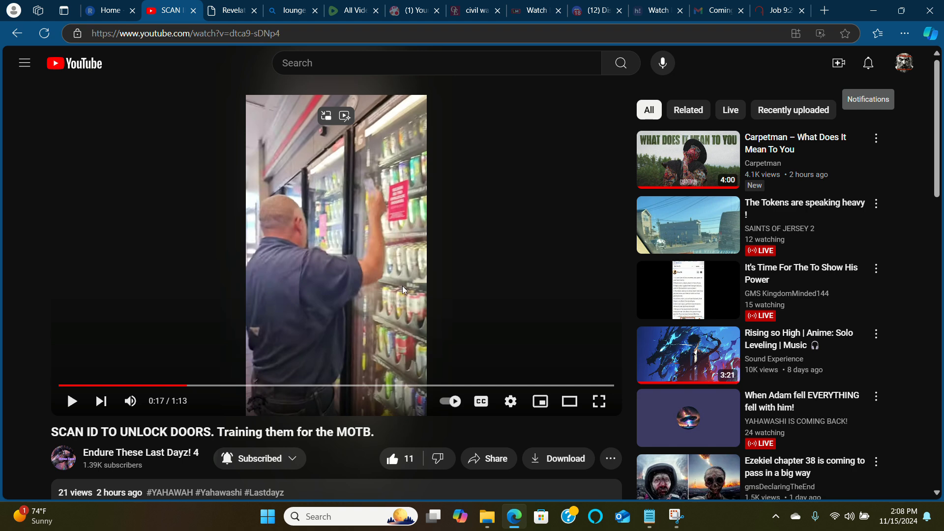
pyautogui.moveTo(386, 278)
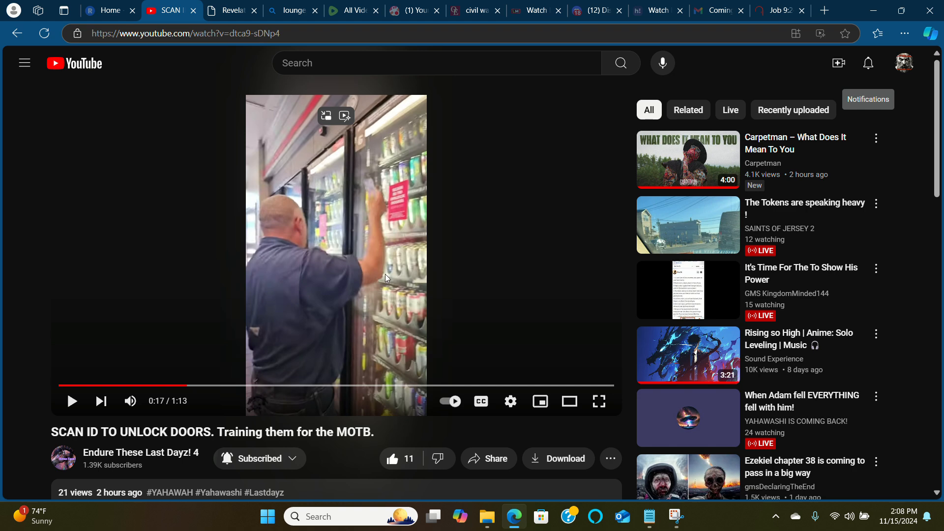
pyautogui.moveTo(413, 105)
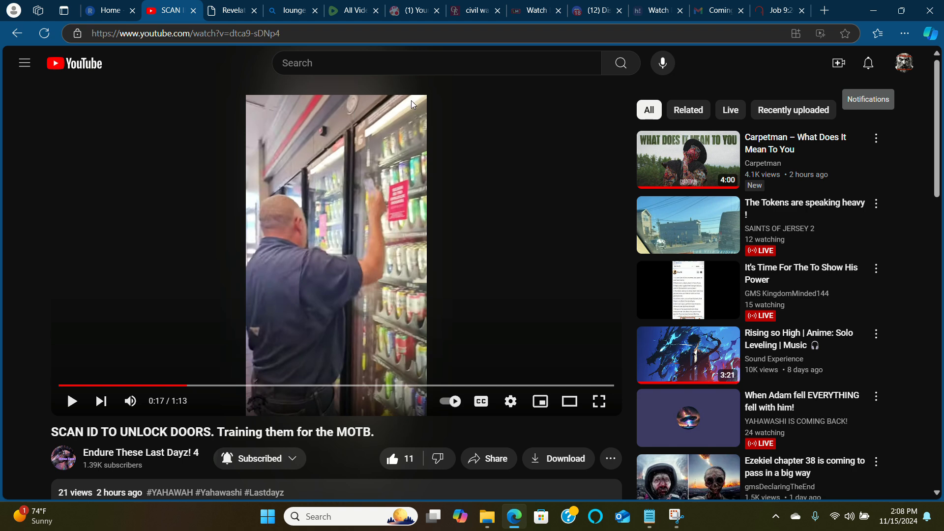
pyautogui.click(231, 11)
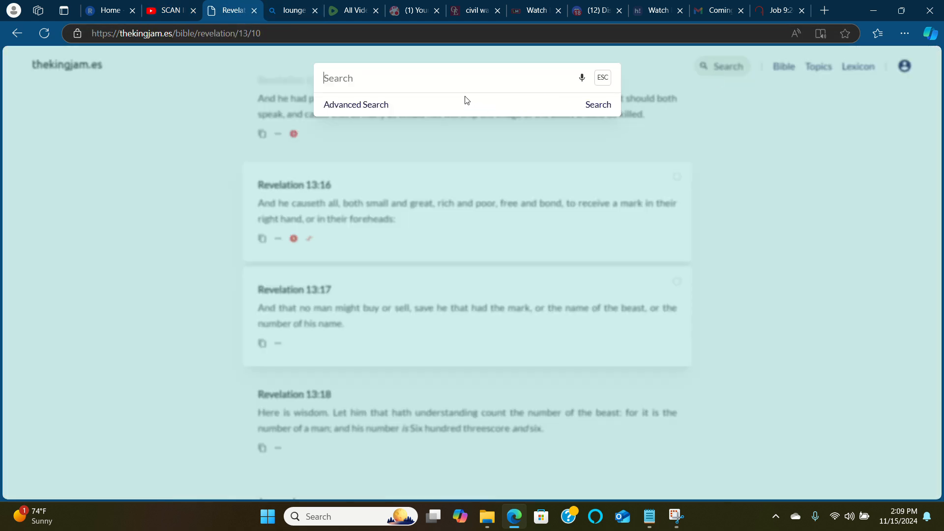
# - Search the site for 'Rev 14:9' and scroll through verses 14:9–11
pyautogui.write('Revelation')
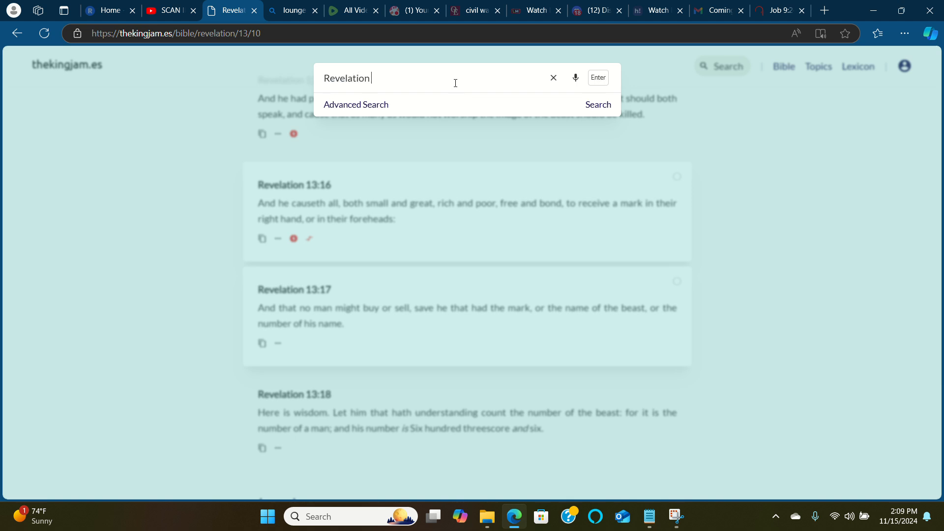
pyautogui.write('14:9')
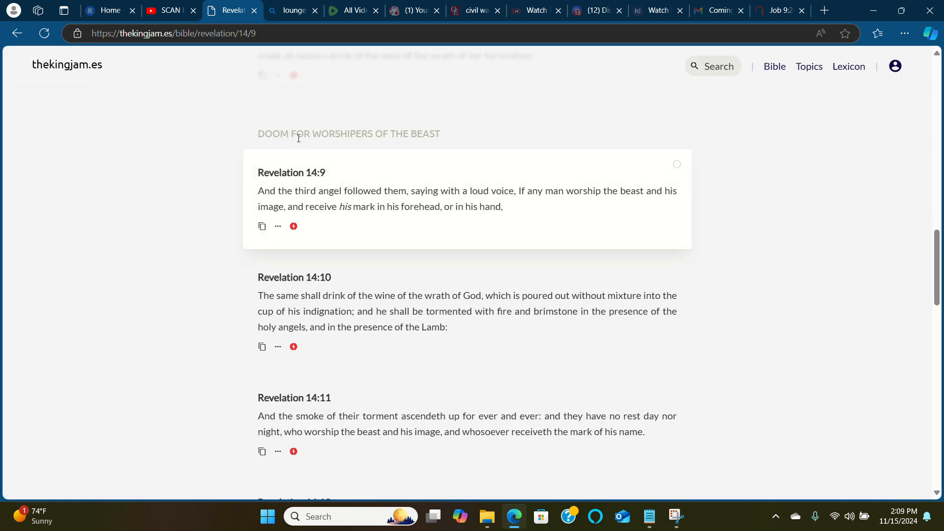
pyautogui.moveTo(351, 169)
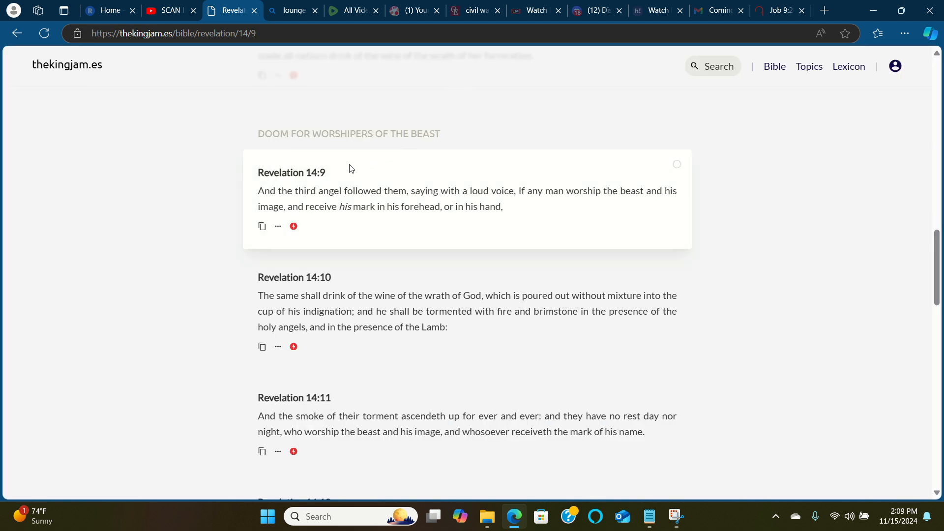
pyautogui.moveTo(315, 181)
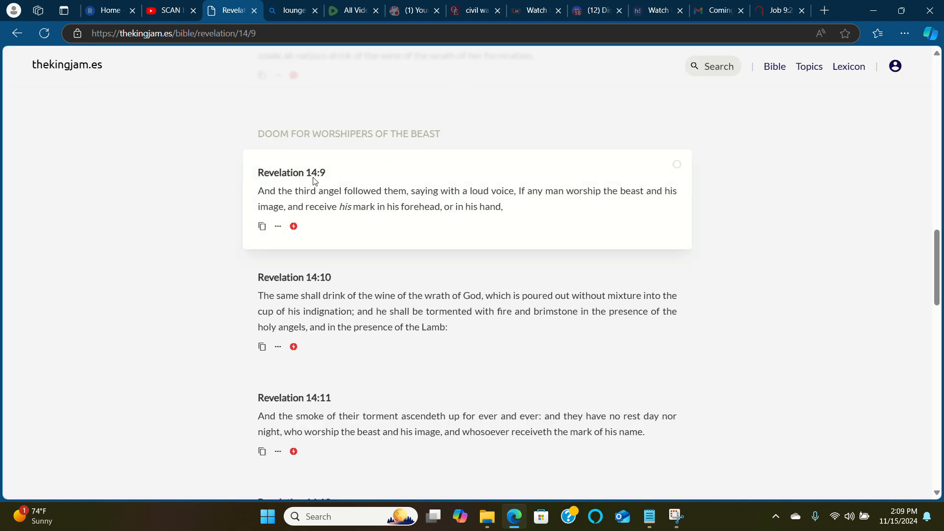
pyautogui.scroll(-3)
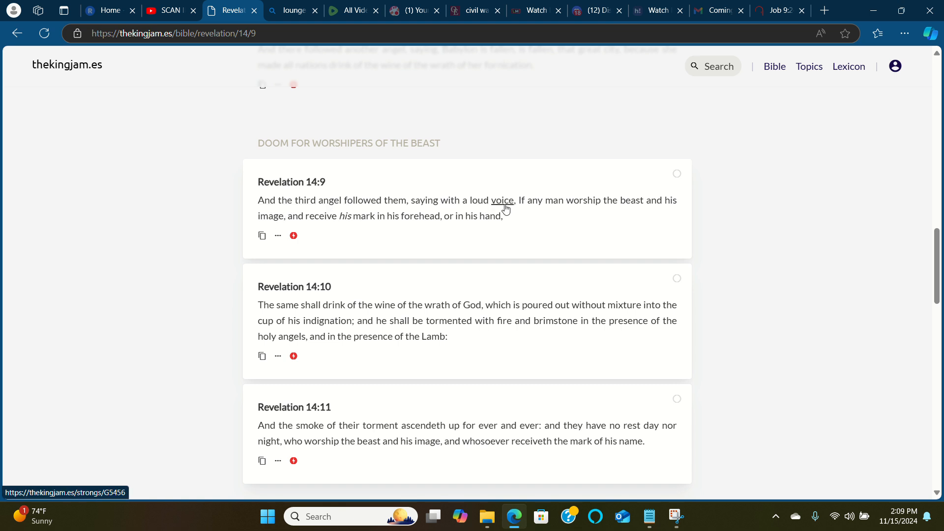
pyautogui.moveTo(524, 205)
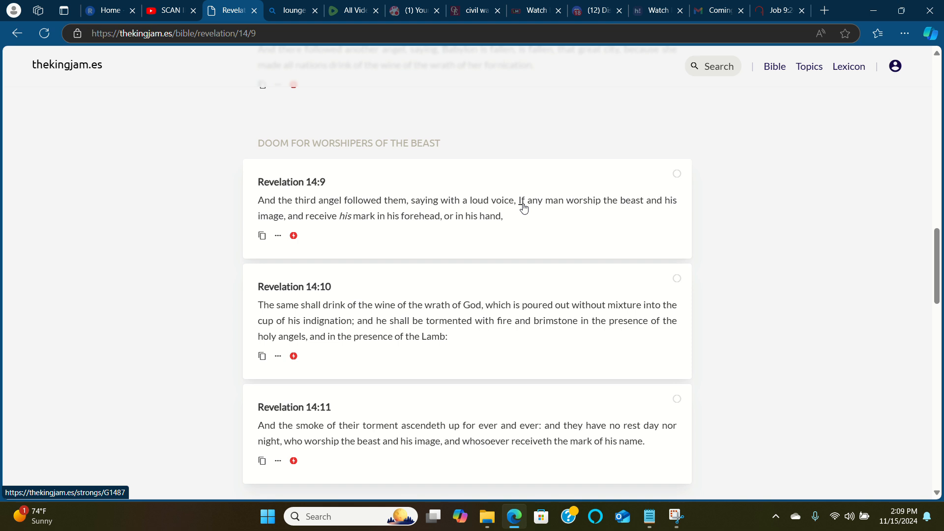
pyautogui.moveTo(357, 220)
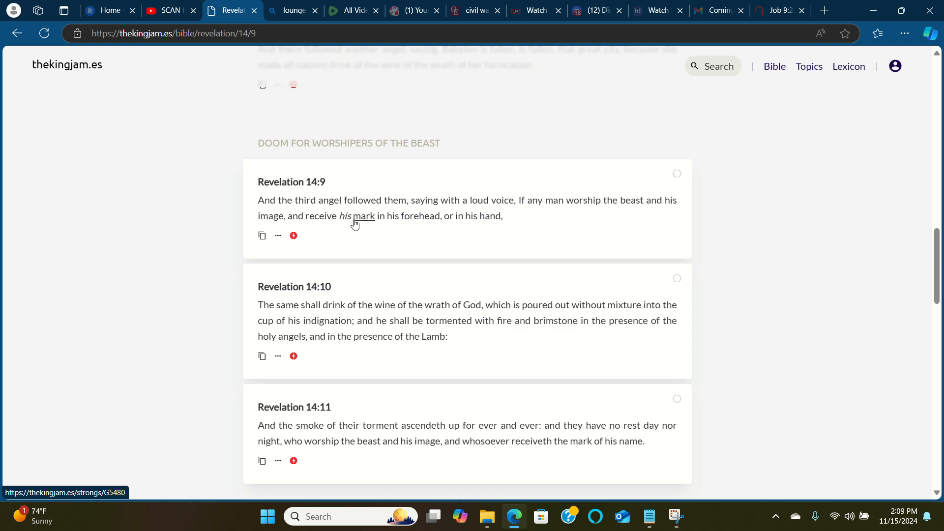
pyautogui.click(364, 215)
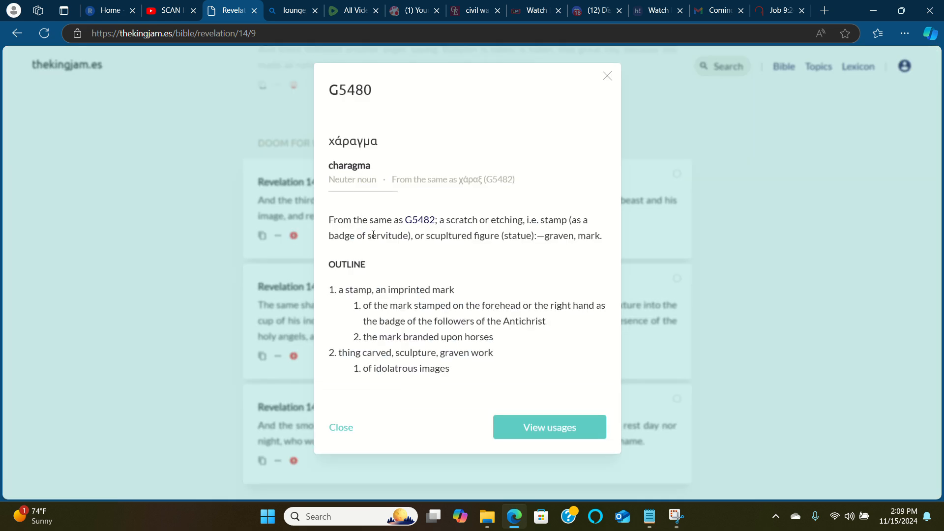
pyautogui.doubleClick(342, 235)
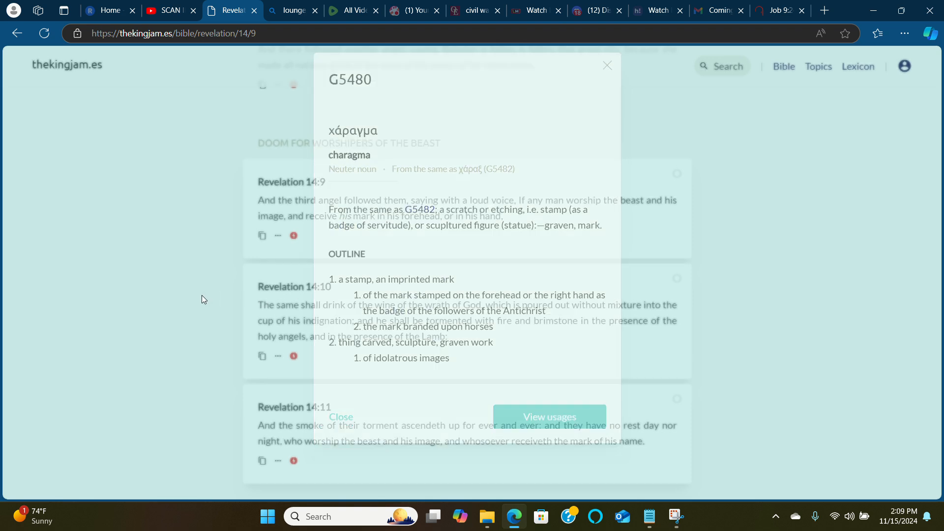
pyautogui.click(607, 66)
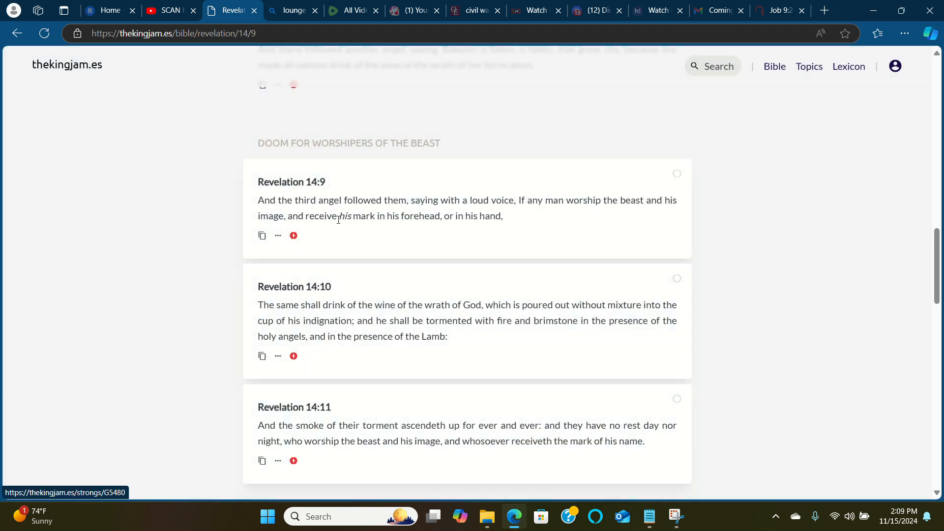
pyautogui.moveTo(418, 225)
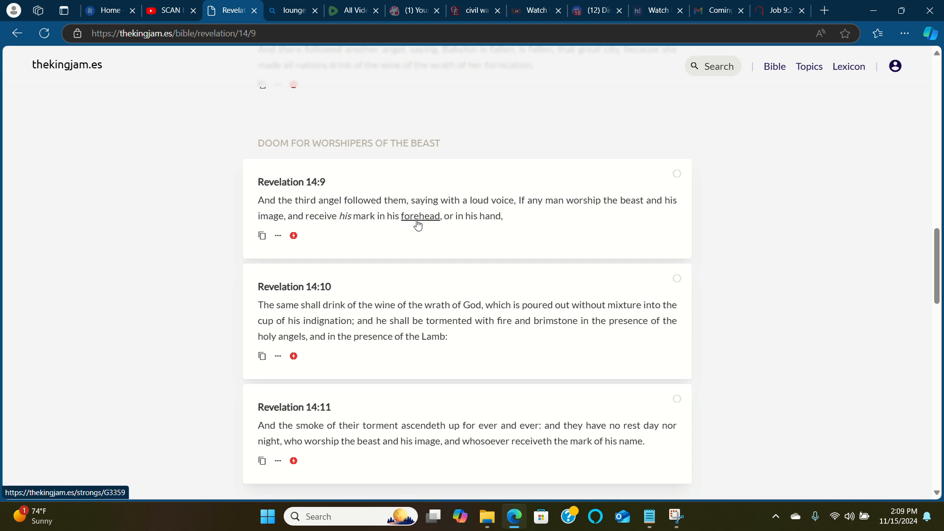
pyautogui.moveTo(472, 222)
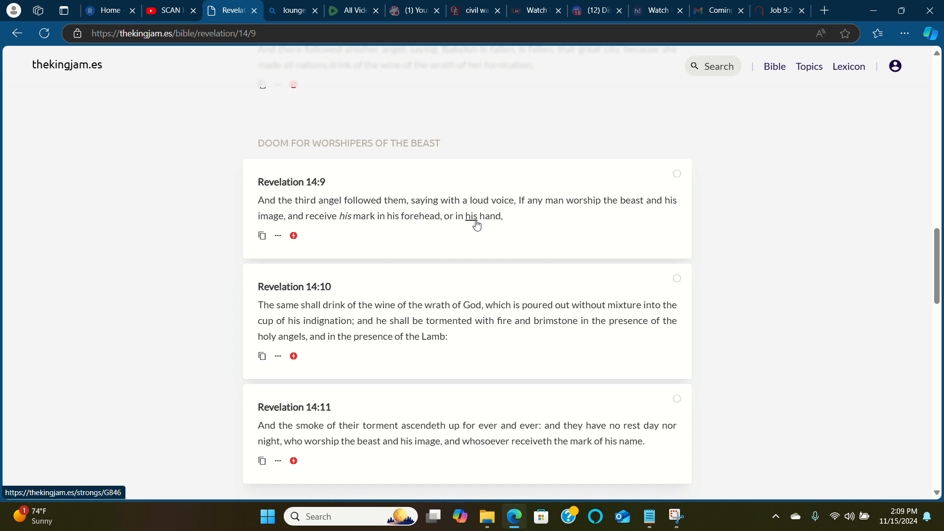
pyautogui.moveTo(413, 232)
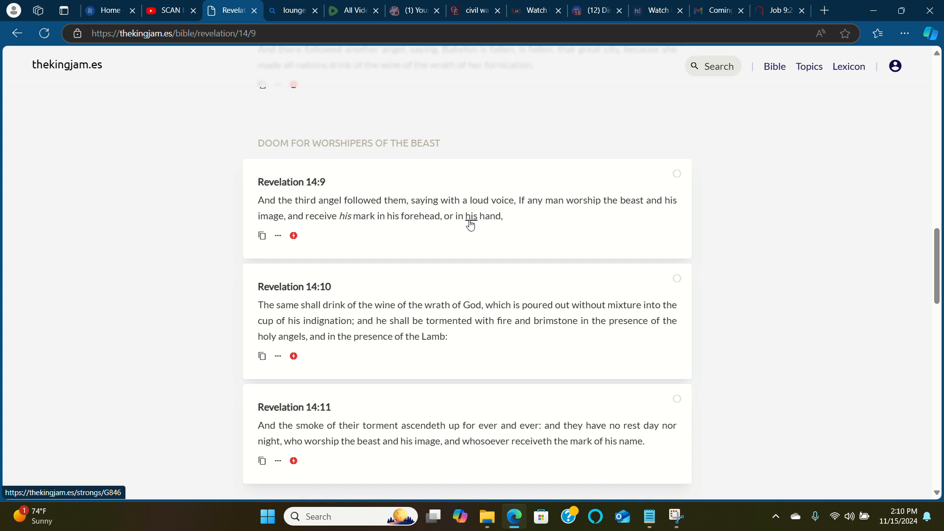
pyautogui.moveTo(303, 242)
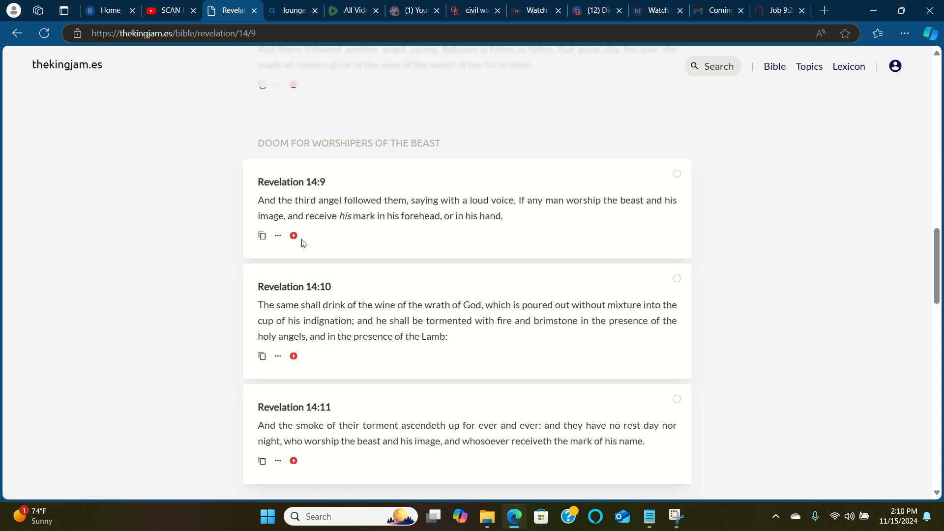
pyautogui.moveTo(318, 296)
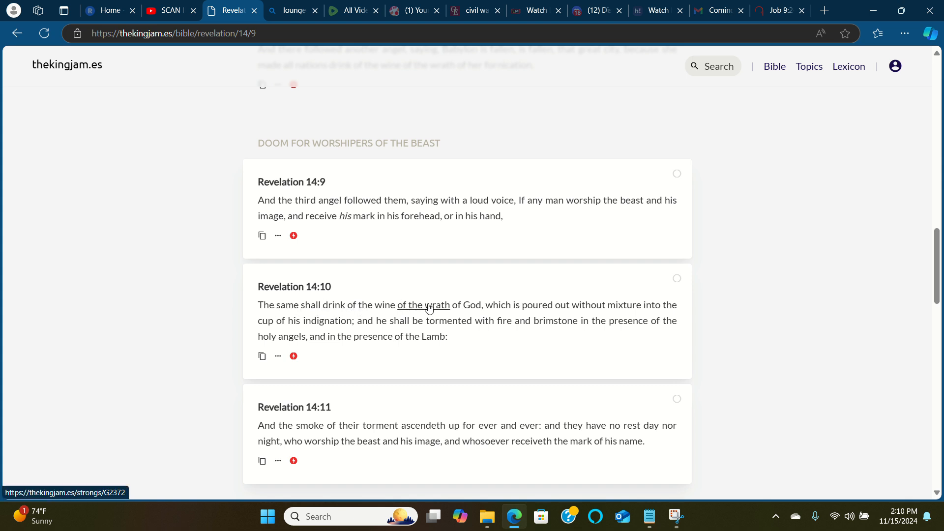
# - Look up the Greek word behind 'wrath' in Revelation 14:10
pyautogui.click(433, 305)
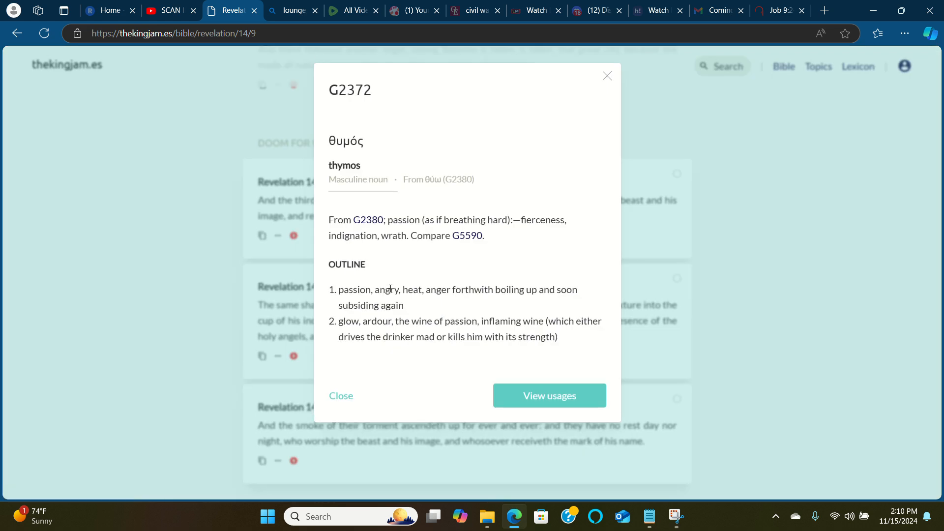
pyautogui.doubleClick(386, 290)
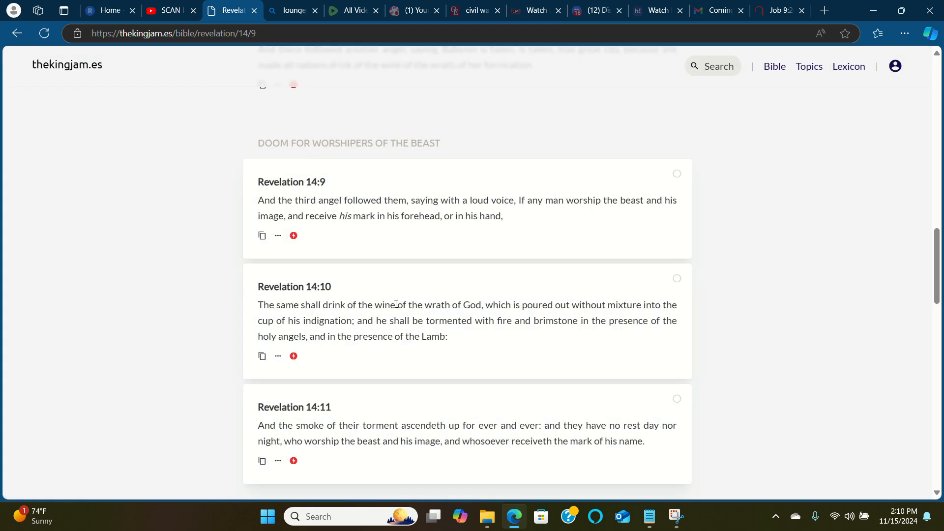
pyautogui.moveTo(468, 307)
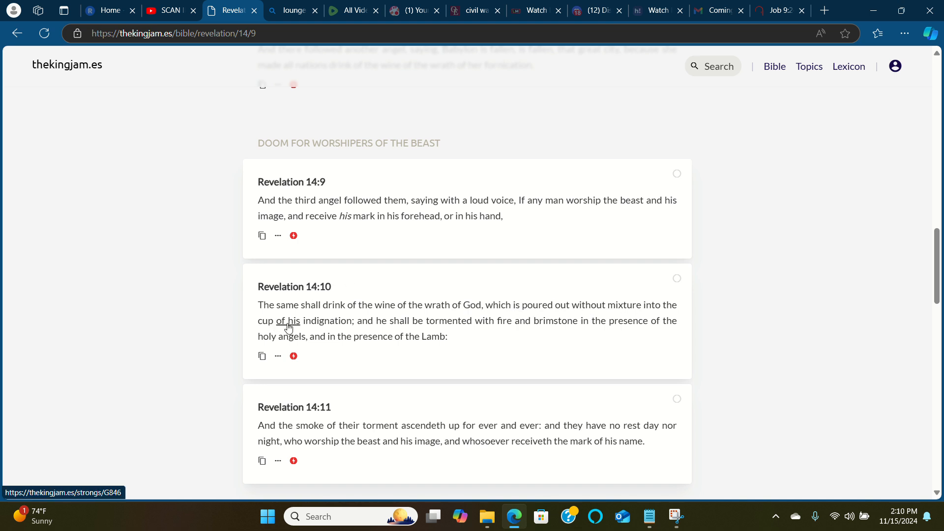
pyautogui.moveTo(331, 327)
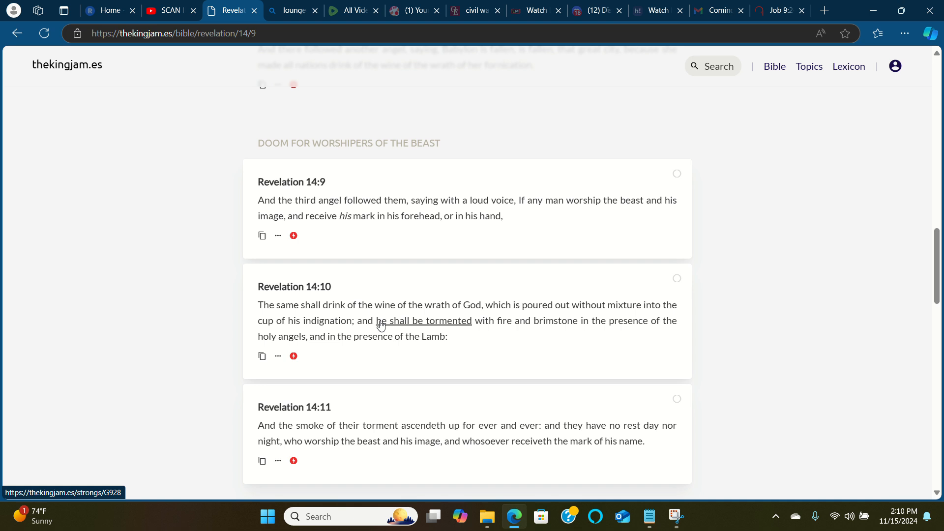
pyautogui.moveTo(456, 330)
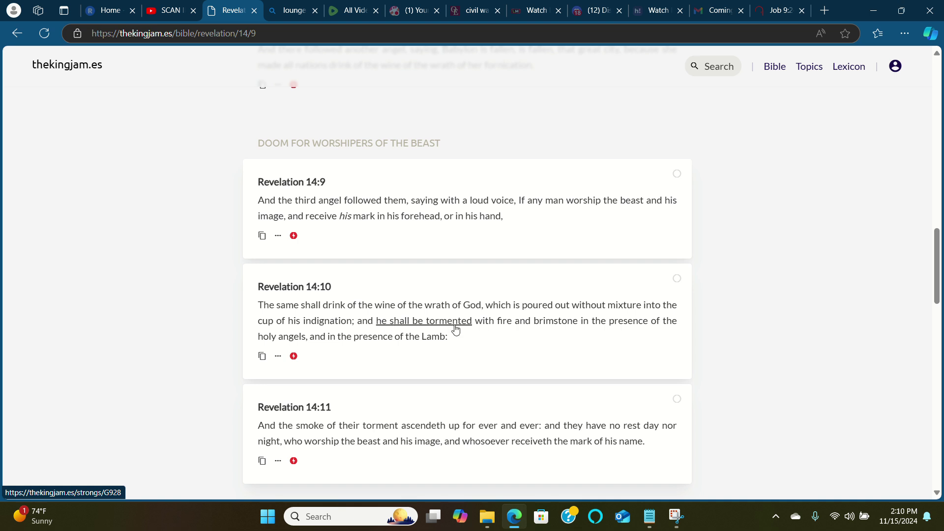
pyautogui.moveTo(544, 324)
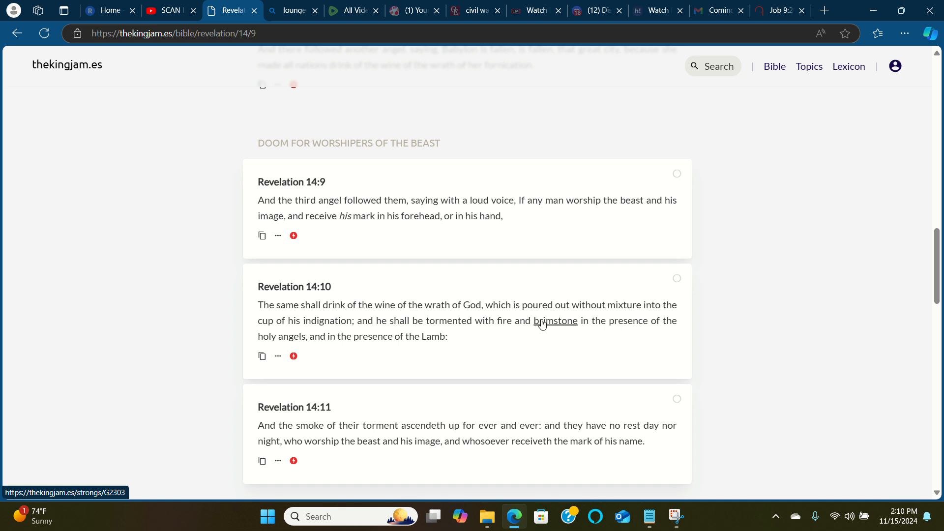
pyautogui.moveTo(545, 325)
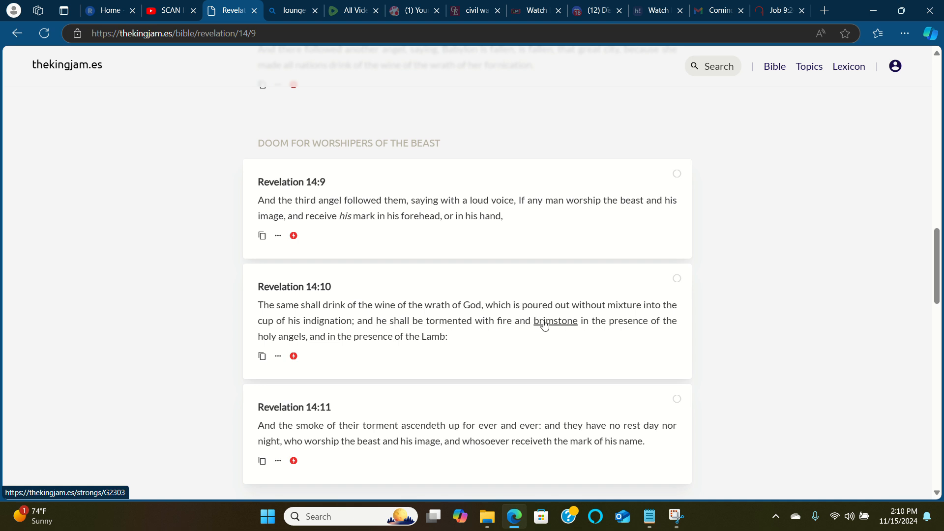
pyautogui.moveTo(539, 328)
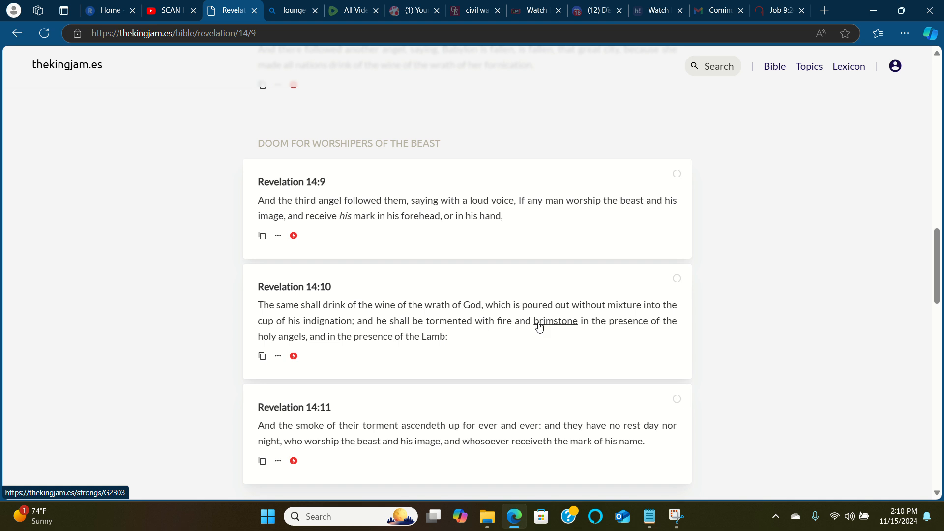
pyautogui.moveTo(528, 333)
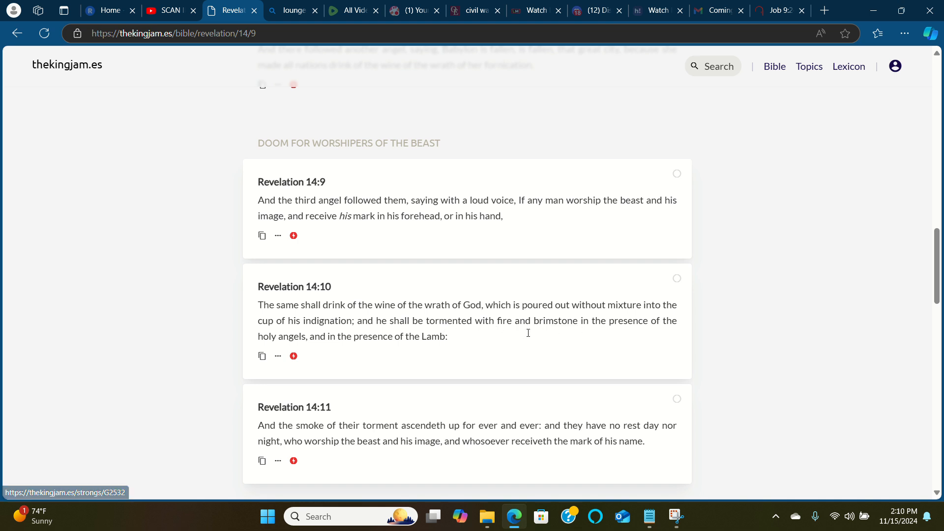
pyautogui.moveTo(466, 326)
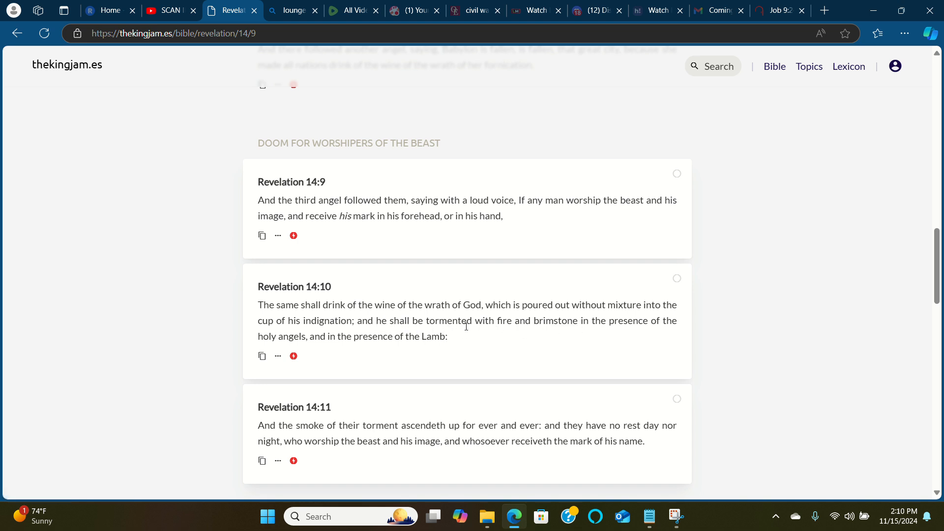
pyautogui.moveTo(606, 326)
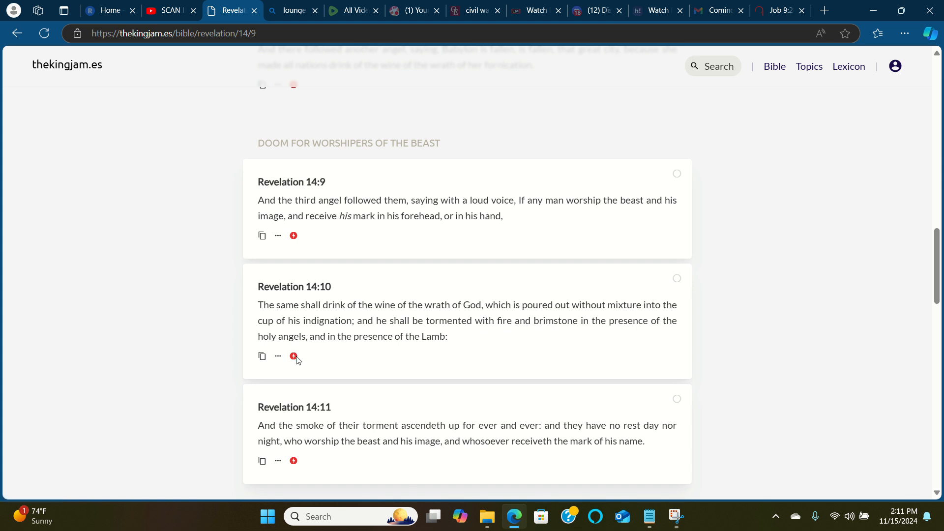
pyautogui.click(278, 356)
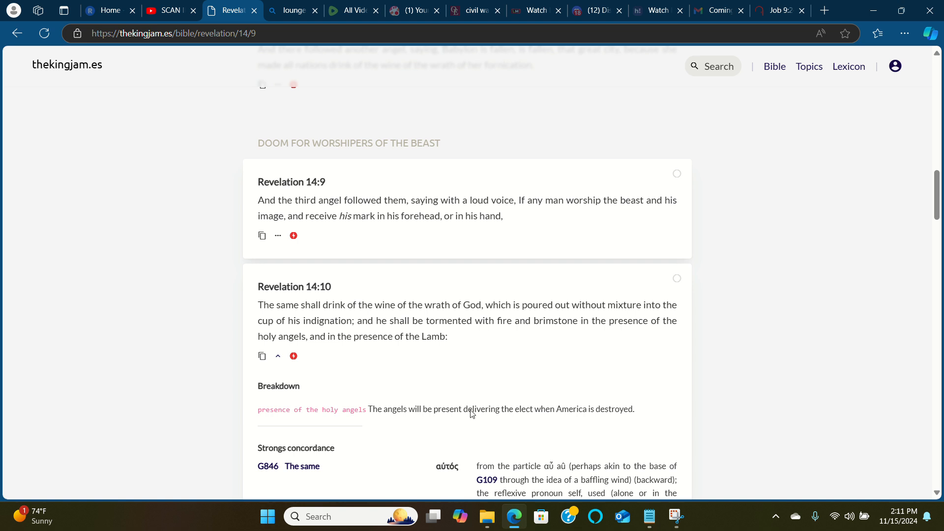
pyautogui.moveTo(536, 414)
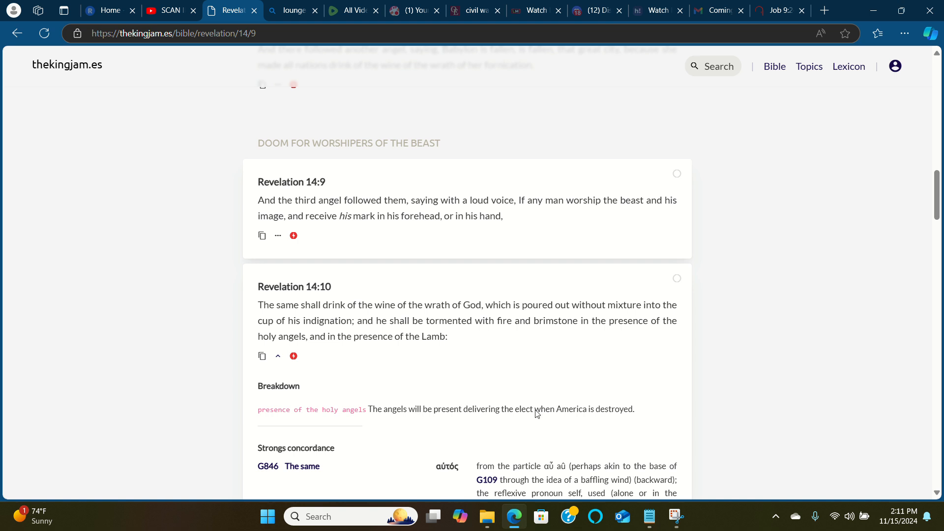
pyautogui.moveTo(540, 416)
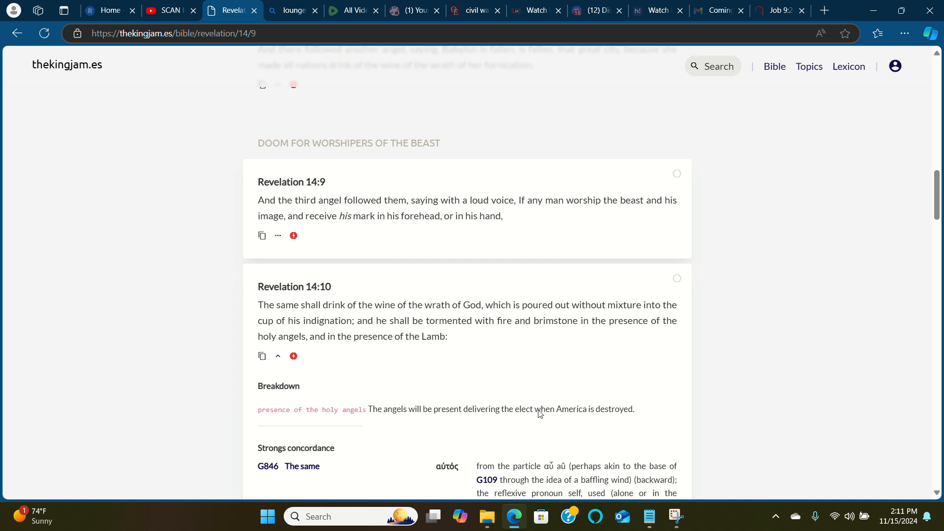
# - Select the word 'destroyed' in the Revelation 14:10 breakdown note
pyautogui.doubleClick(572, 410)
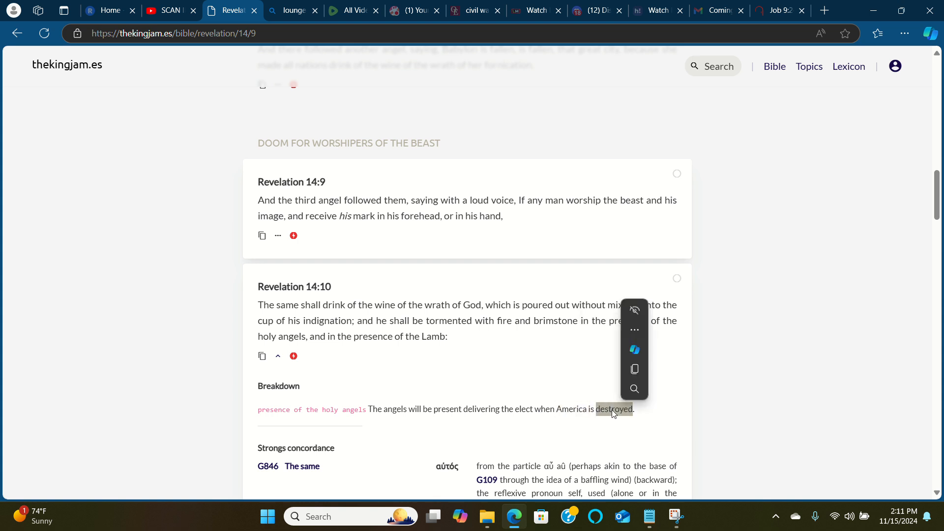
pyautogui.click(574, 382)
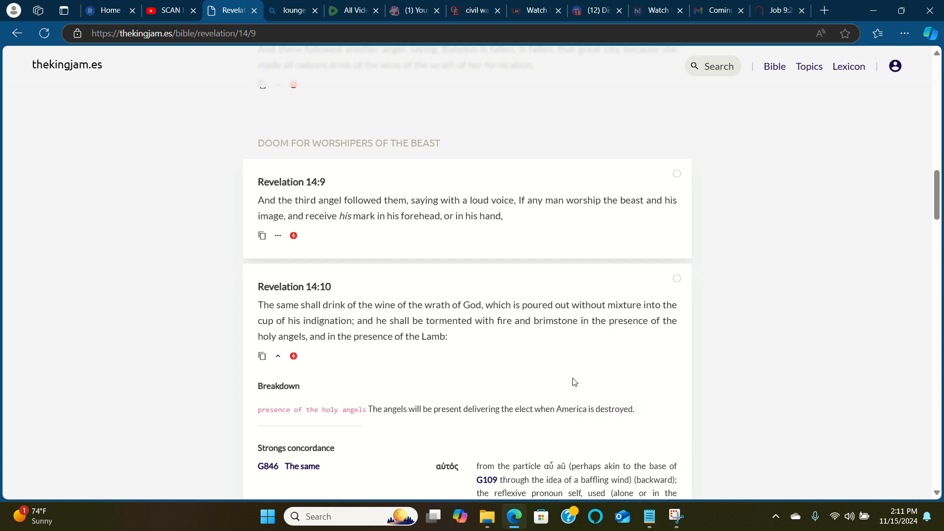
pyautogui.doubleClick(572, 410)
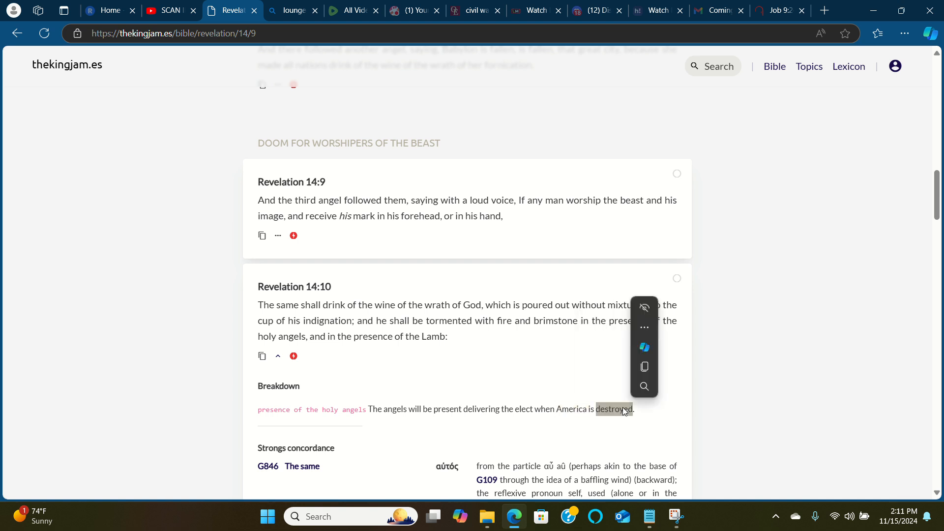
pyautogui.moveTo(589, 377)
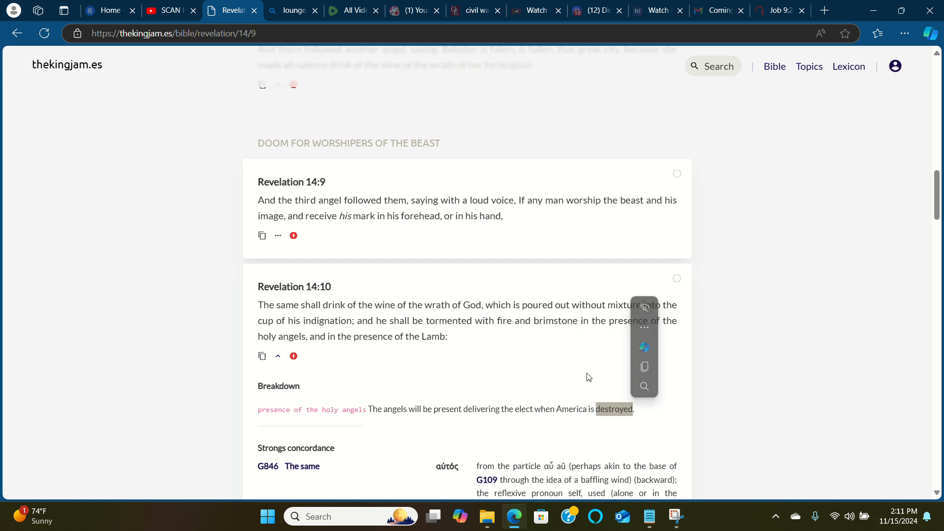
pyautogui.moveTo(317, 338)
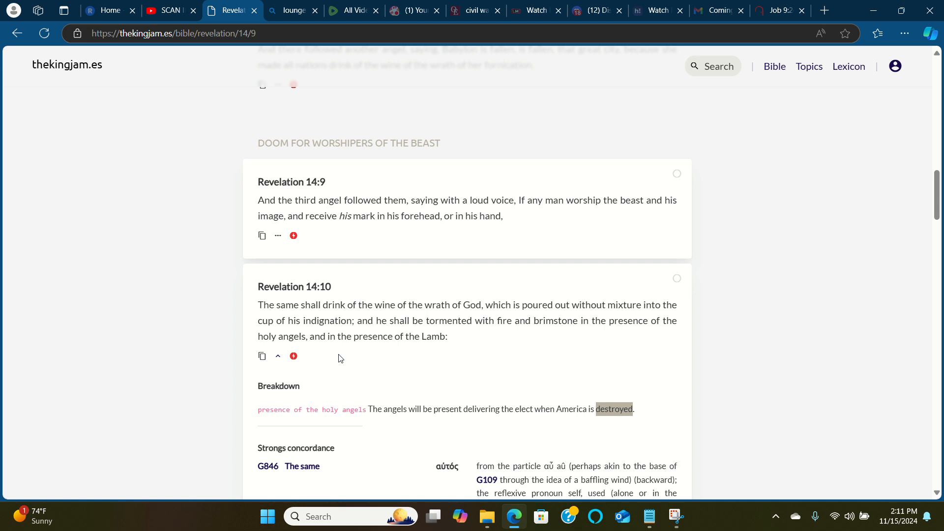
pyautogui.moveTo(429, 384)
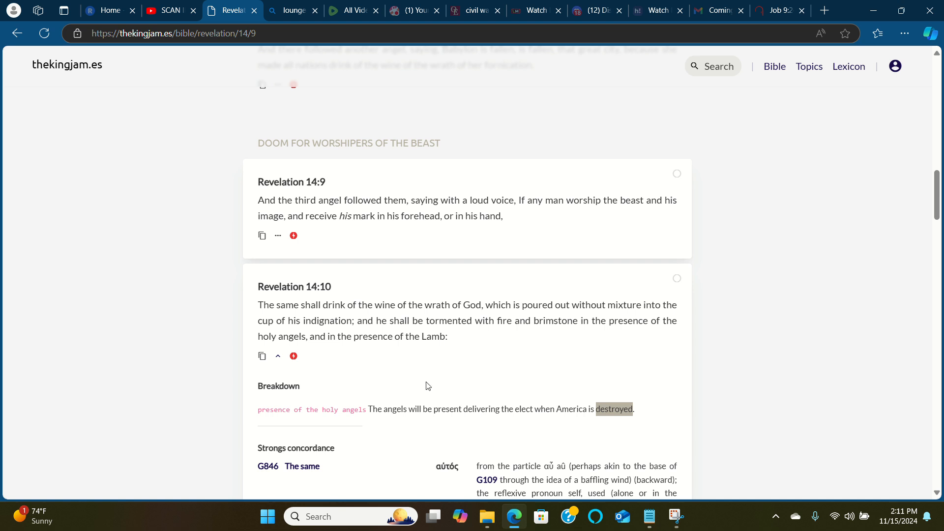
pyautogui.moveTo(532, 328)
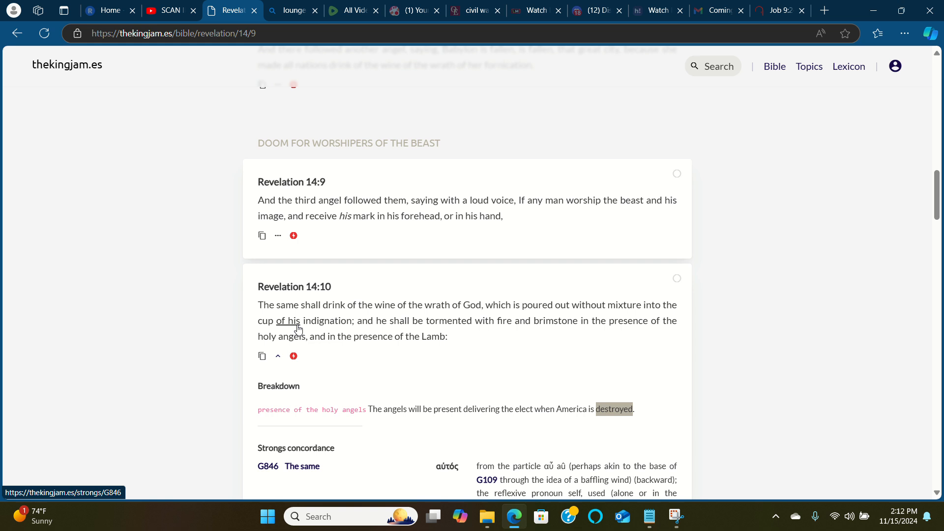
pyautogui.moveTo(573, 326)
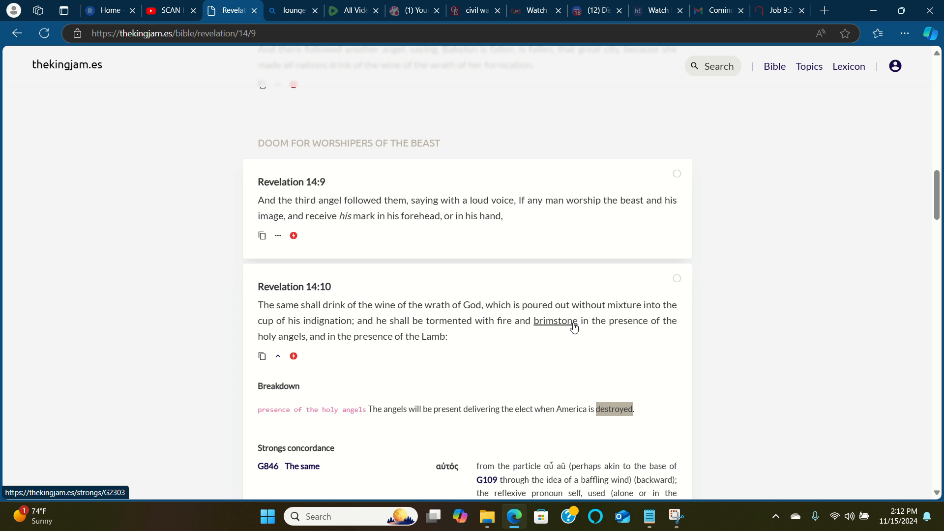
pyautogui.moveTo(566, 327)
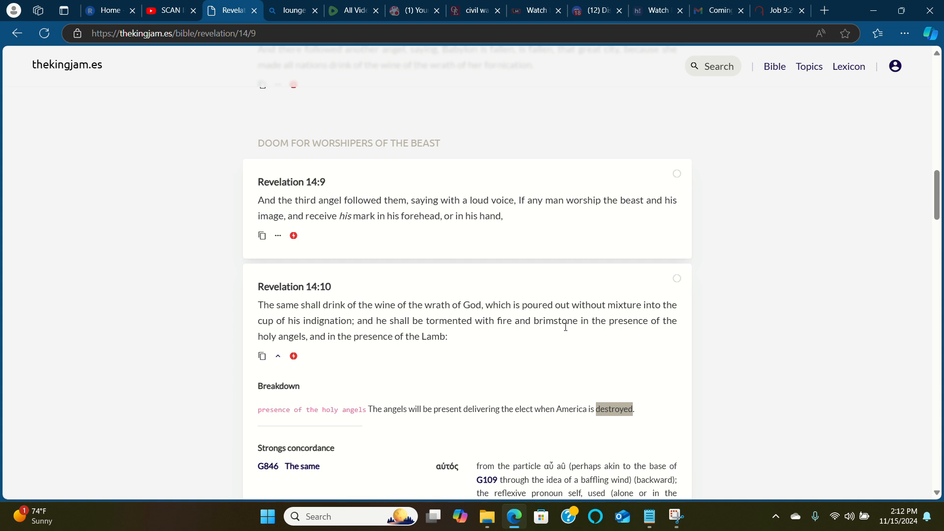
pyautogui.moveTo(336, 354)
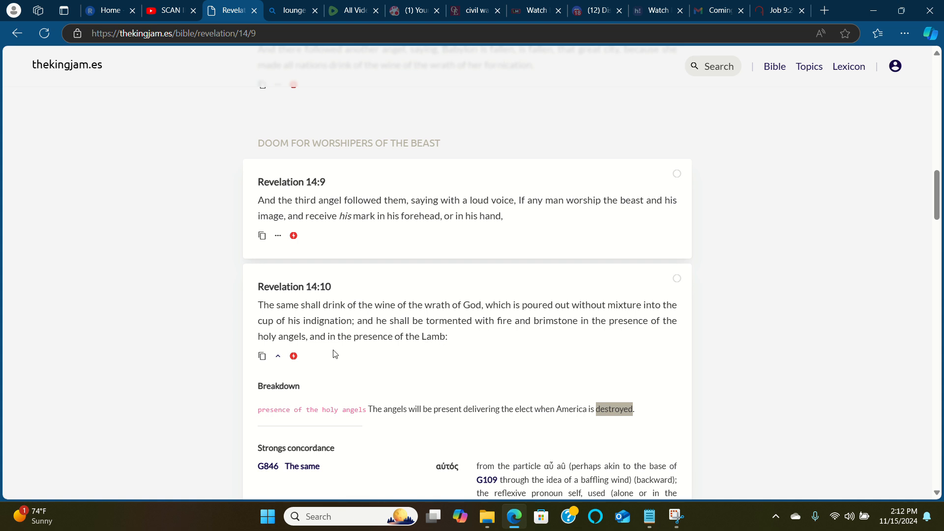
pyautogui.moveTo(293, 358)
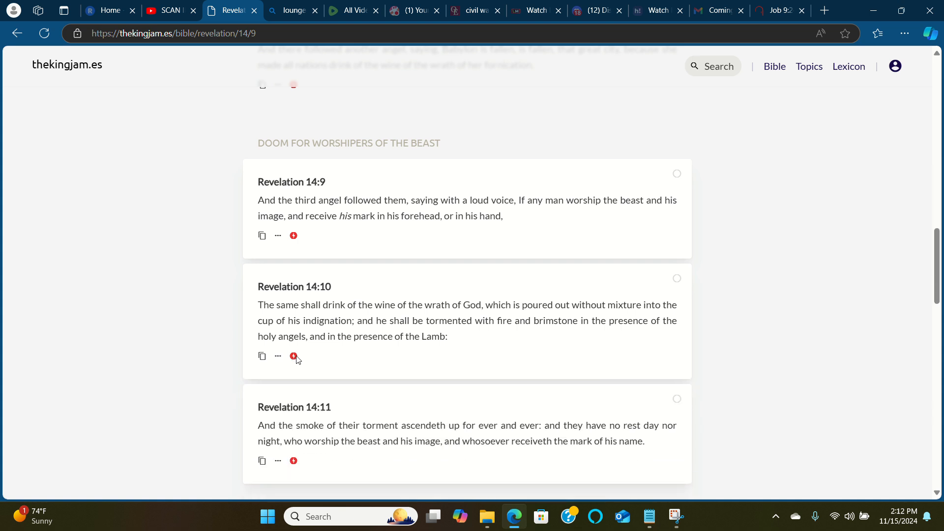
pyautogui.scroll(-3)
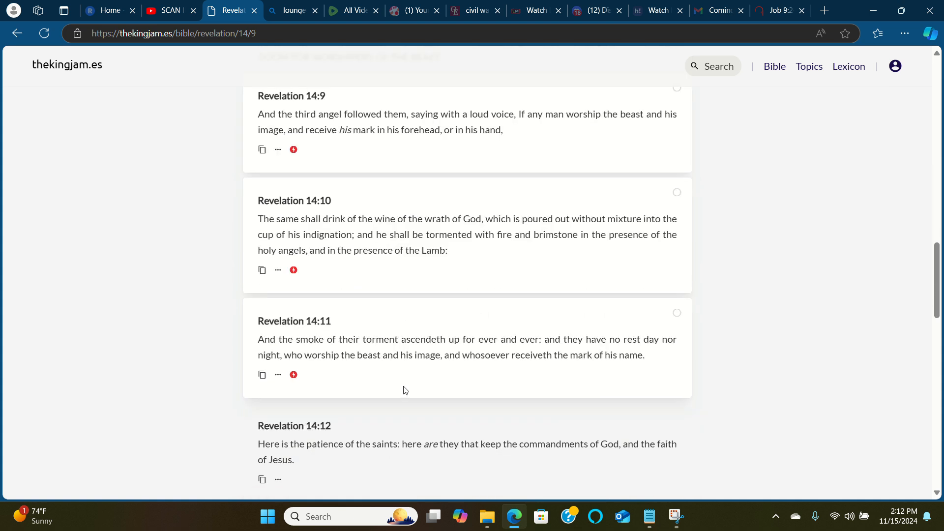
pyautogui.moveTo(283, 347)
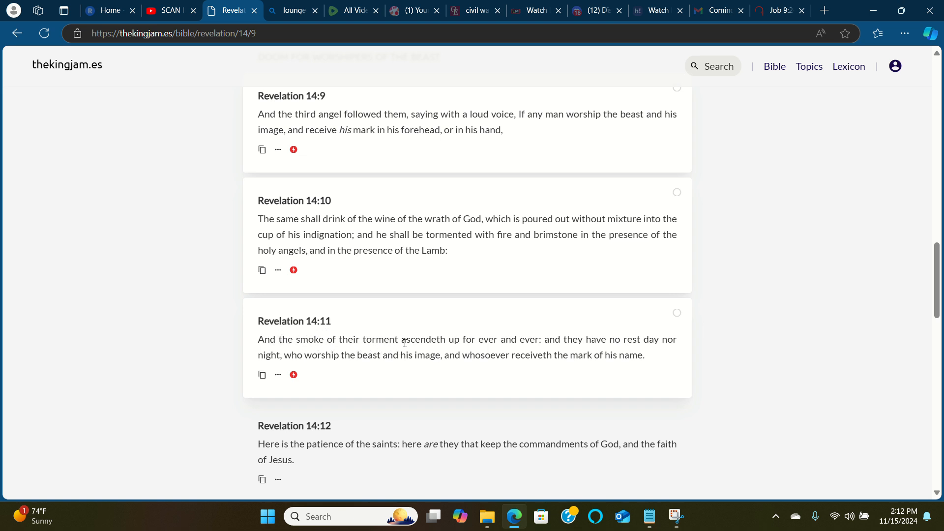
pyautogui.moveTo(529, 340)
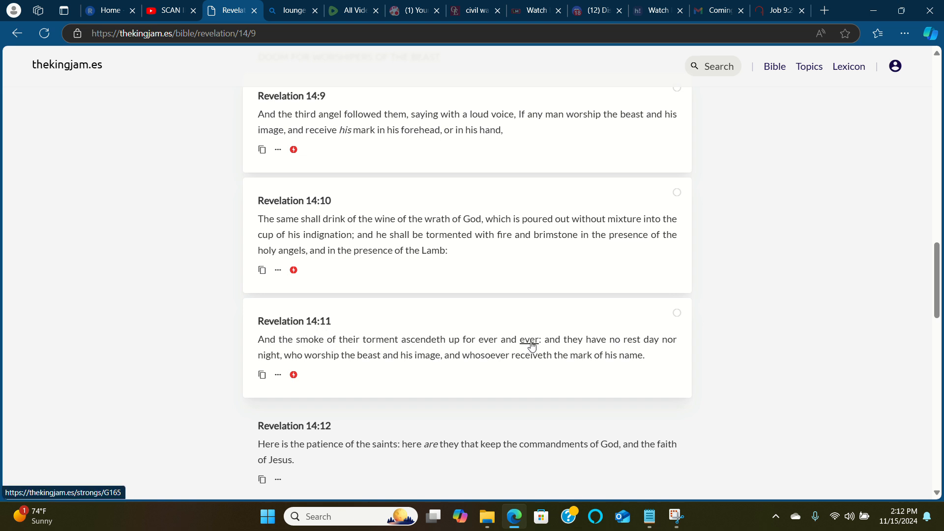
pyautogui.moveTo(549, 341)
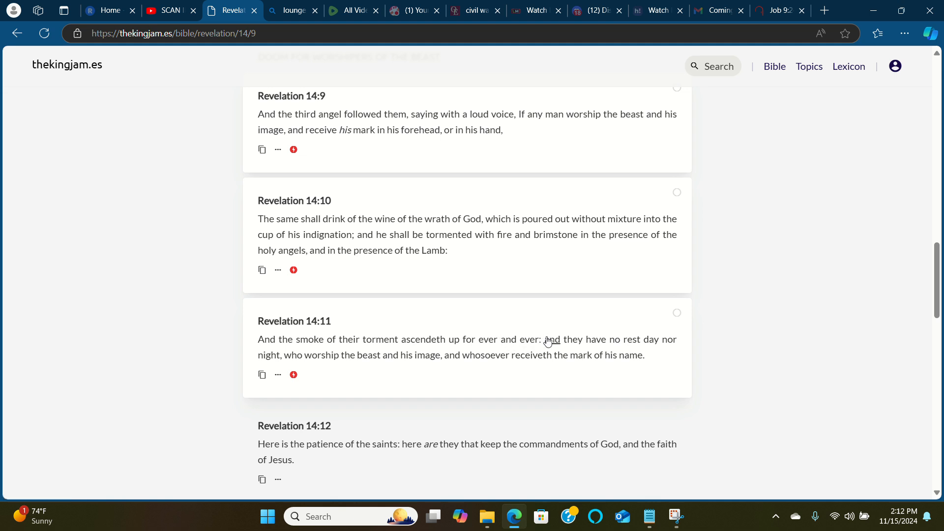
pyautogui.moveTo(548, 345)
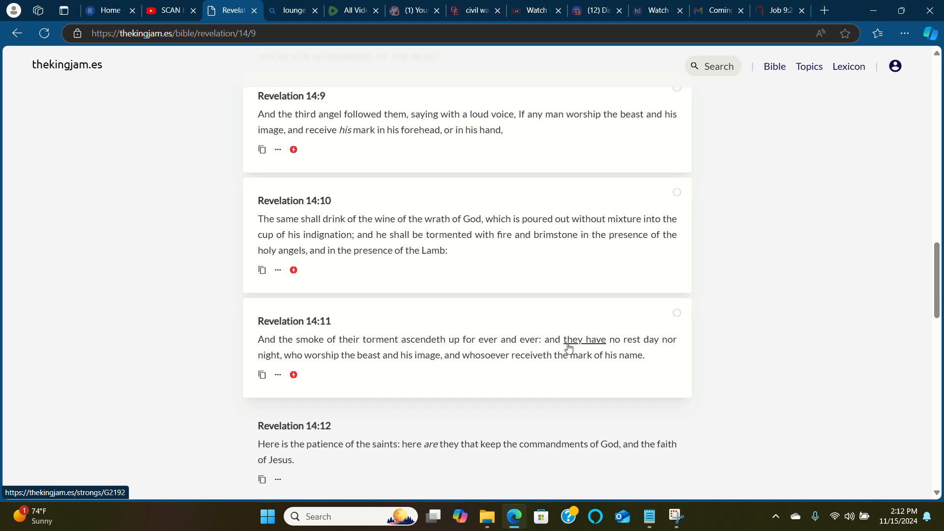
pyautogui.moveTo(562, 348)
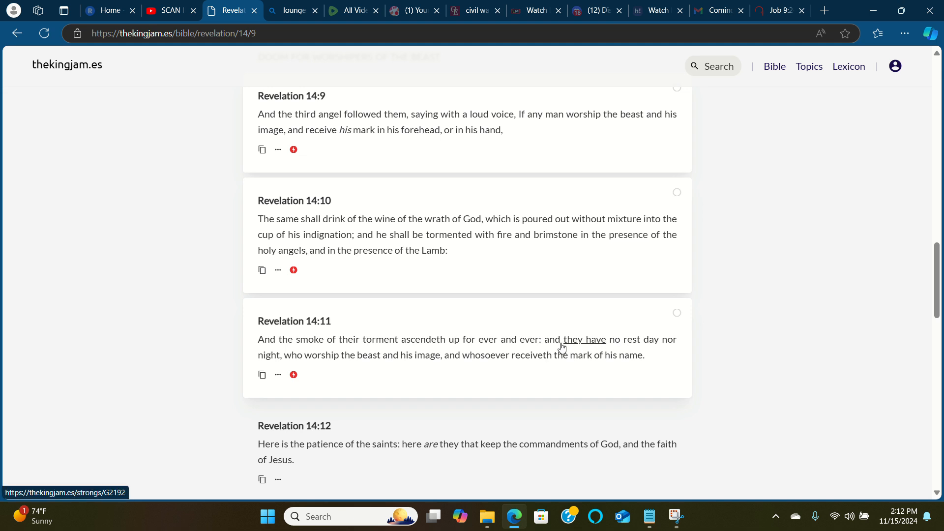
pyautogui.moveTo(355, 362)
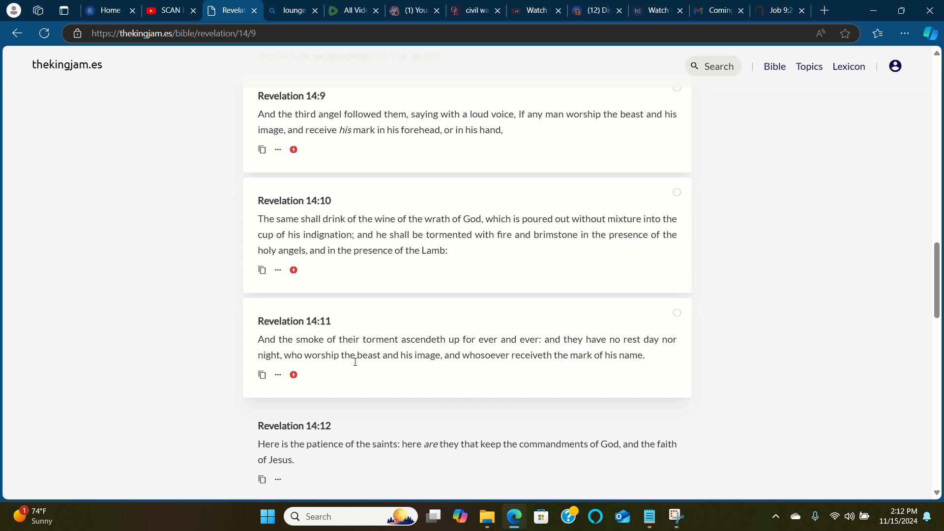
pyautogui.moveTo(486, 359)
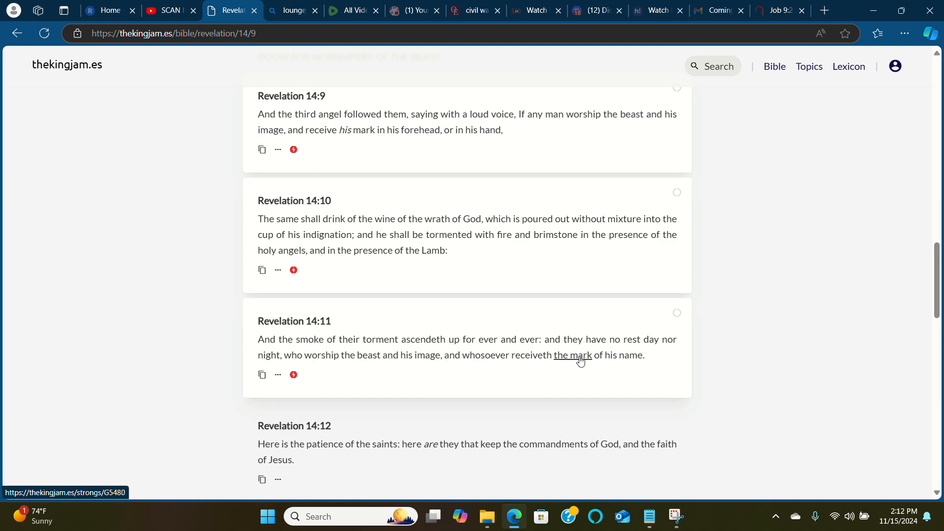
pyautogui.click(573, 355)
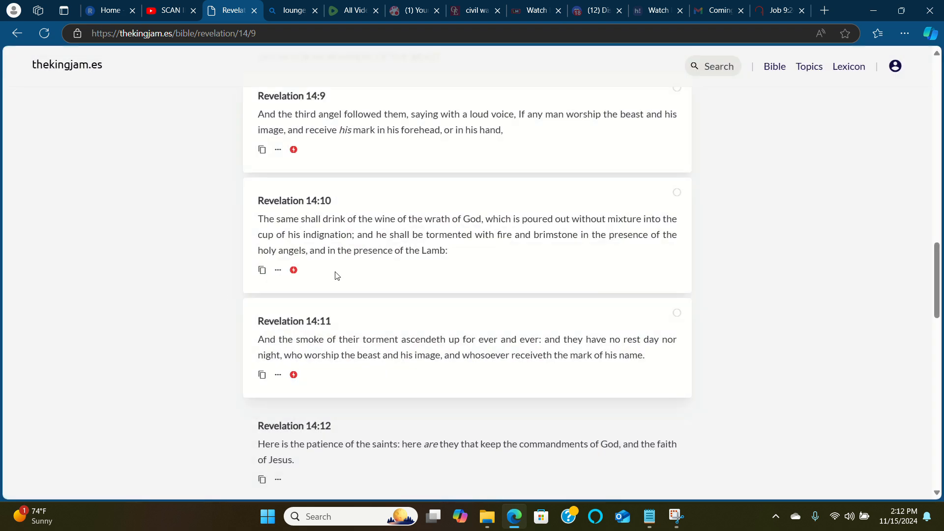
pyautogui.scroll(3)
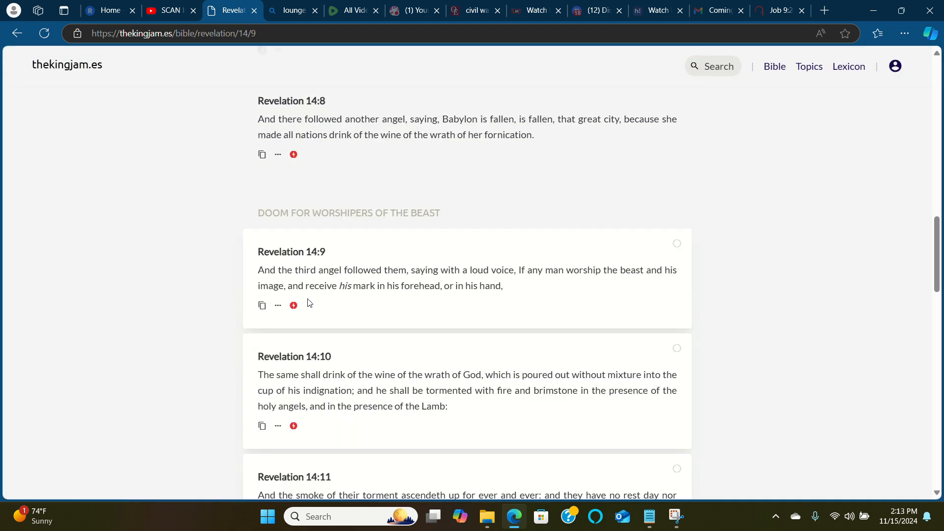
pyautogui.moveTo(373, 191)
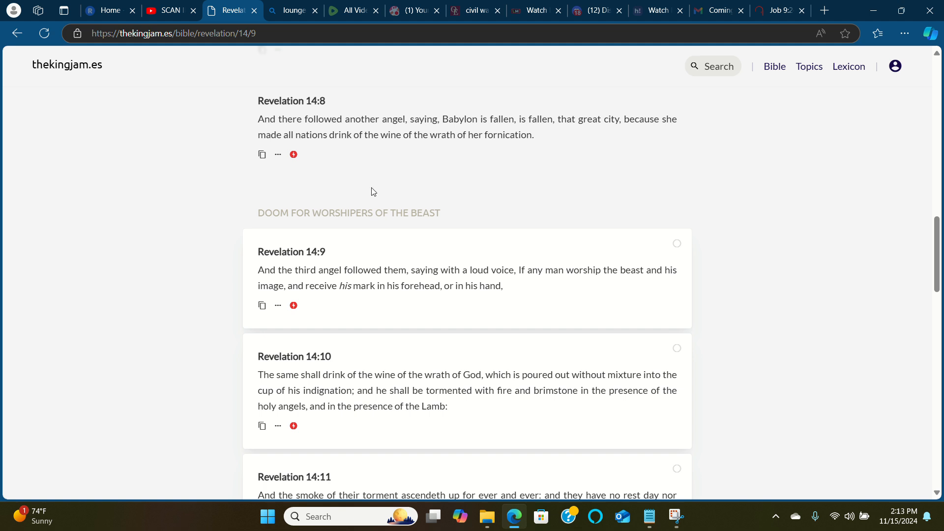
pyautogui.moveTo(494, 218)
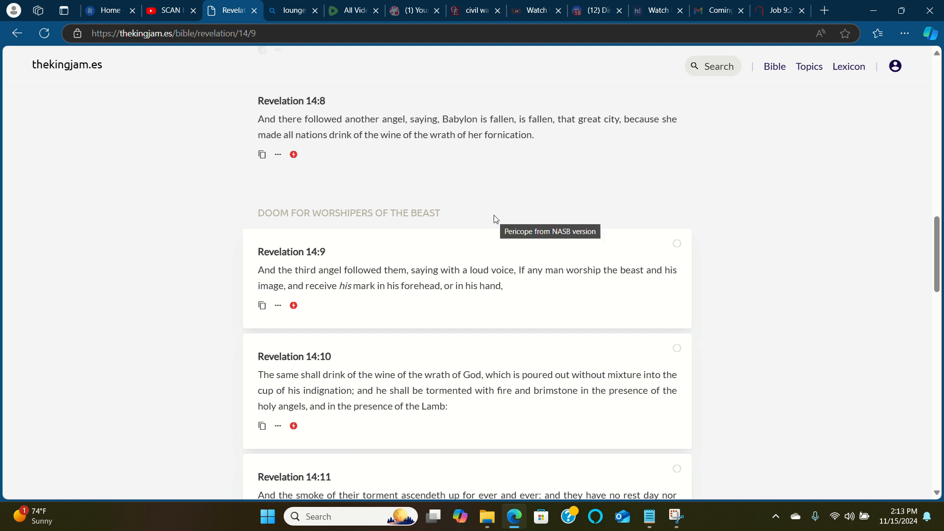
pyautogui.scroll(-3)
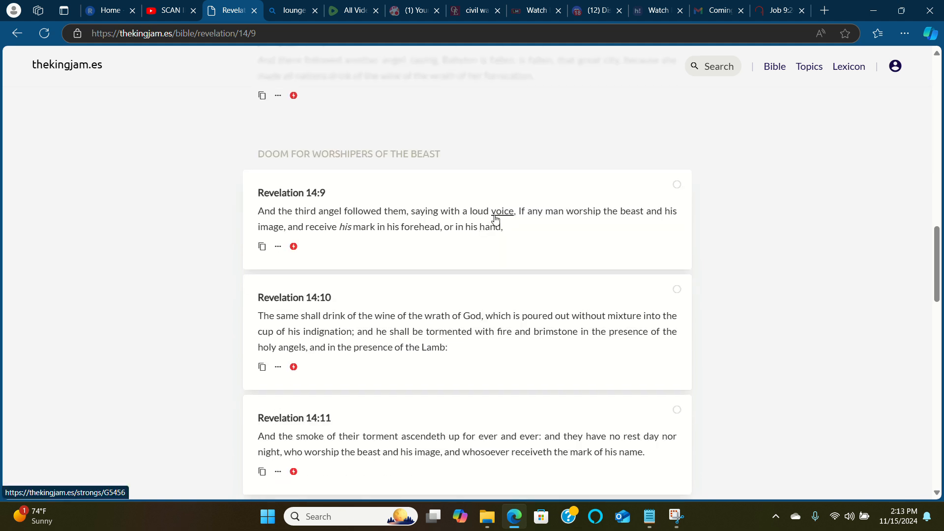
pyautogui.moveTo(713, 71)
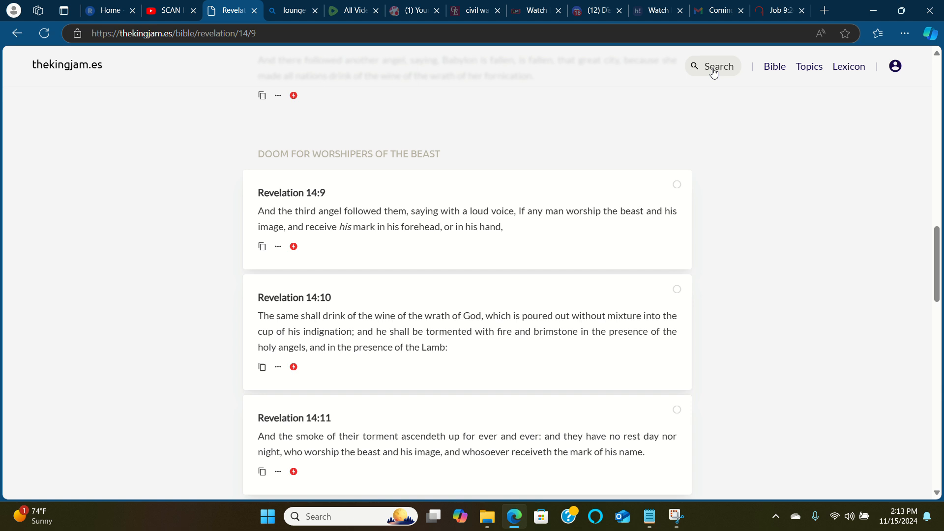
pyautogui.moveTo(457, 237)
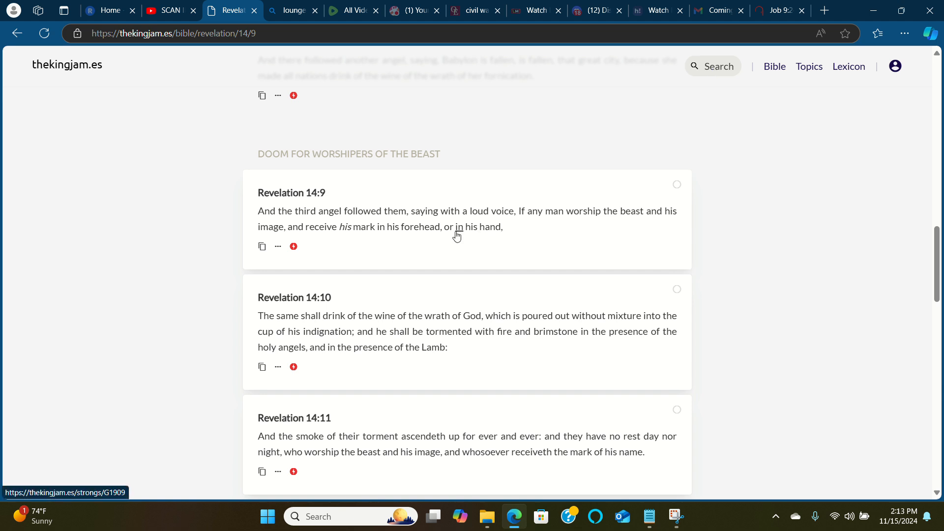
# - Open the site search and begin editing the verse reference to Revelation 3:10
pyautogui.click(713, 66)
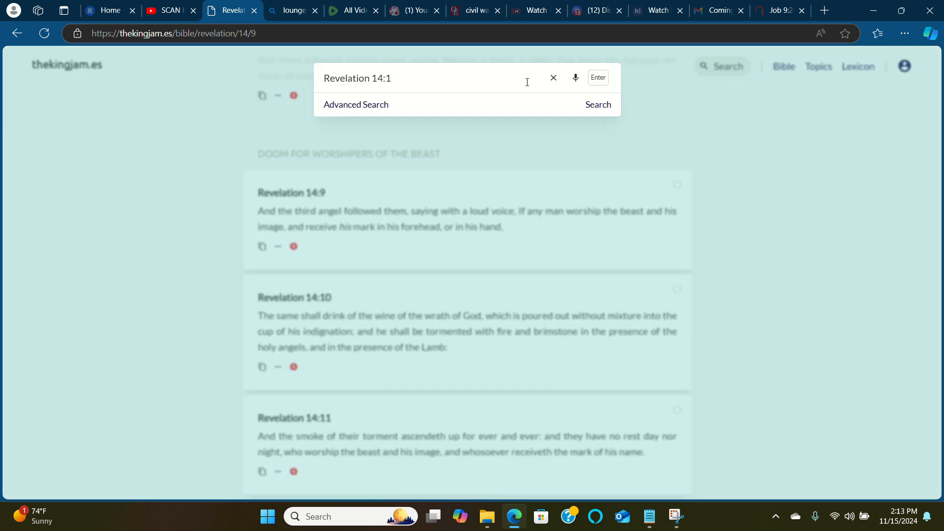
pyautogui.click(553, 78)
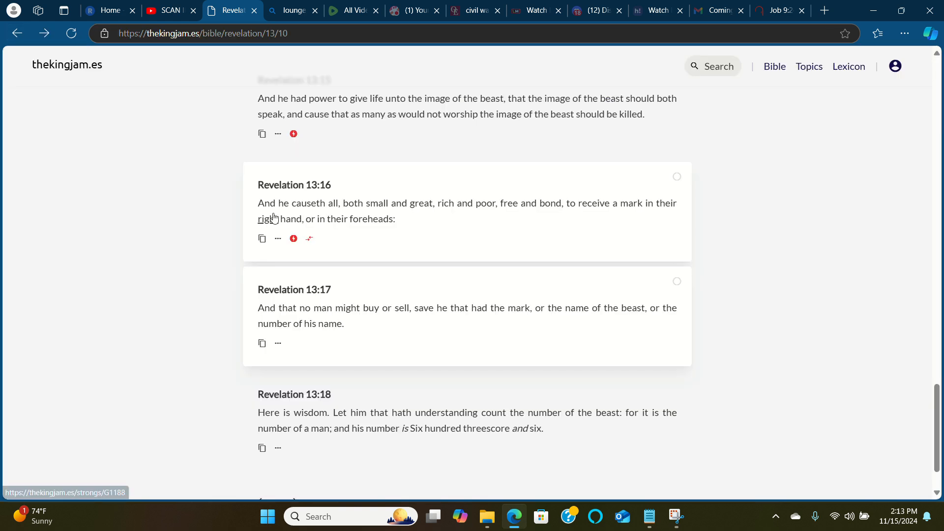
pyautogui.moveTo(277, 193)
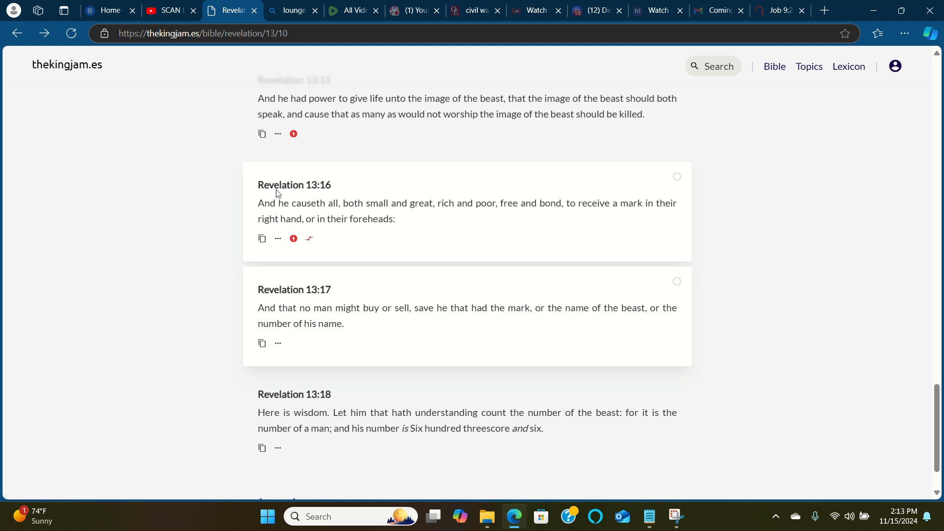
pyautogui.moveTo(298, 204)
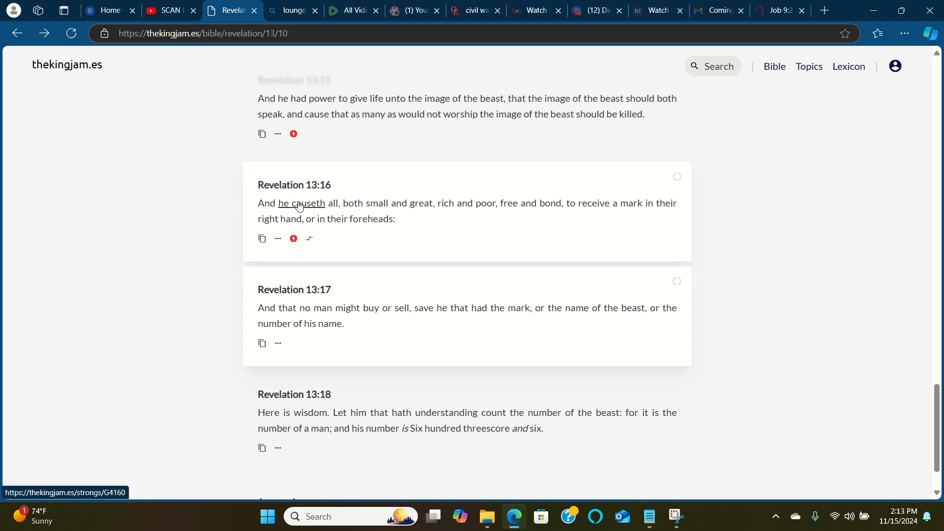
pyautogui.moveTo(264, 204)
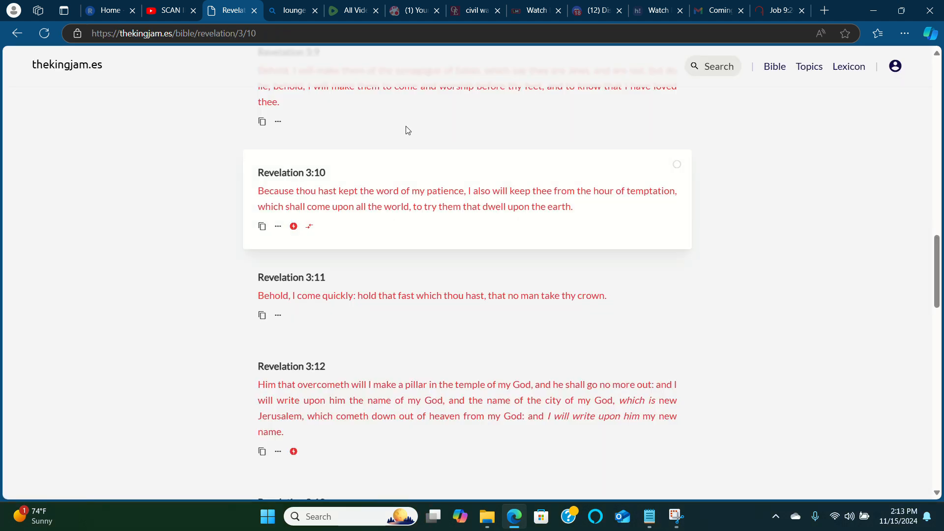
# - Expand Revelation 3:10's breakdown and Strong's entries, then switch to BibleGateway's Job 9:24
pyautogui.click(293, 227)
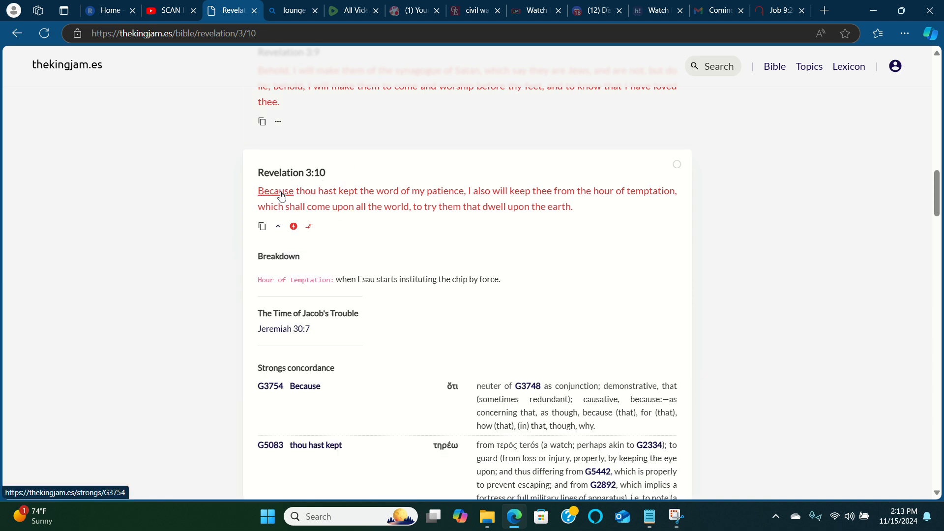
pyautogui.moveTo(300, 193)
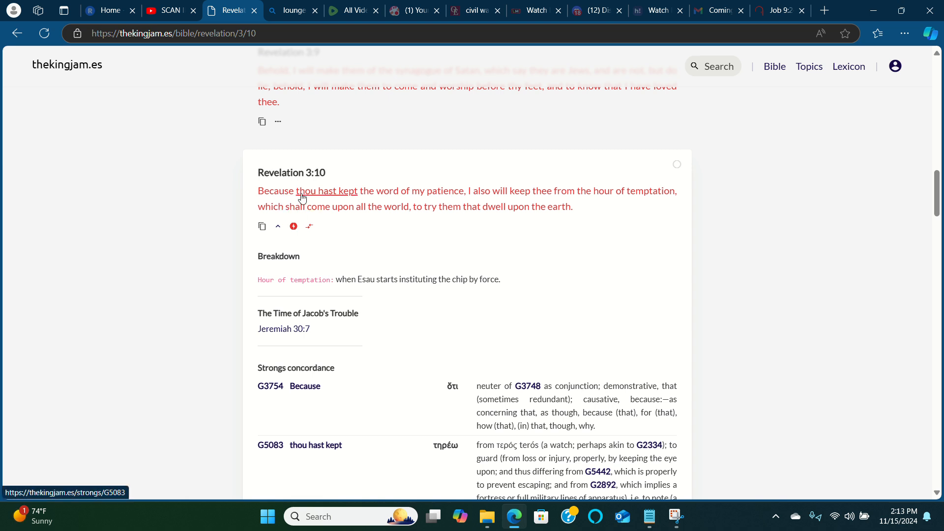
pyautogui.moveTo(311, 196)
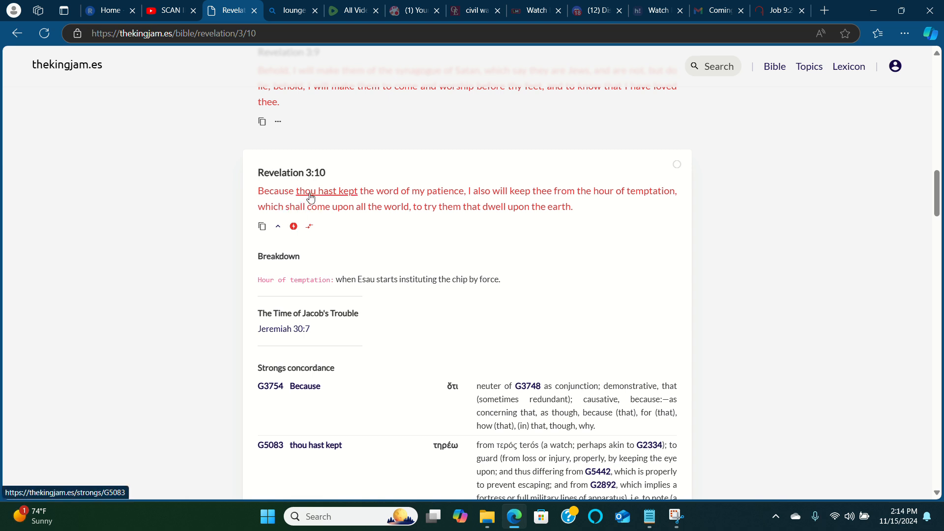
pyautogui.moveTo(449, 200)
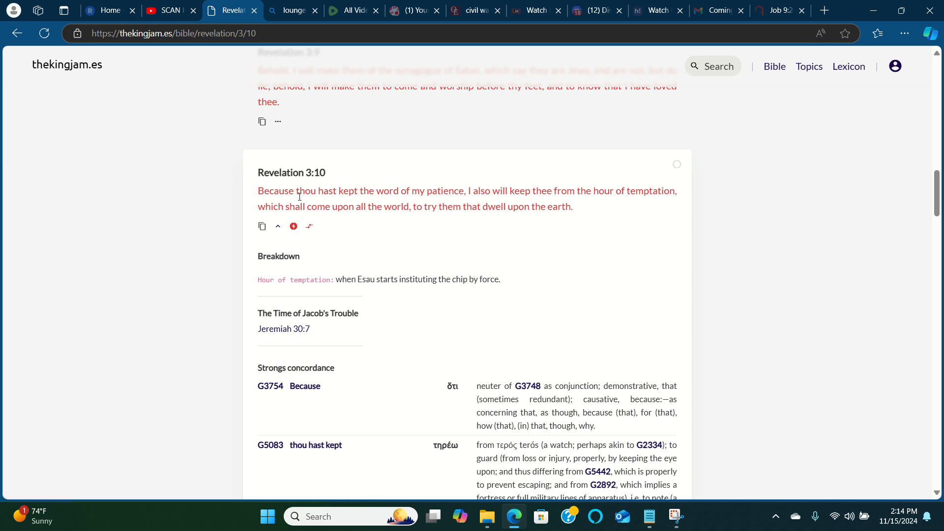
pyautogui.moveTo(305, 194)
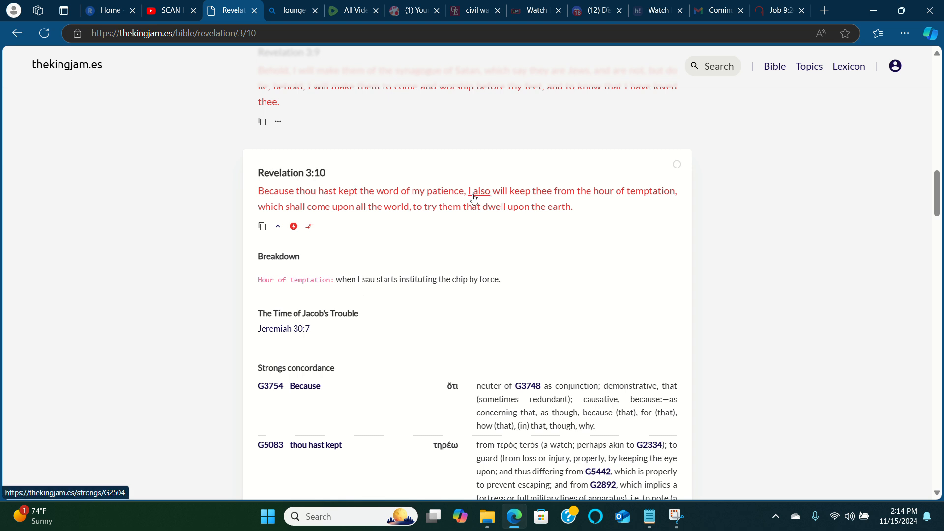
pyautogui.moveTo(516, 197)
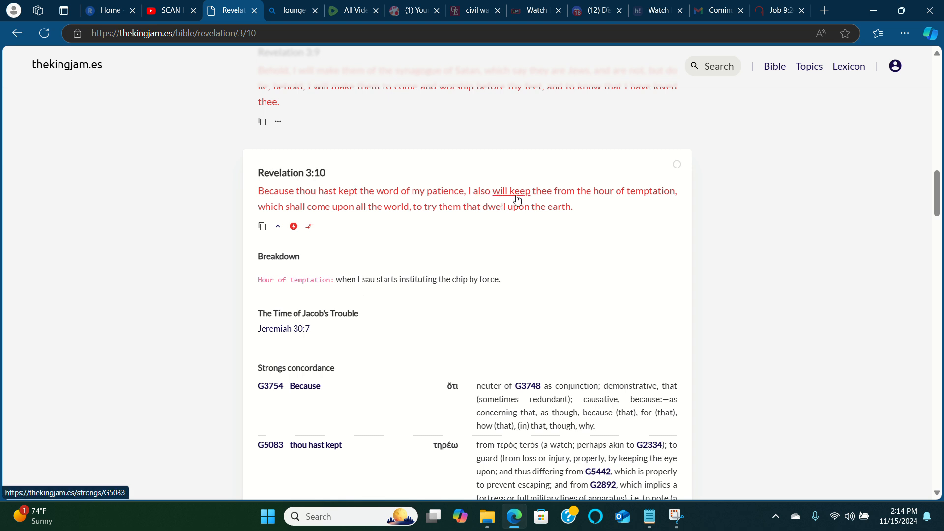
pyautogui.moveTo(584, 193)
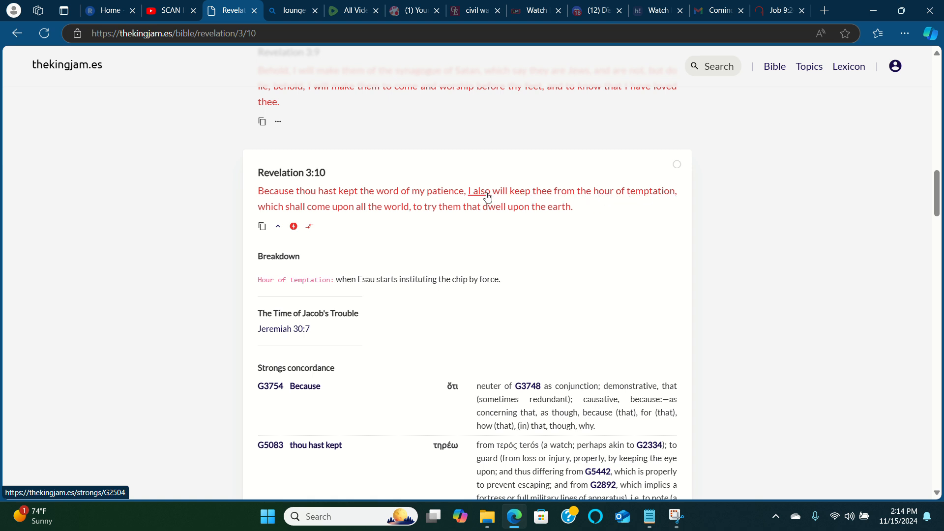
pyautogui.moveTo(541, 193)
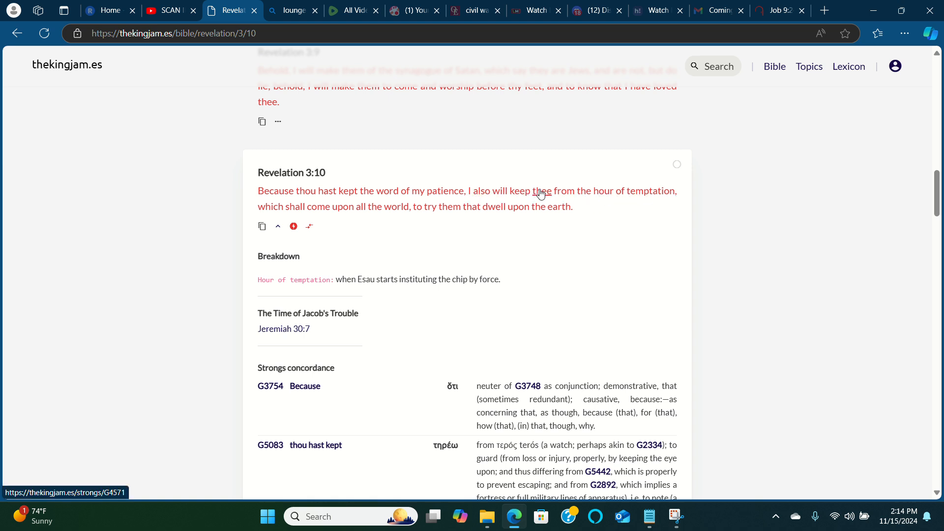
pyautogui.moveTo(538, 204)
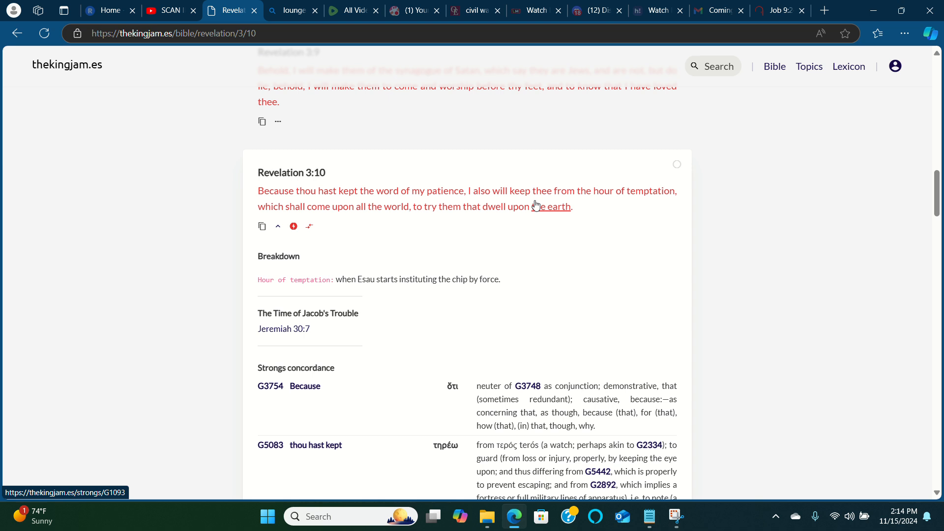
pyautogui.moveTo(473, 200)
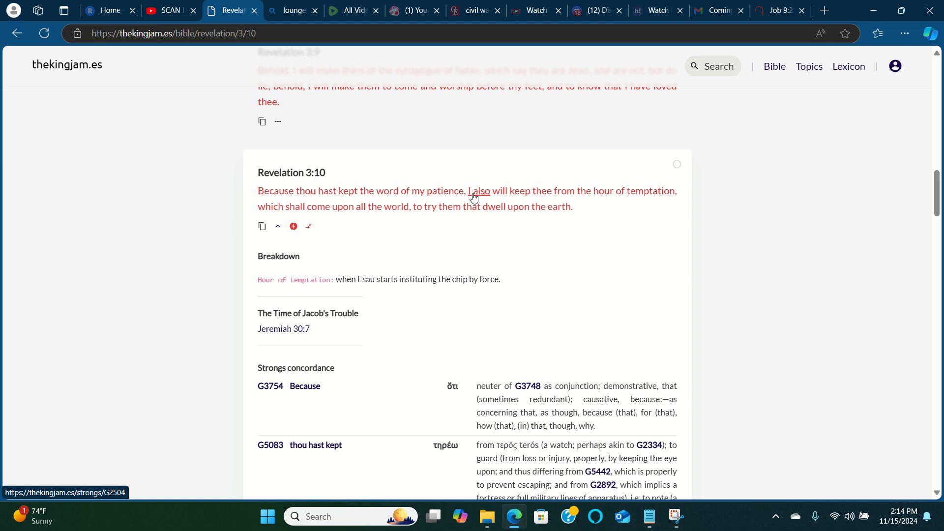
pyautogui.moveTo(574, 190)
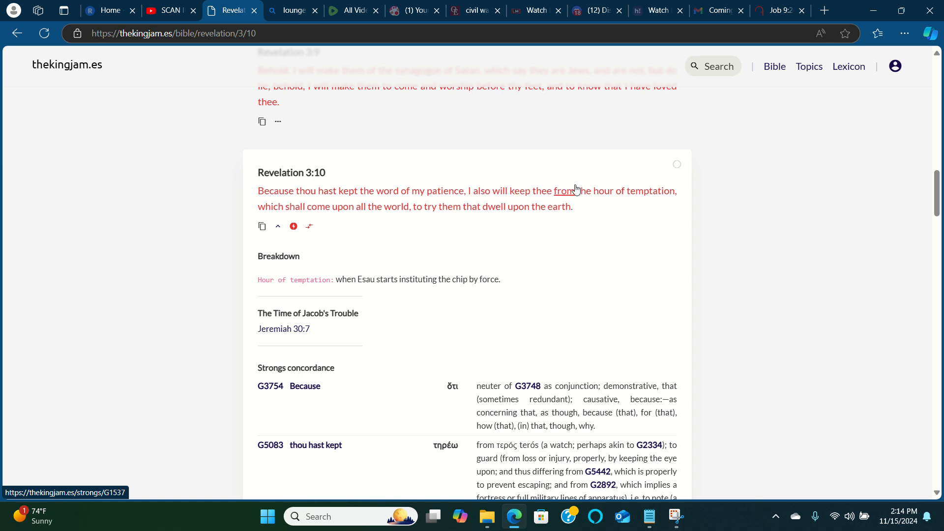
pyautogui.moveTo(313, 236)
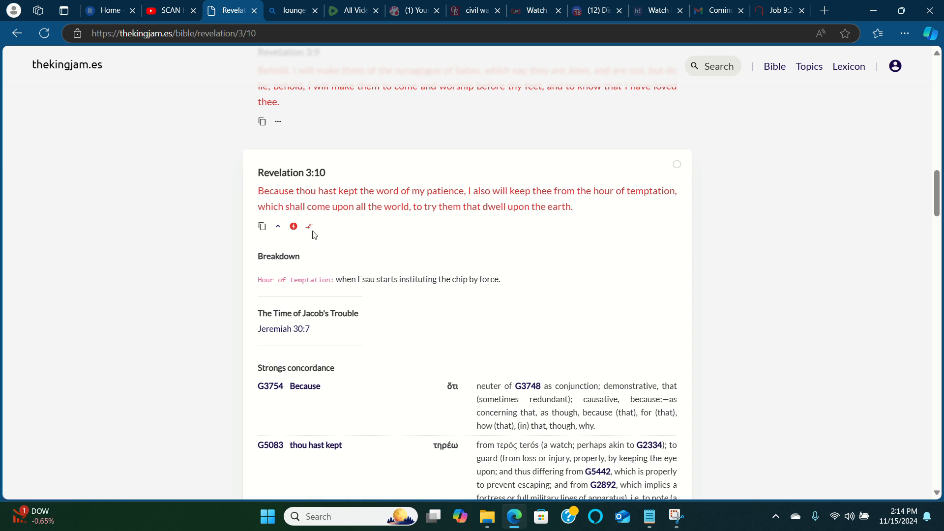
pyautogui.moveTo(322, 284)
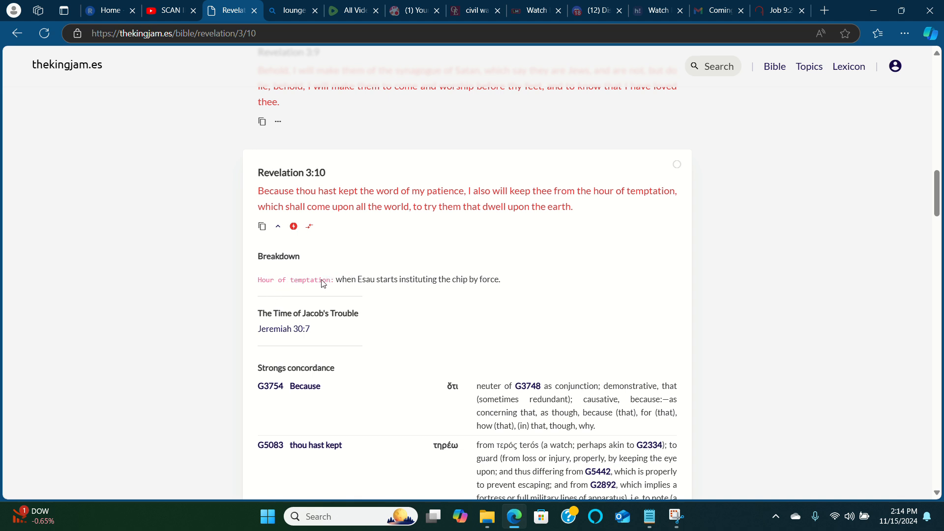
pyautogui.moveTo(372, 284)
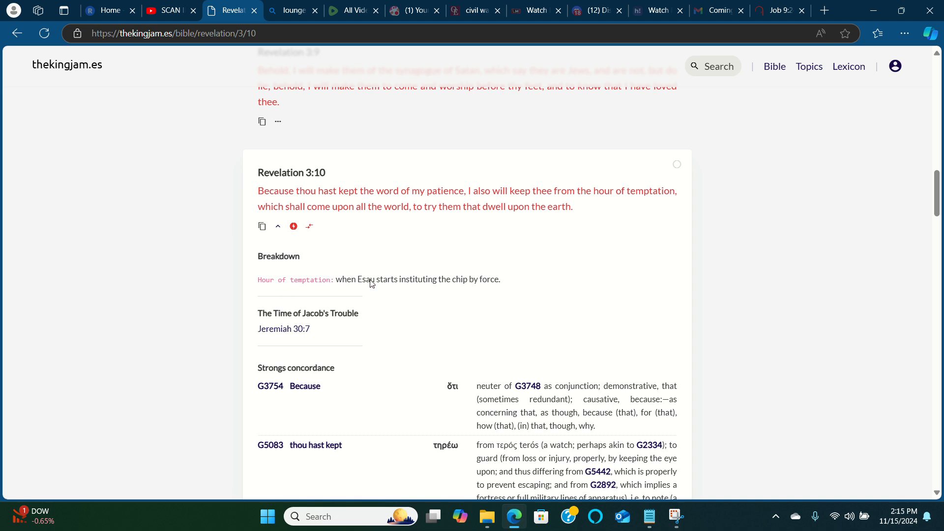
pyautogui.moveTo(414, 287)
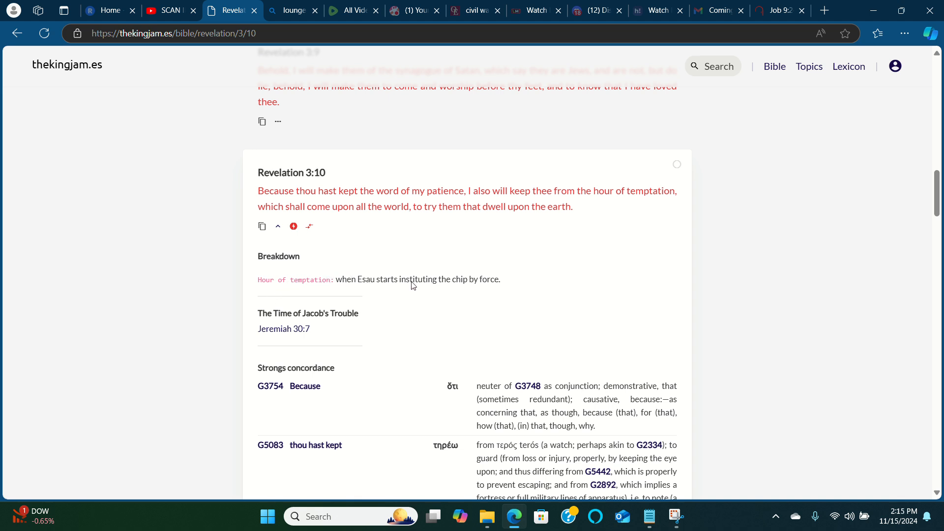
pyautogui.moveTo(487, 286)
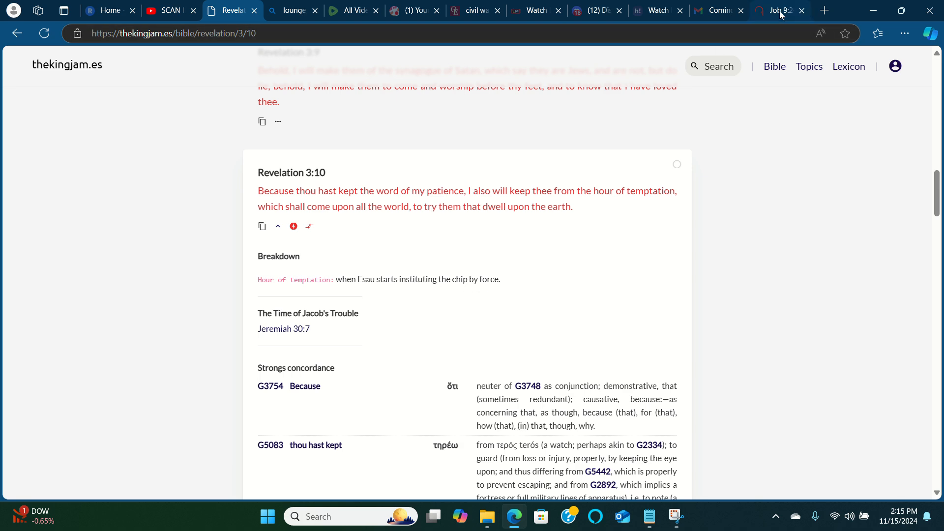
pyautogui.click(781, 11)
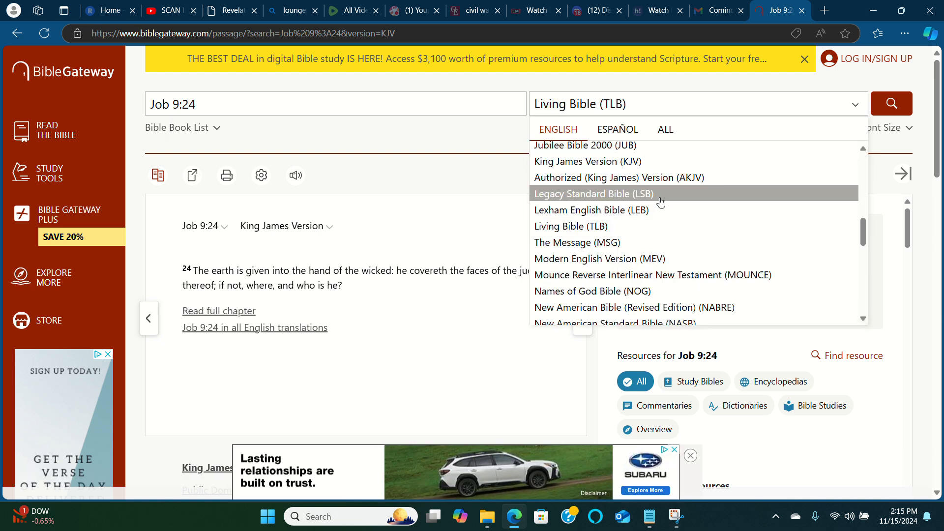
# - Look up Revelation 13:16 on BibleGateway in the New Living Translation (NLT)
pyautogui.scroll(-3)
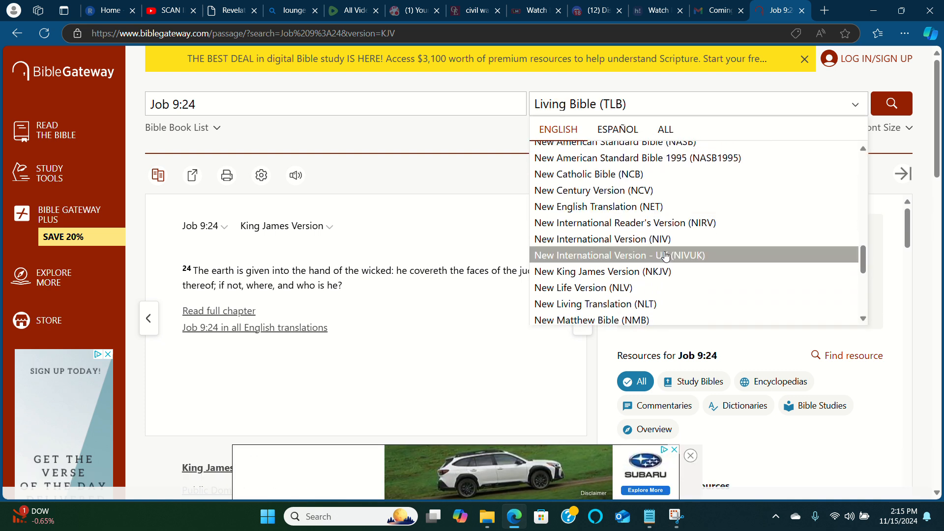
pyautogui.click(595, 304)
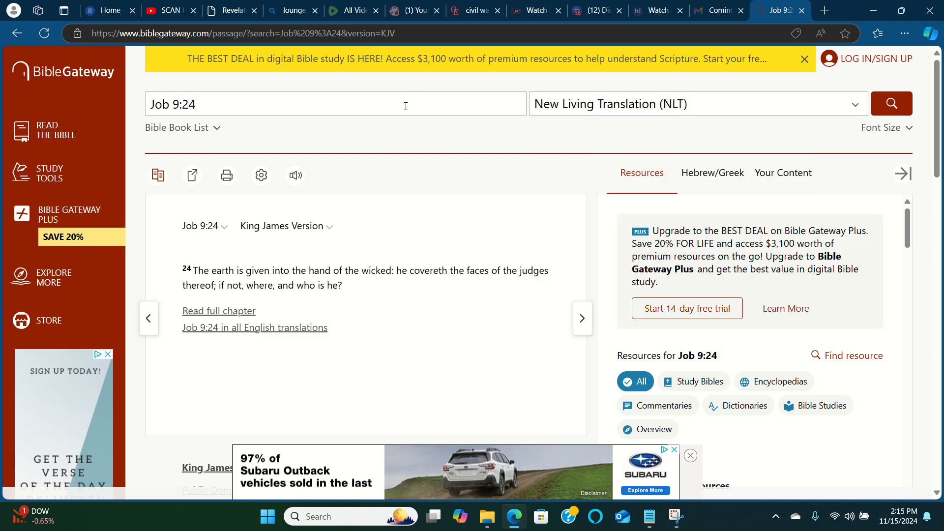
pyautogui.write('Reve')
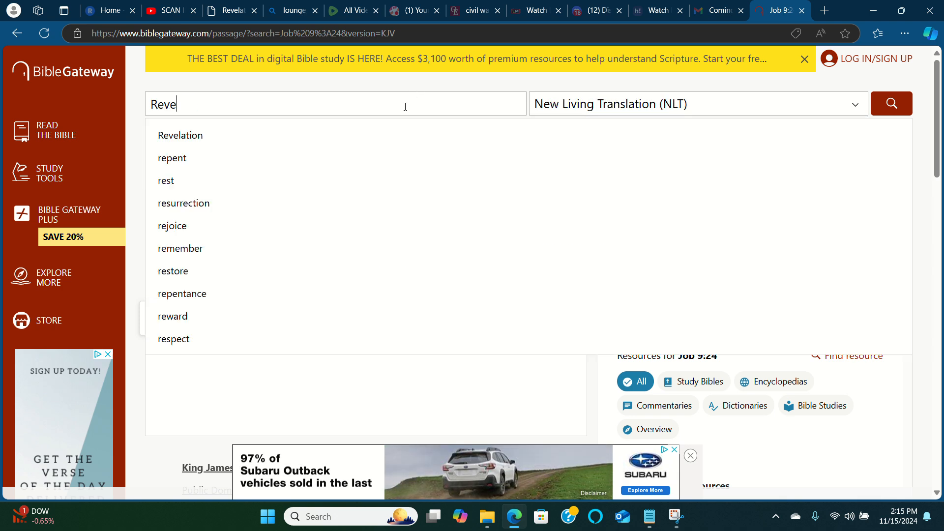
pyautogui.click(180, 136)
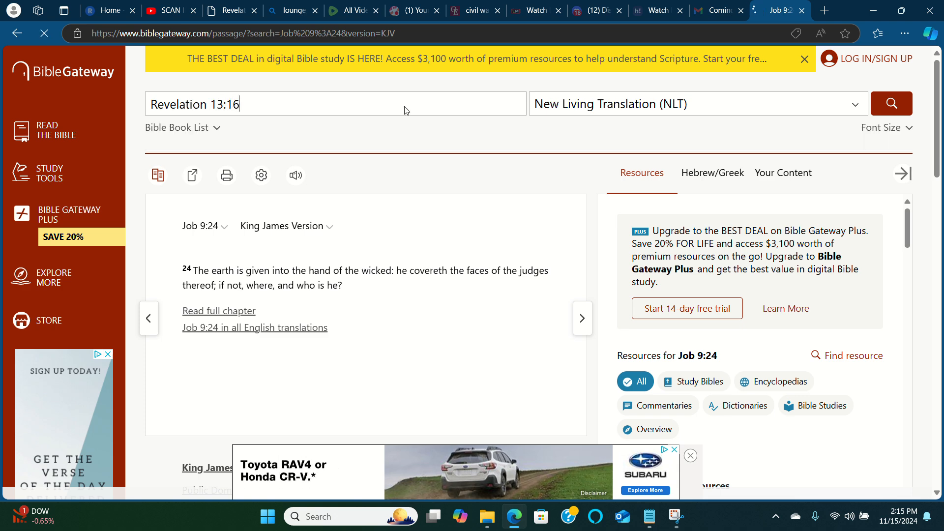
pyautogui.click(891, 104)
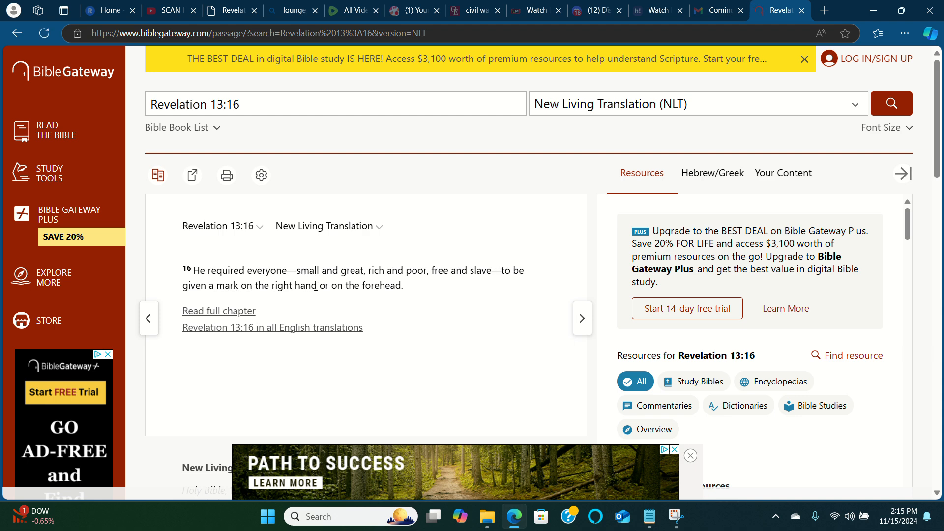
pyautogui.moveTo(230, 271)
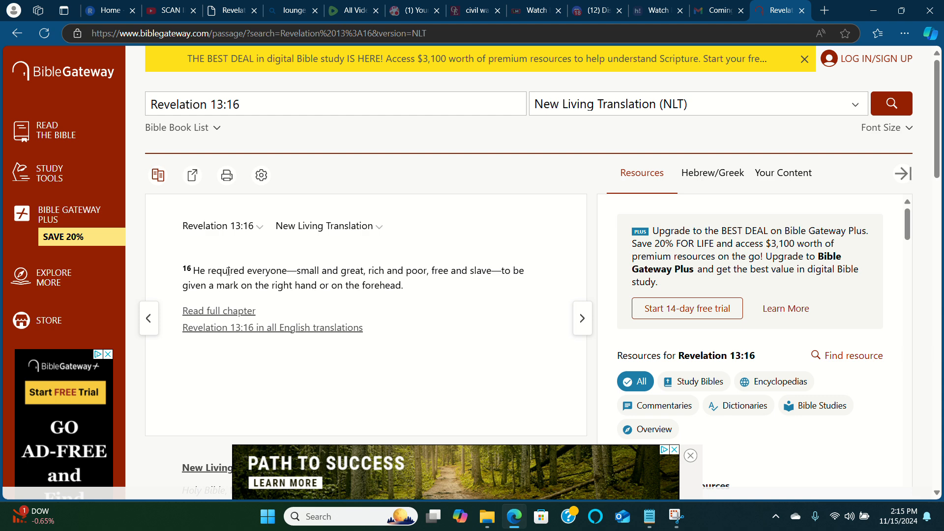
pyautogui.moveTo(265, 70)
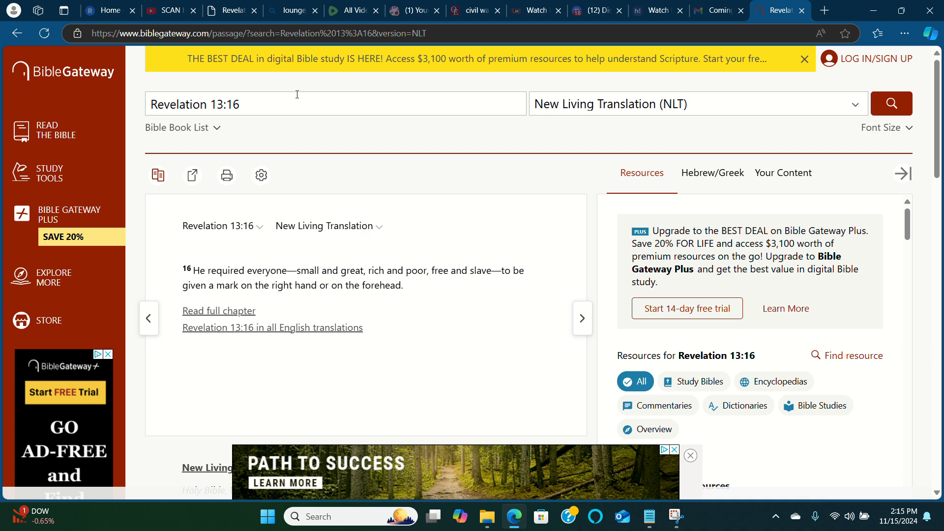
pyautogui.moveTo(716, 34)
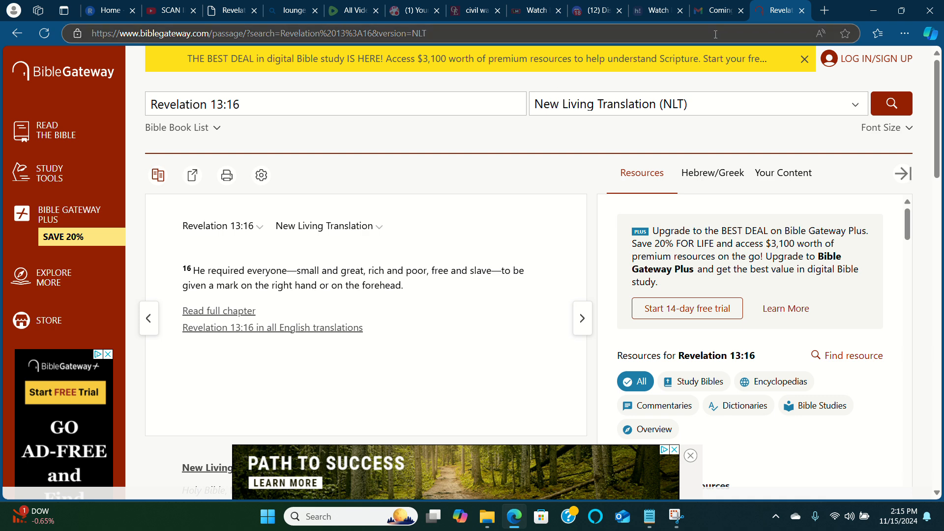
# - Switch back to the thekingjam.es tab showing Revelation 3:10
pyautogui.click(231, 10)
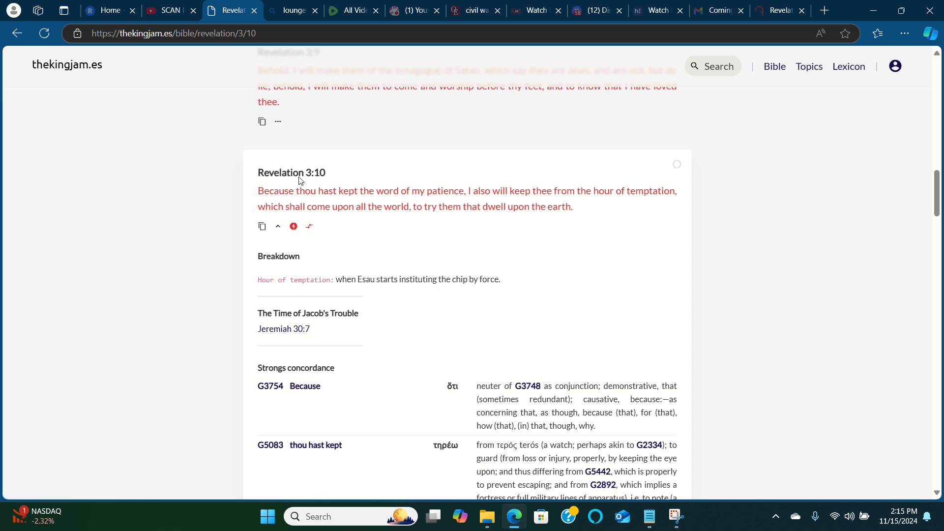
pyautogui.moveTo(324, 194)
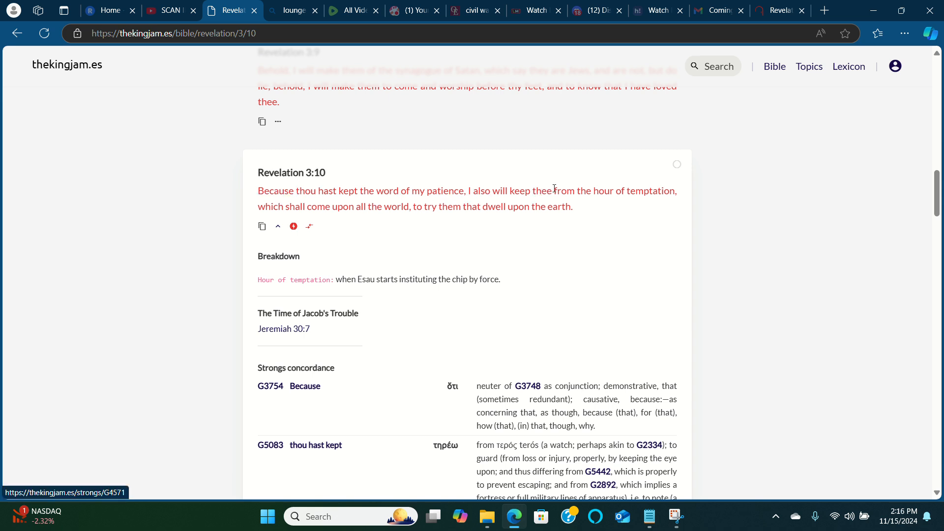
pyautogui.moveTo(596, 194)
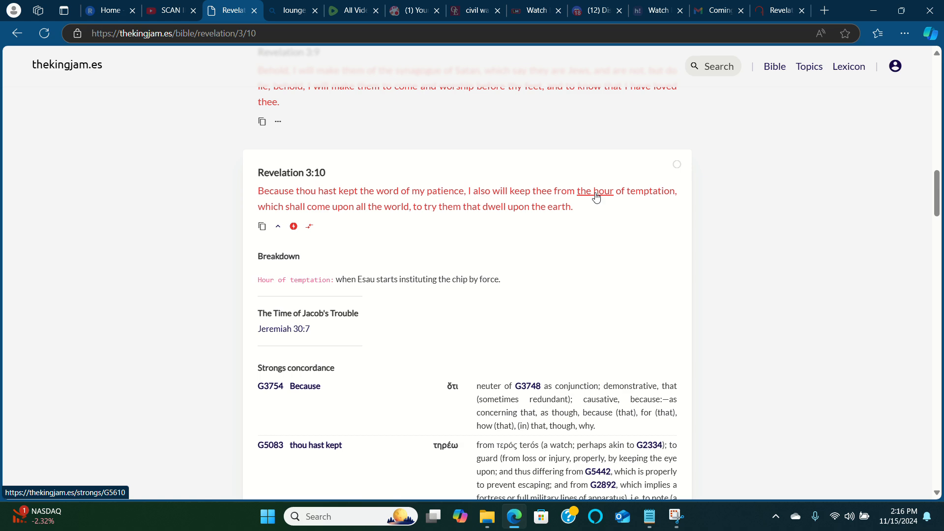
pyautogui.moveTo(352, 211)
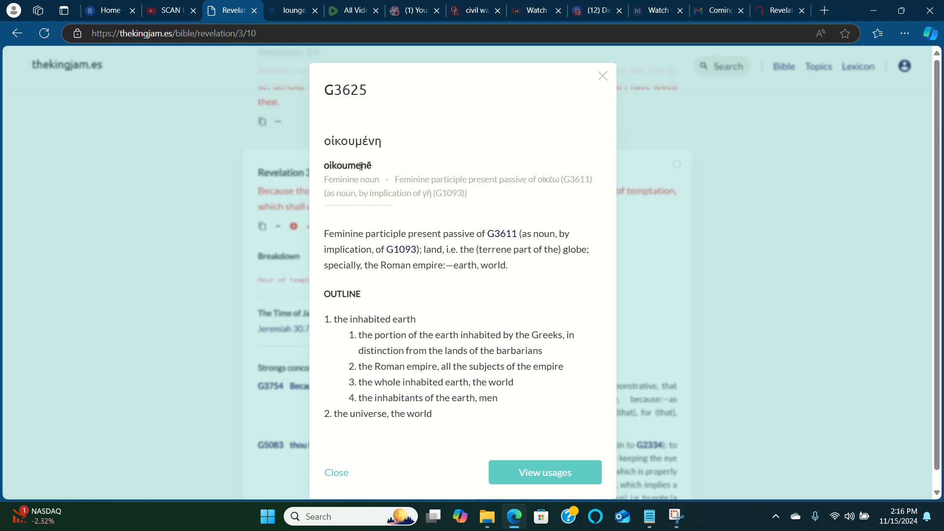
pyautogui.moveTo(333, 96)
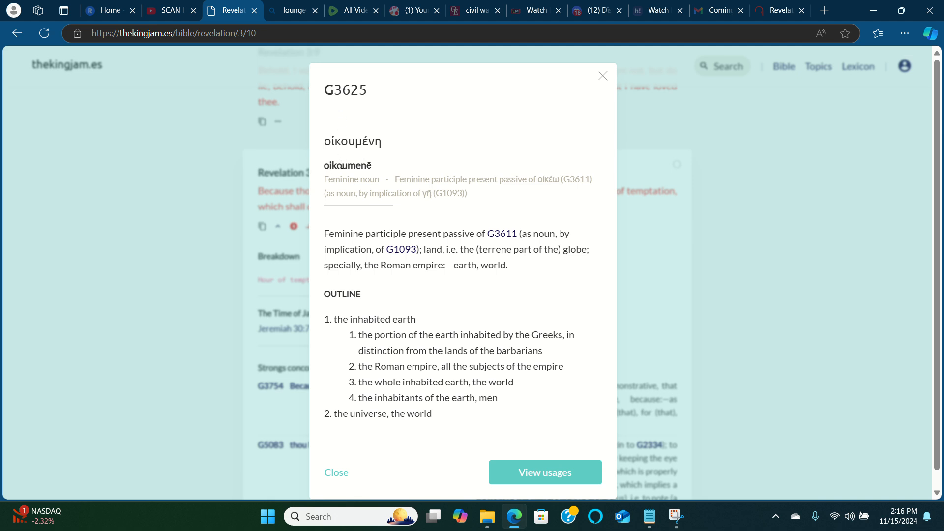
pyautogui.moveTo(357, 204)
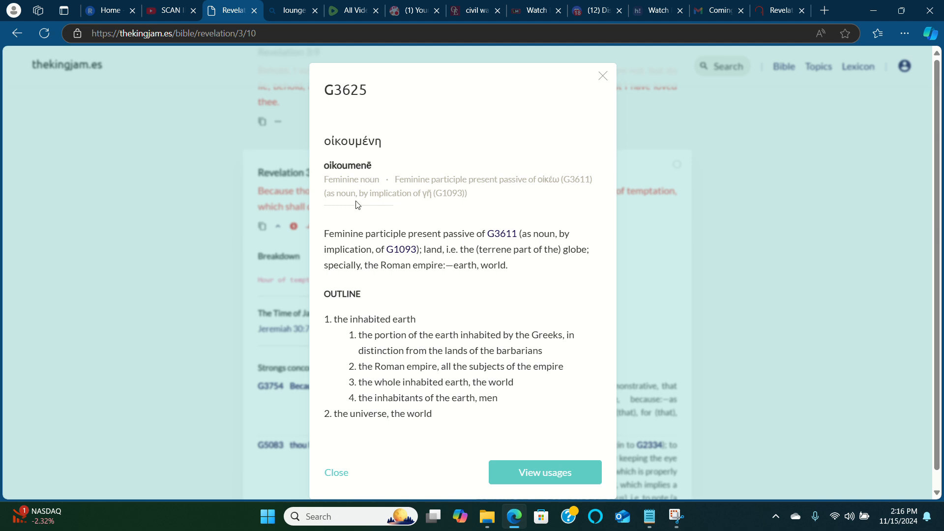
pyautogui.moveTo(428, 320)
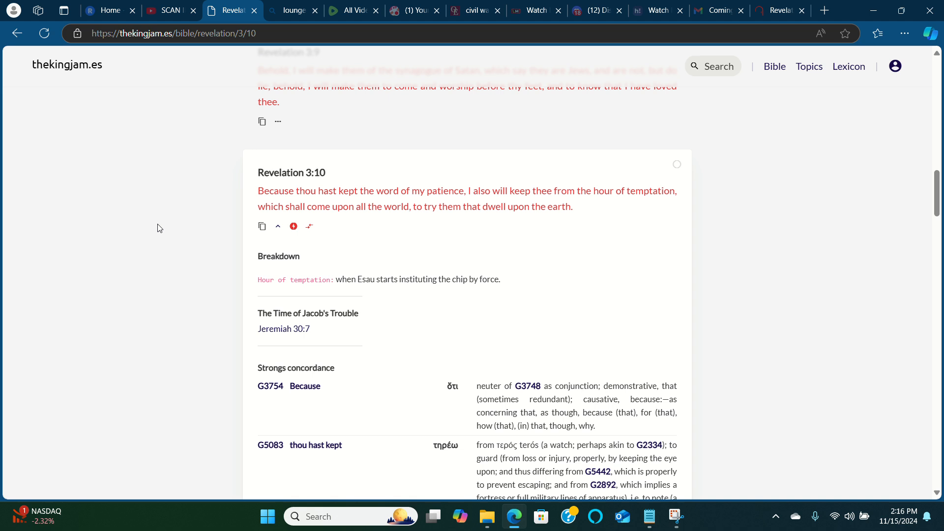
pyautogui.moveTo(352, 233)
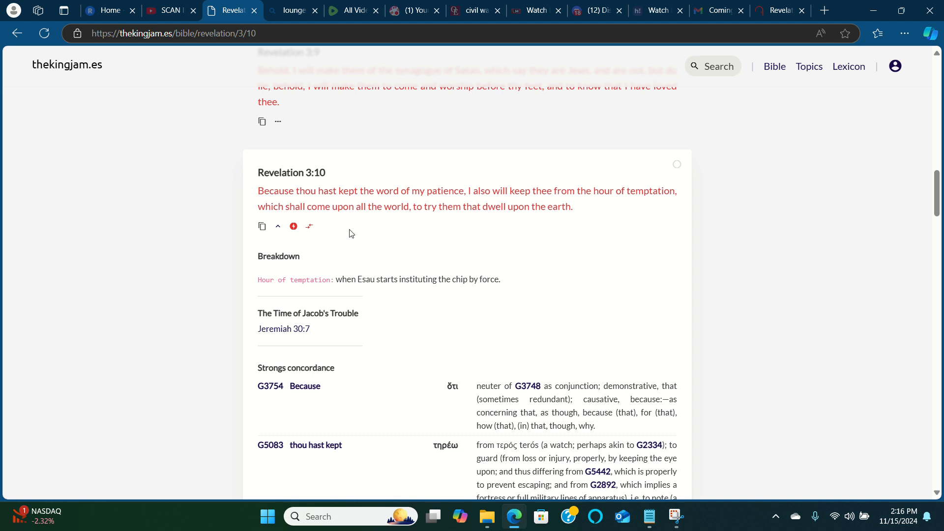
pyautogui.moveTo(329, 206)
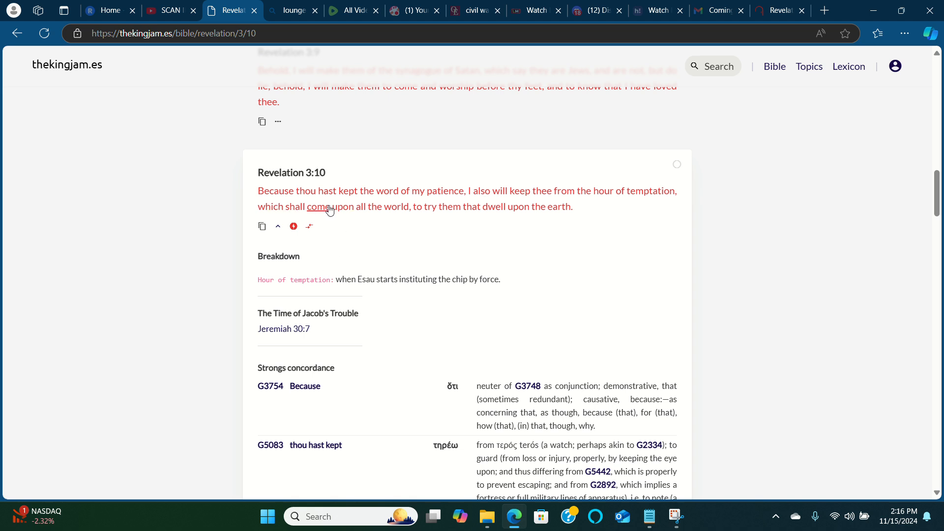
pyautogui.moveTo(490, 215)
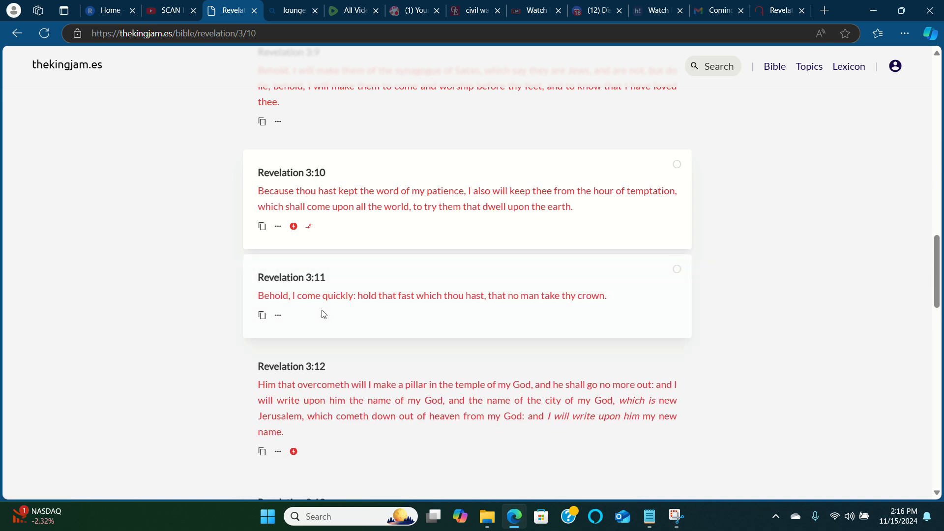
pyautogui.moveTo(327, 302)
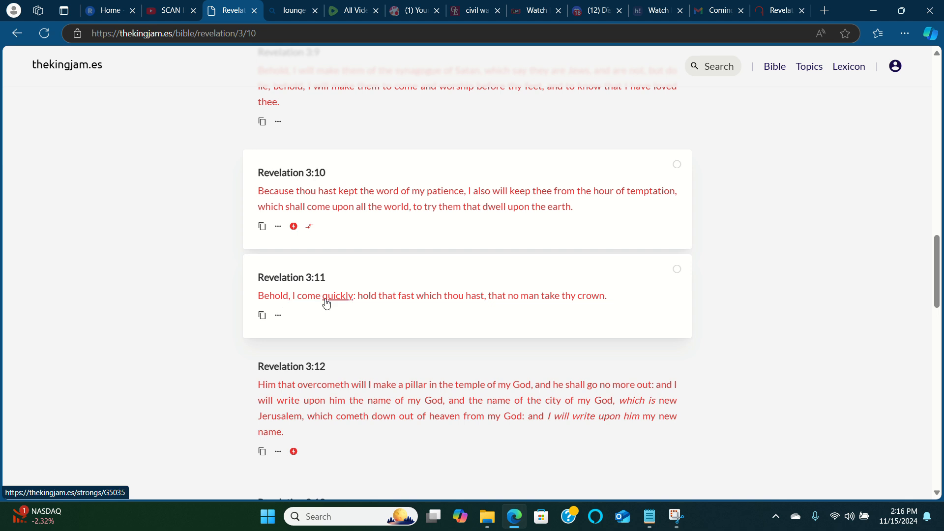
pyautogui.moveTo(430, 299)
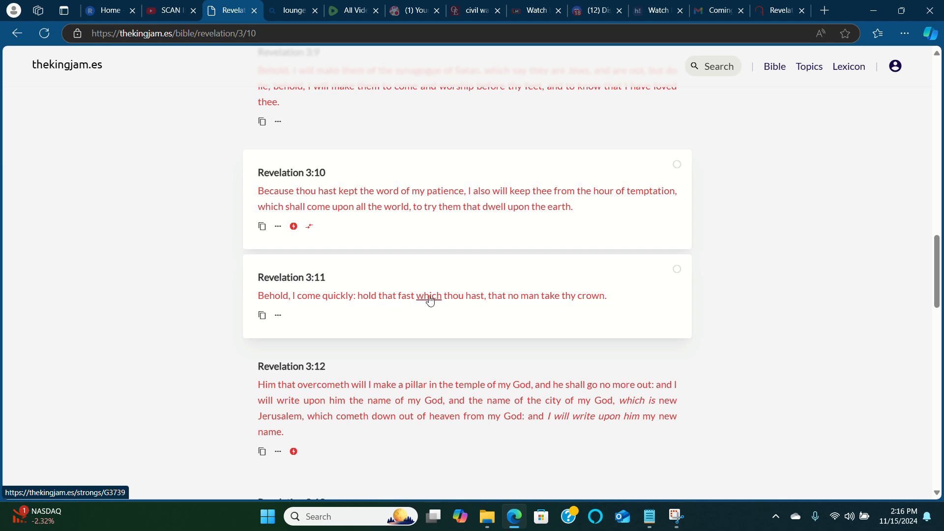
pyautogui.moveTo(469, 299)
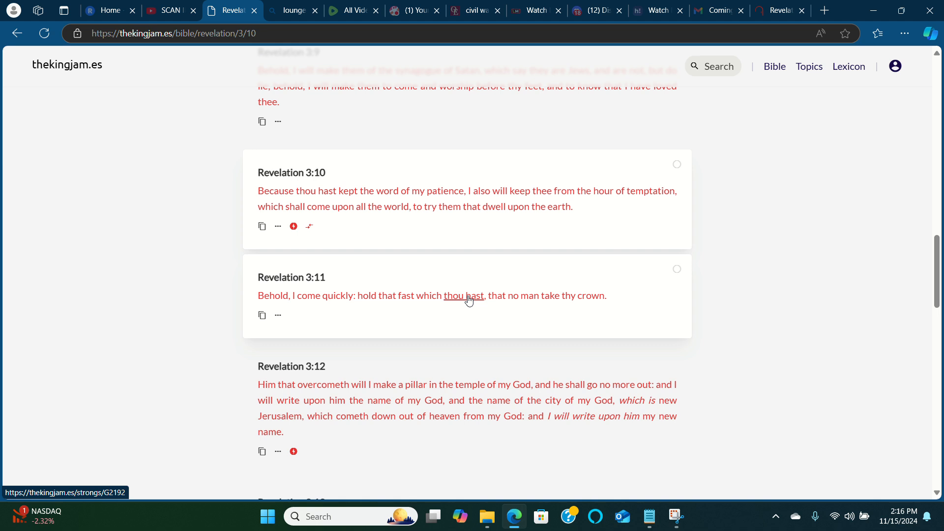
pyautogui.moveTo(273, 295)
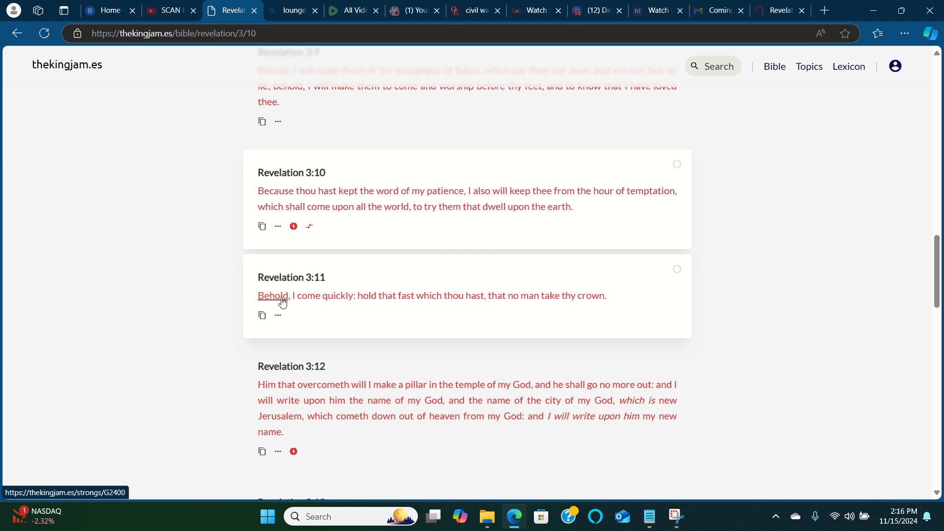
pyautogui.moveTo(383, 301)
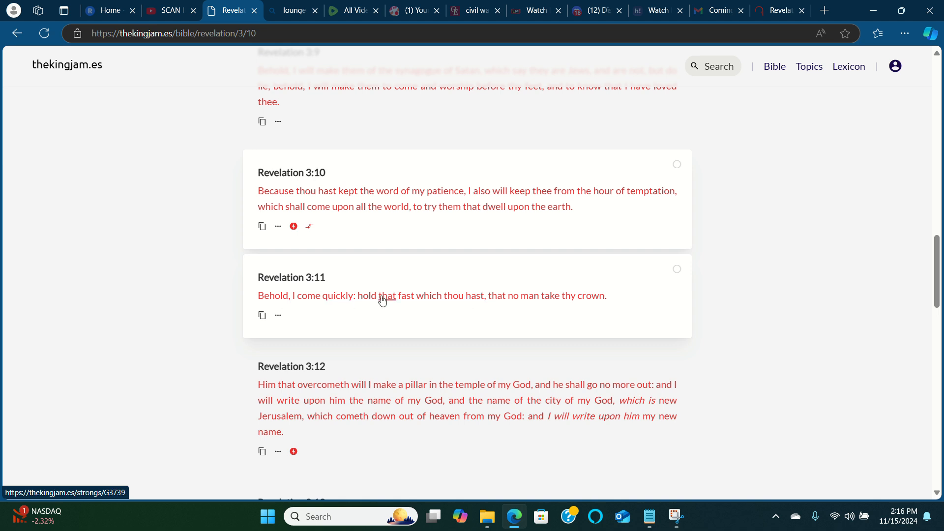
pyautogui.moveTo(483, 296)
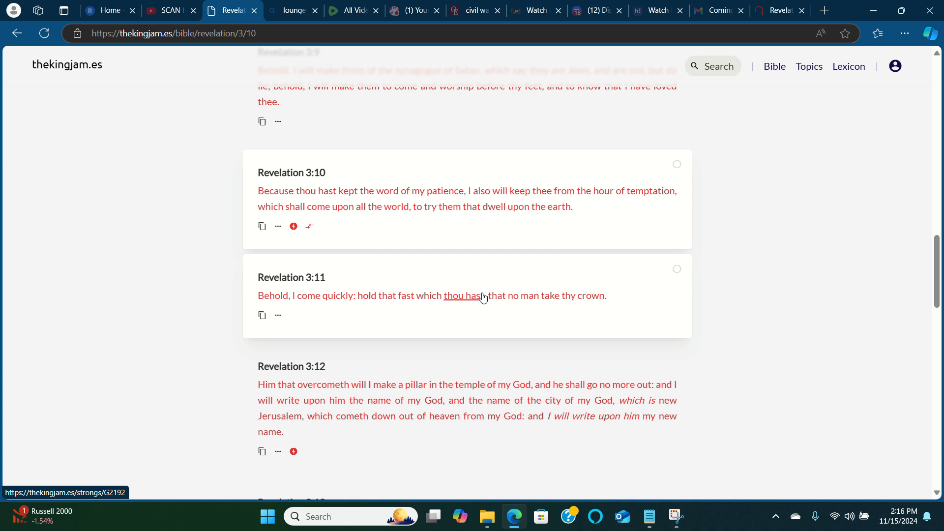
pyautogui.moveTo(468, 298)
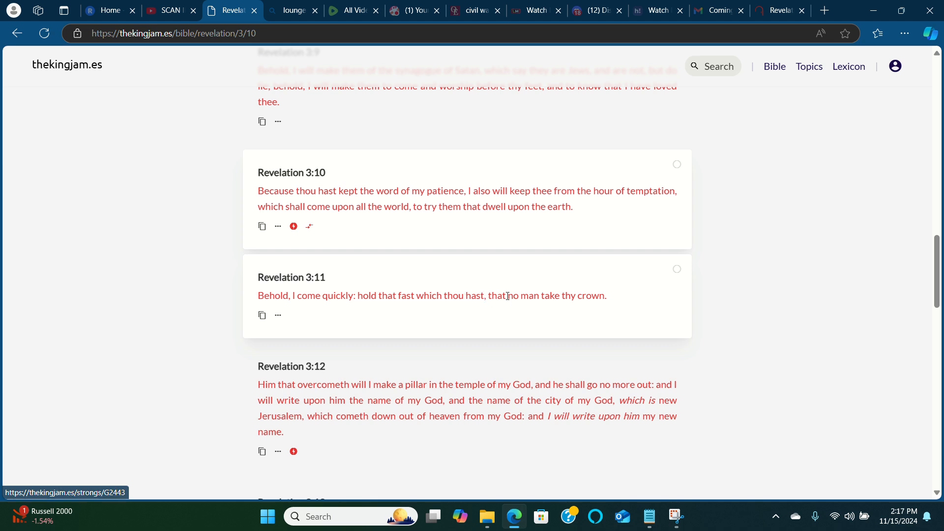
pyautogui.moveTo(523, 295)
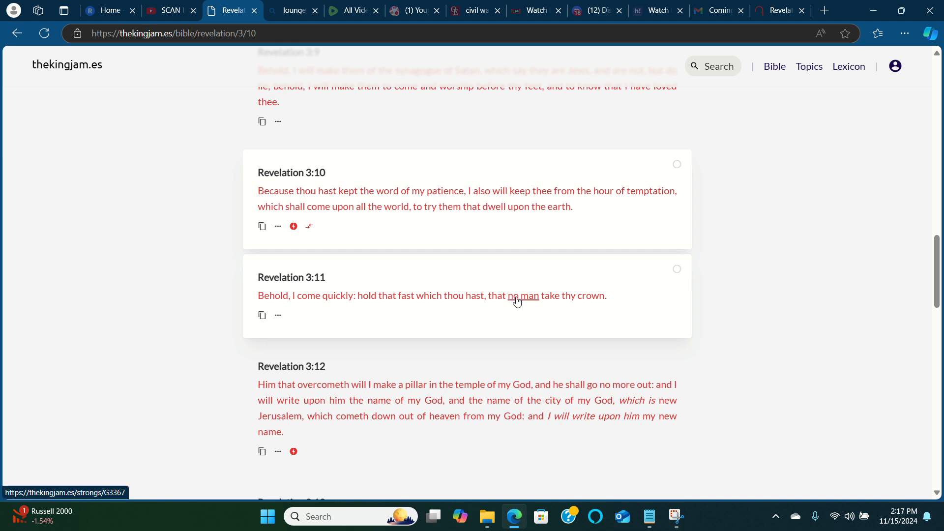
pyautogui.moveTo(531, 305)
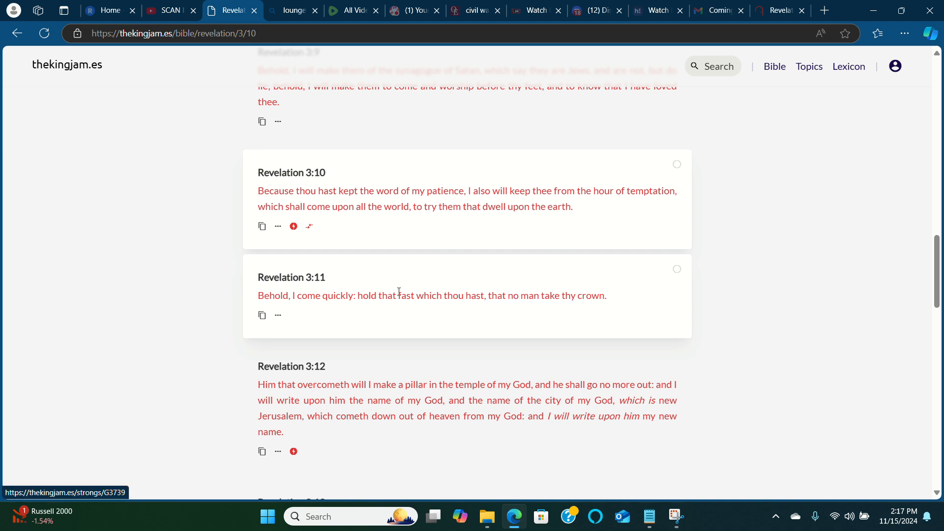
pyautogui.moveTo(193, 257)
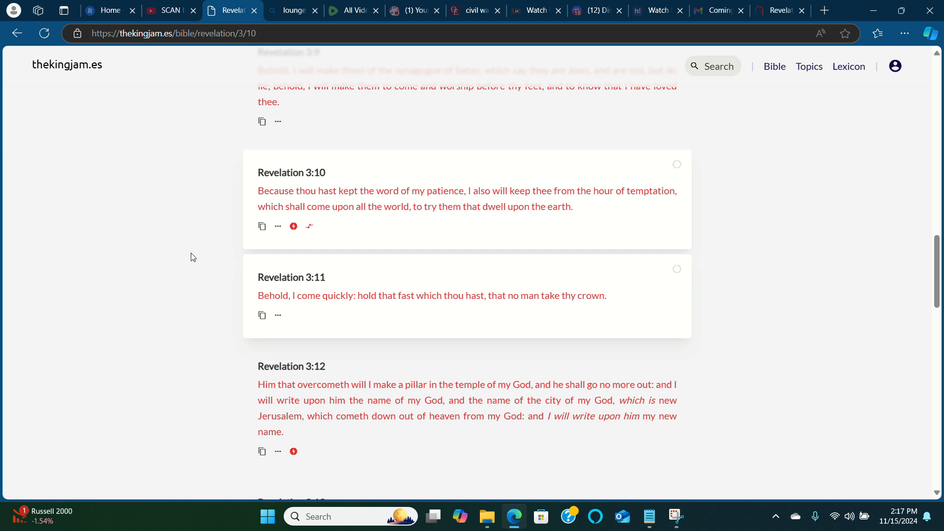
# - Expand the Revelation 3:10 word breakdown, then return to the paused 'SCAN ID TO UNLOCK DOORS' video
pyautogui.scroll(3)
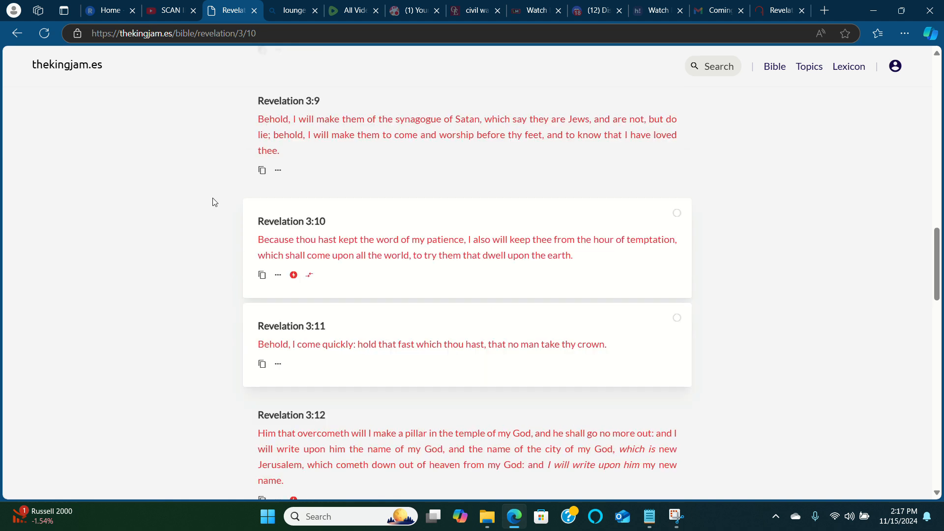
pyautogui.moveTo(510, 144)
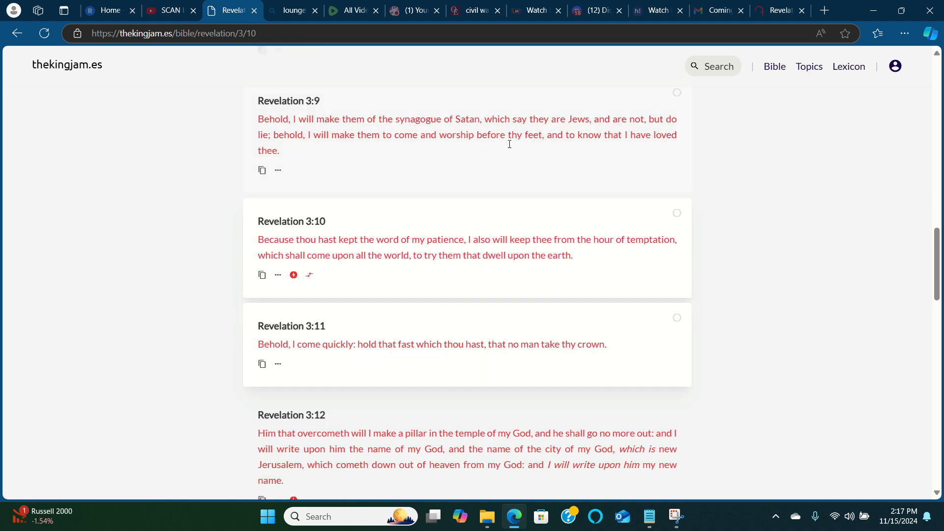
pyautogui.moveTo(511, 239)
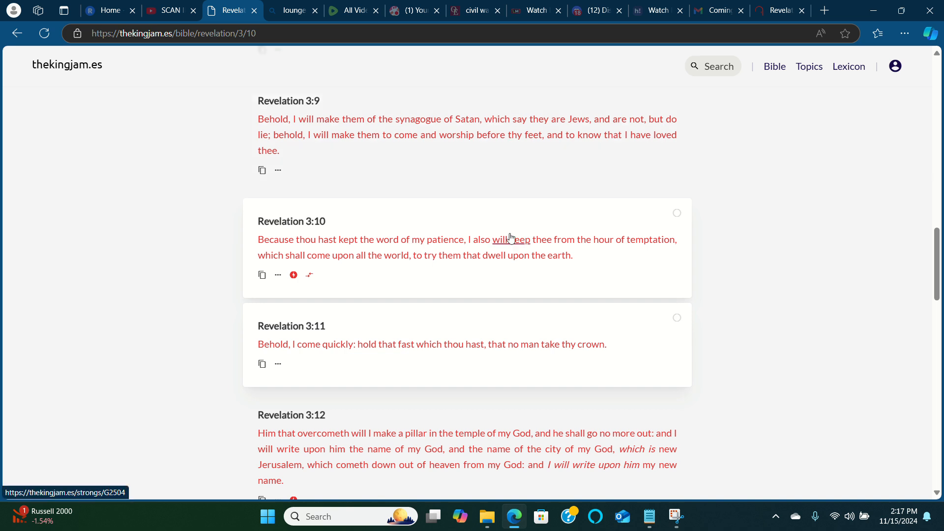
pyautogui.click(293, 275)
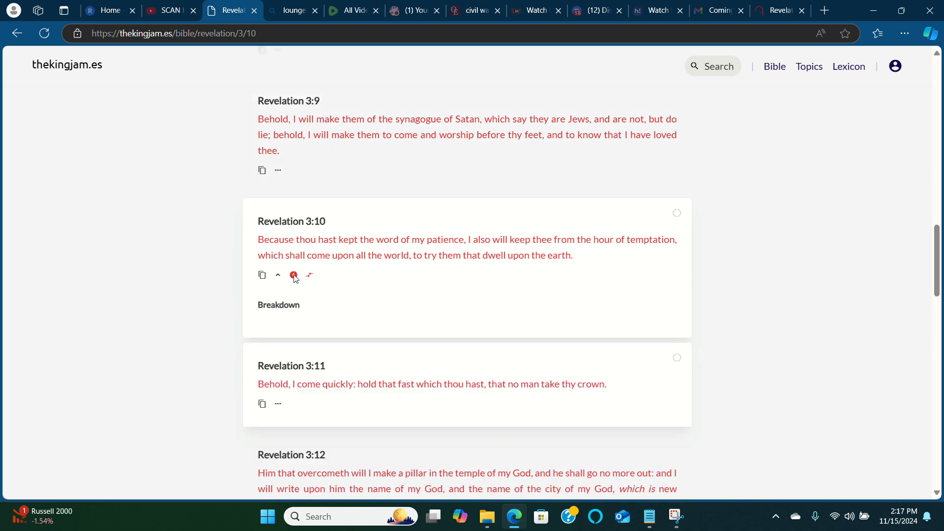
pyautogui.click(293, 275)
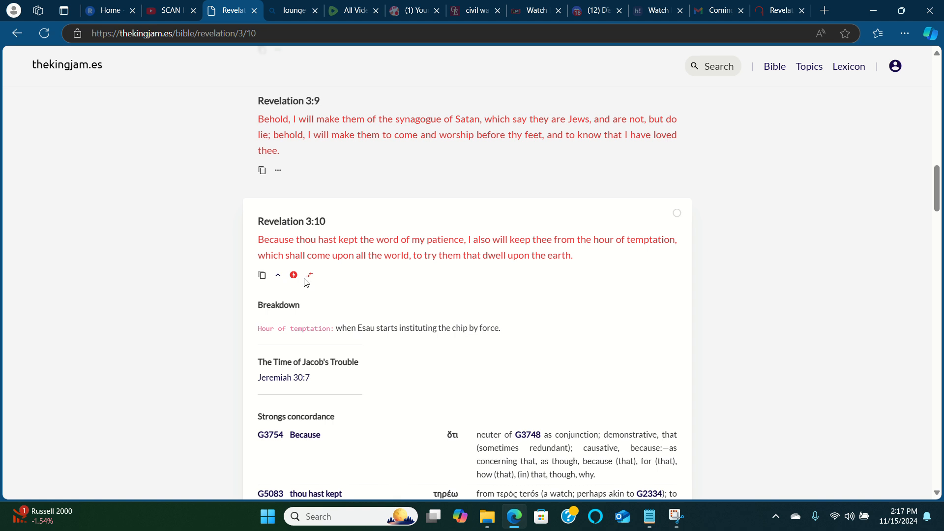
pyautogui.moveTo(276, 240)
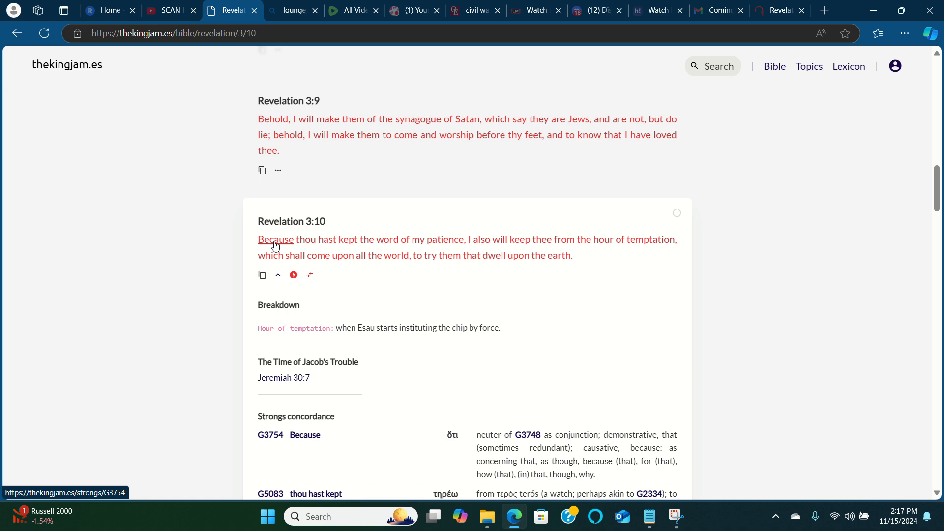
pyautogui.moveTo(262, 197)
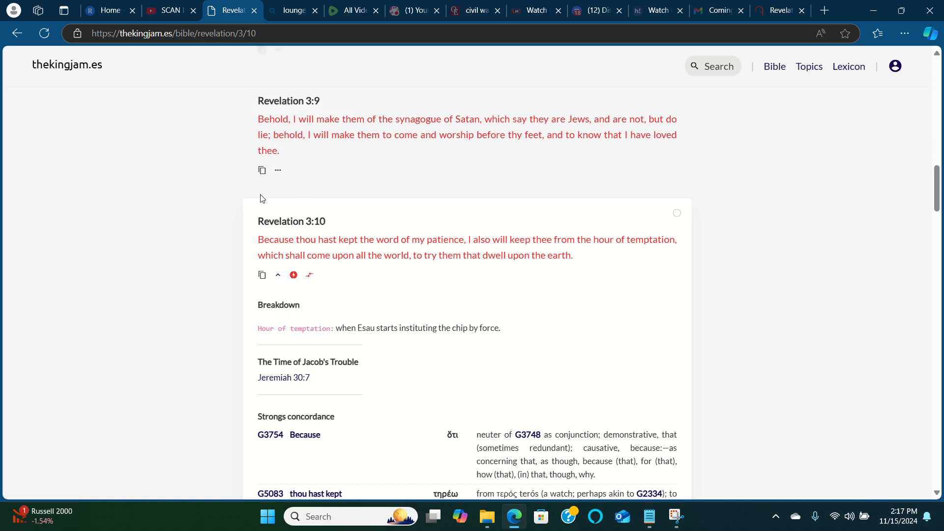
pyautogui.moveTo(178, 16)
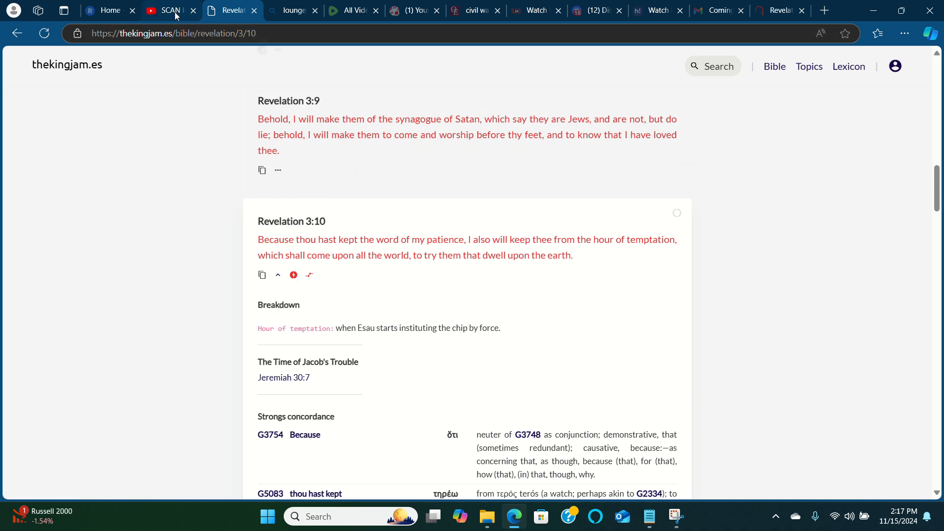
pyautogui.click(172, 10)
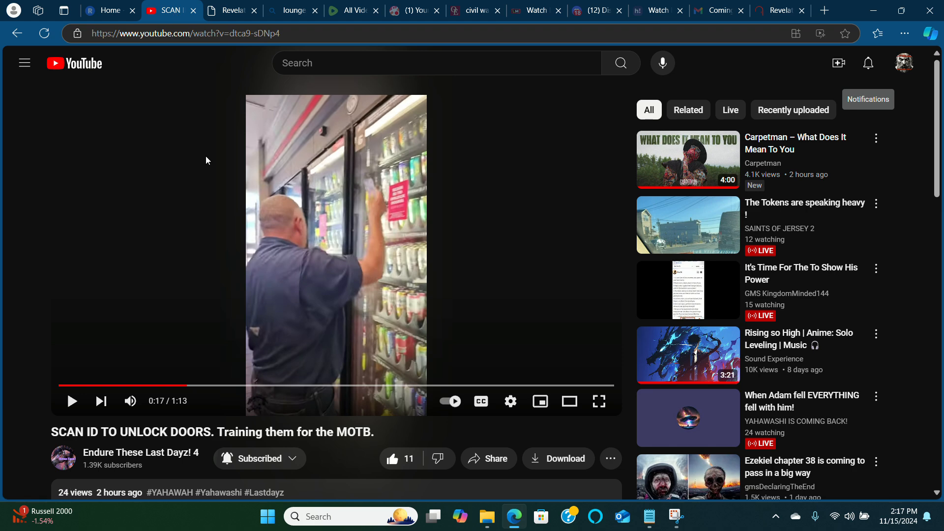
pyautogui.moveTo(244, 219)
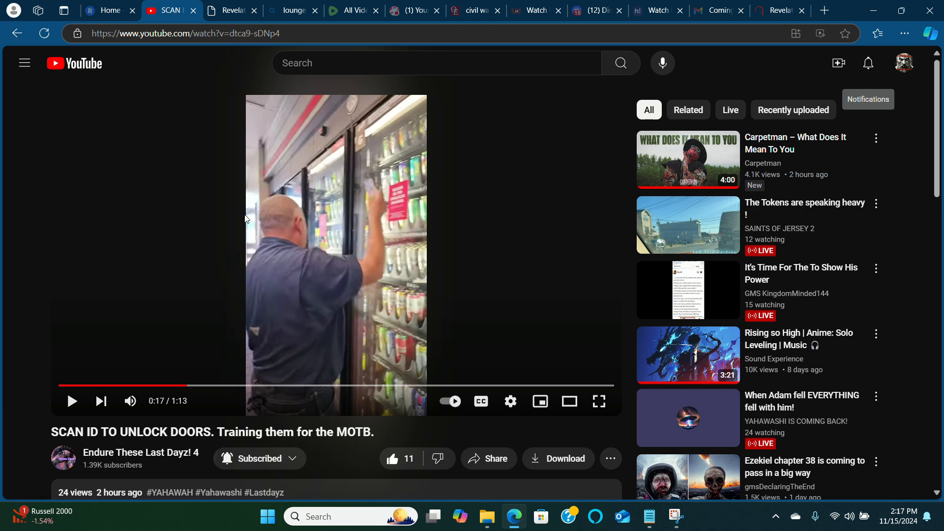